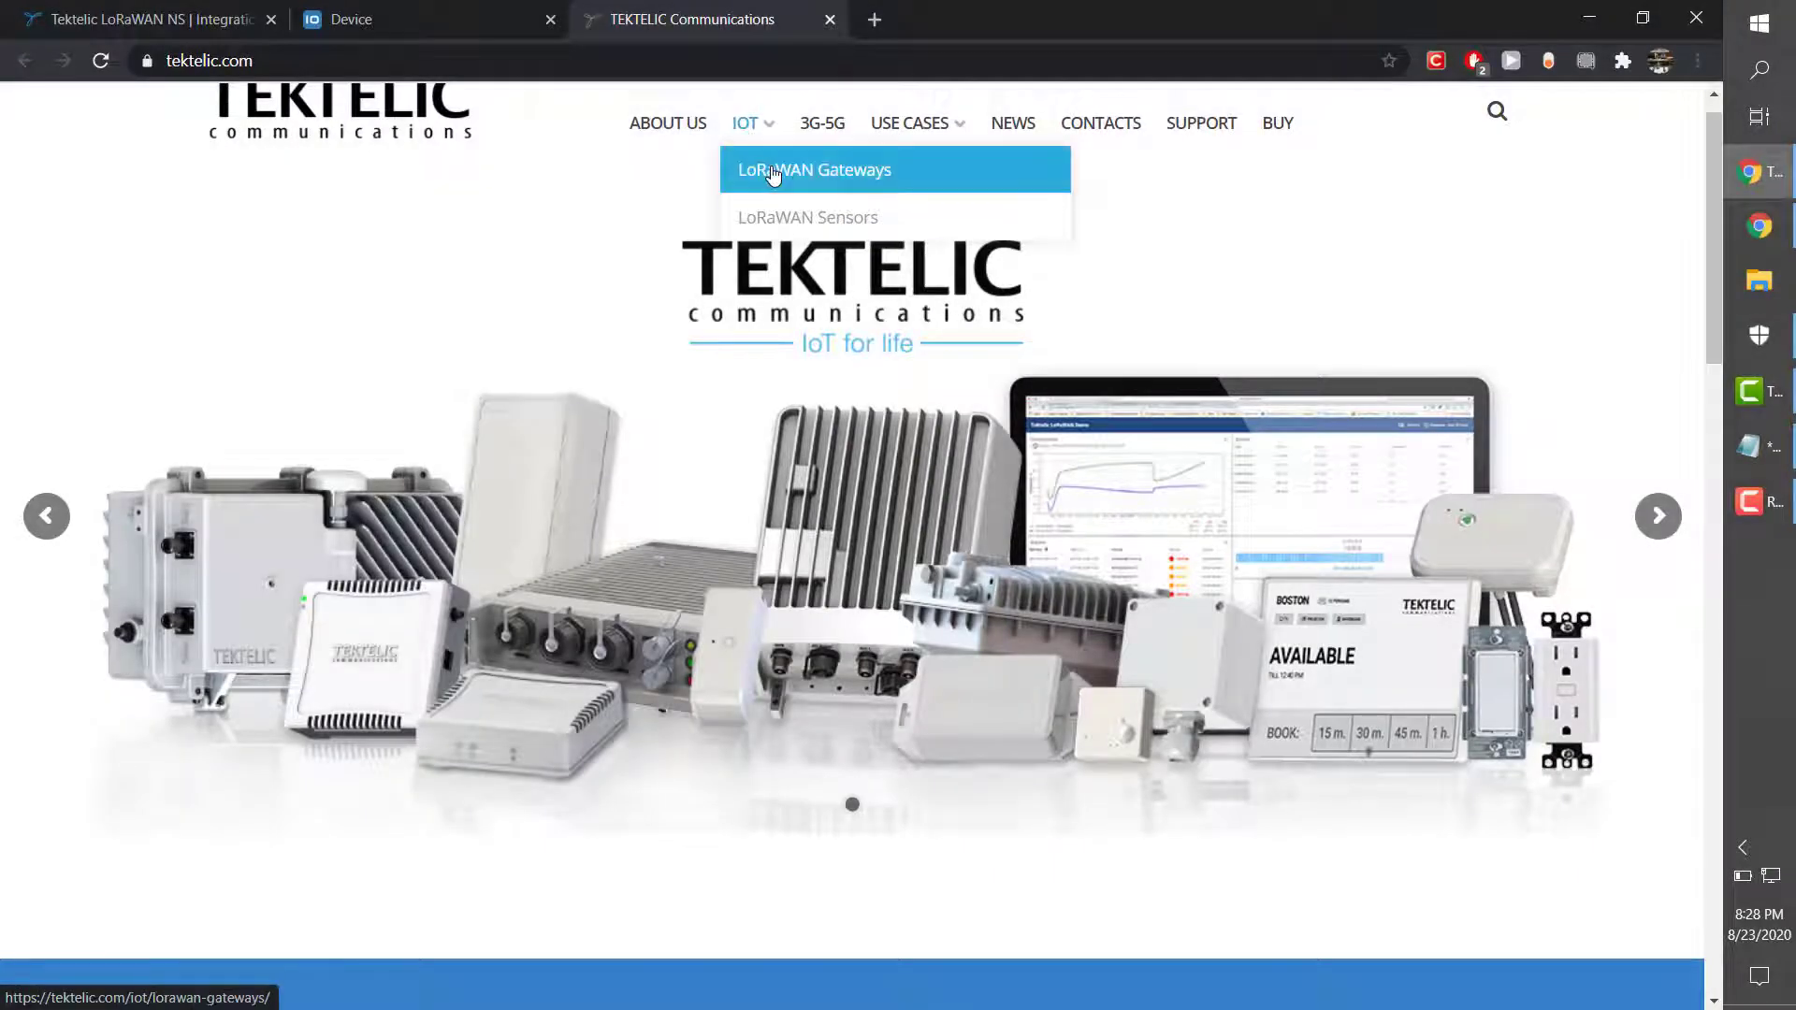
Browse the LoRaWAN Gateways product list down to the KONA Micro Lite, then go to LoRaWAN Sensors.
{"action": "left_click", "coordinate": [814, 170]}
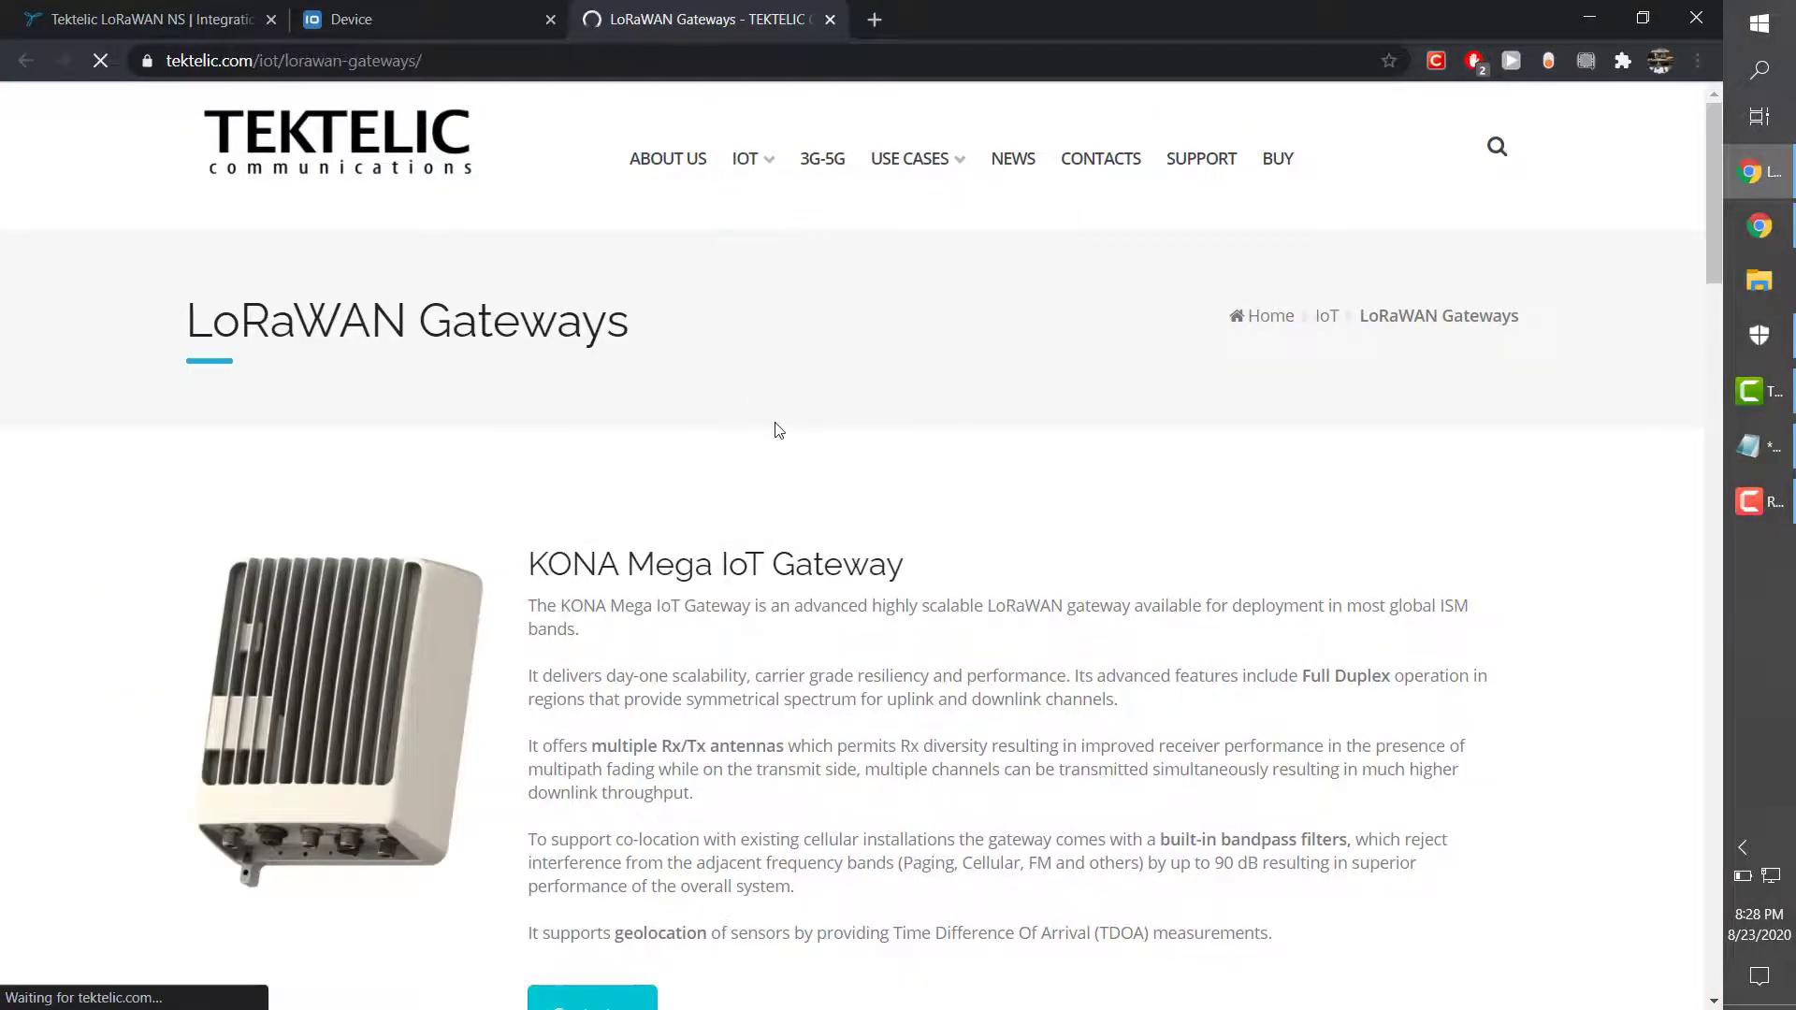
{"action": "scroll", "scroll_direction": "down", "scroll_amount": 3}
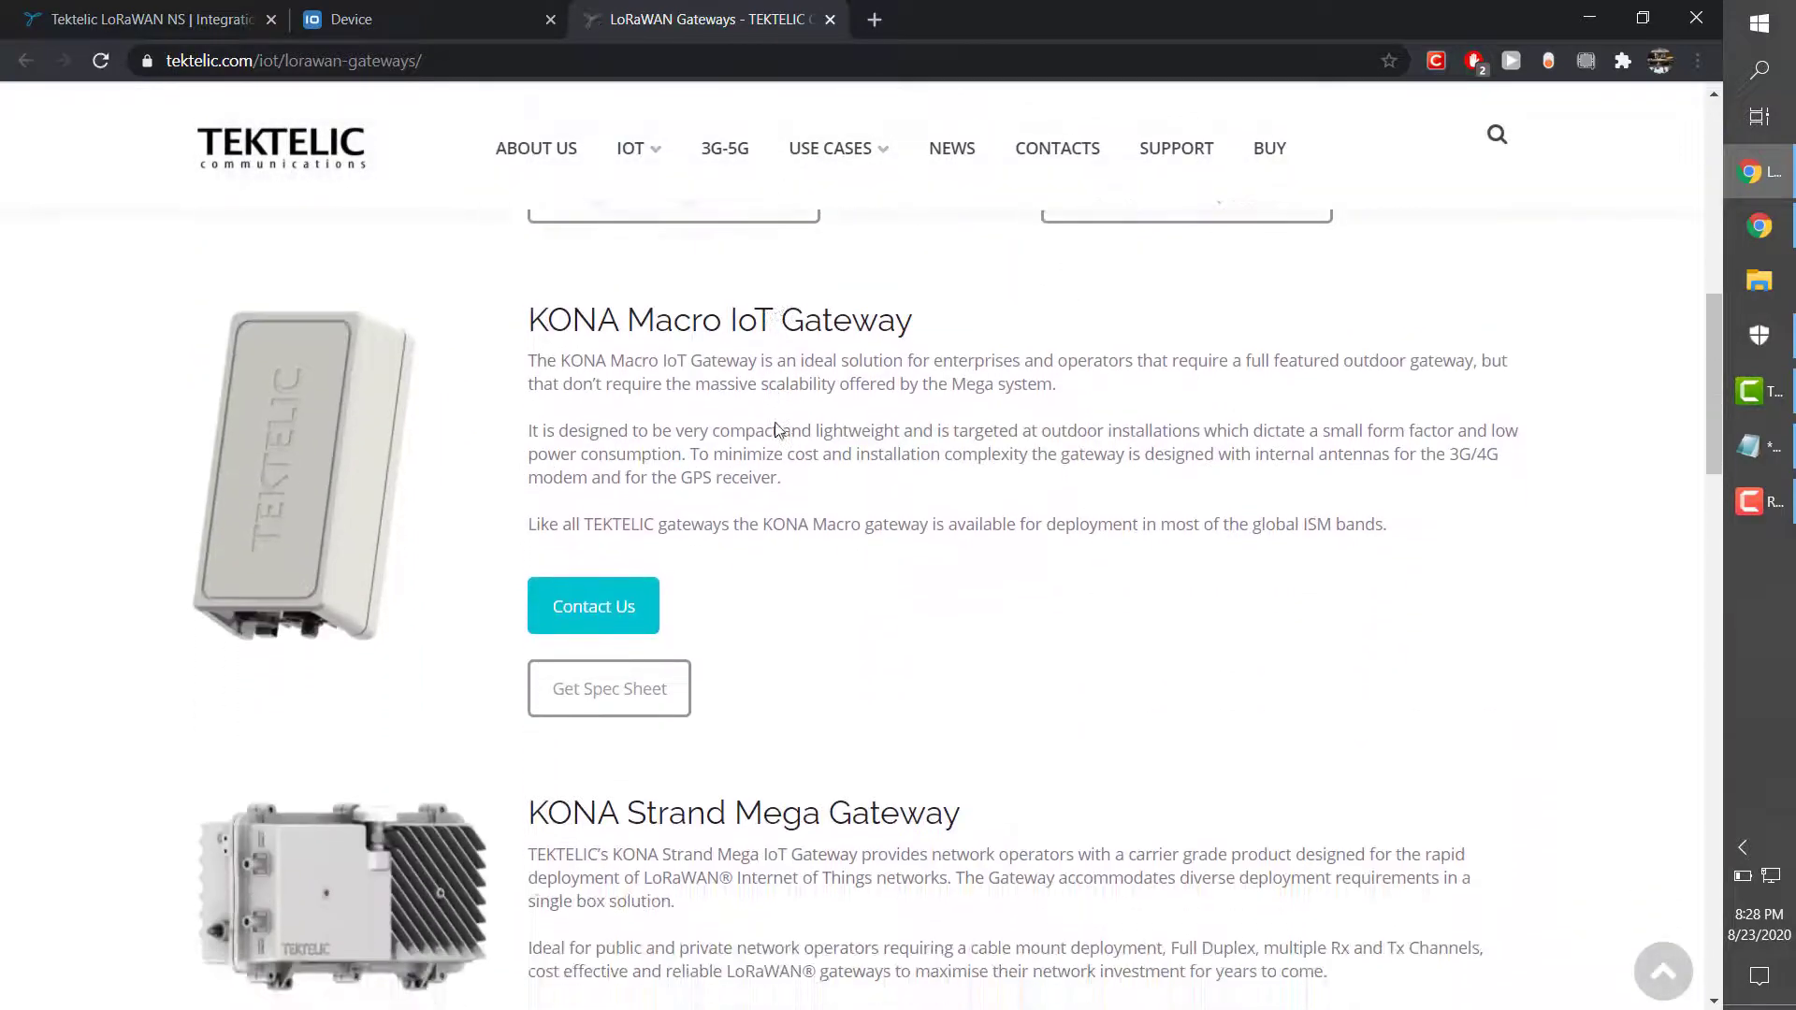
{"action": "scroll", "scroll_direction": "down", "scroll_amount": 3}
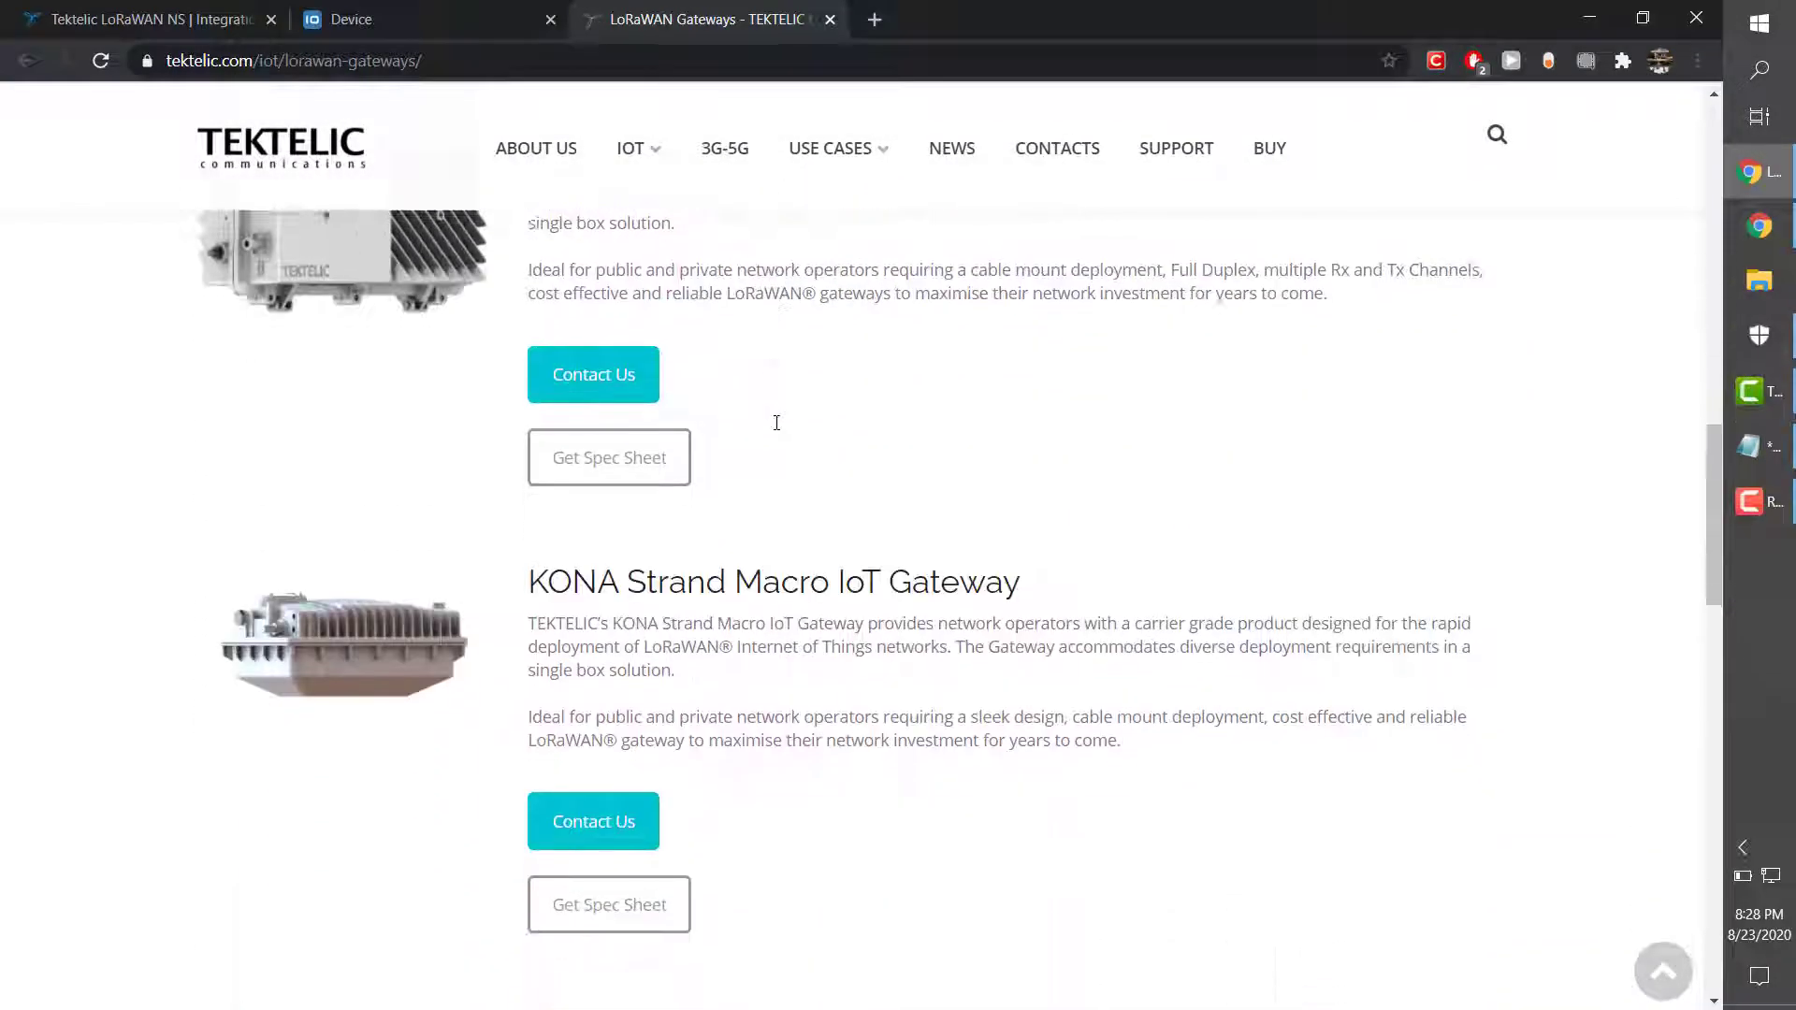
{"action": "scroll", "scroll_direction": "down", "scroll_amount": 3}
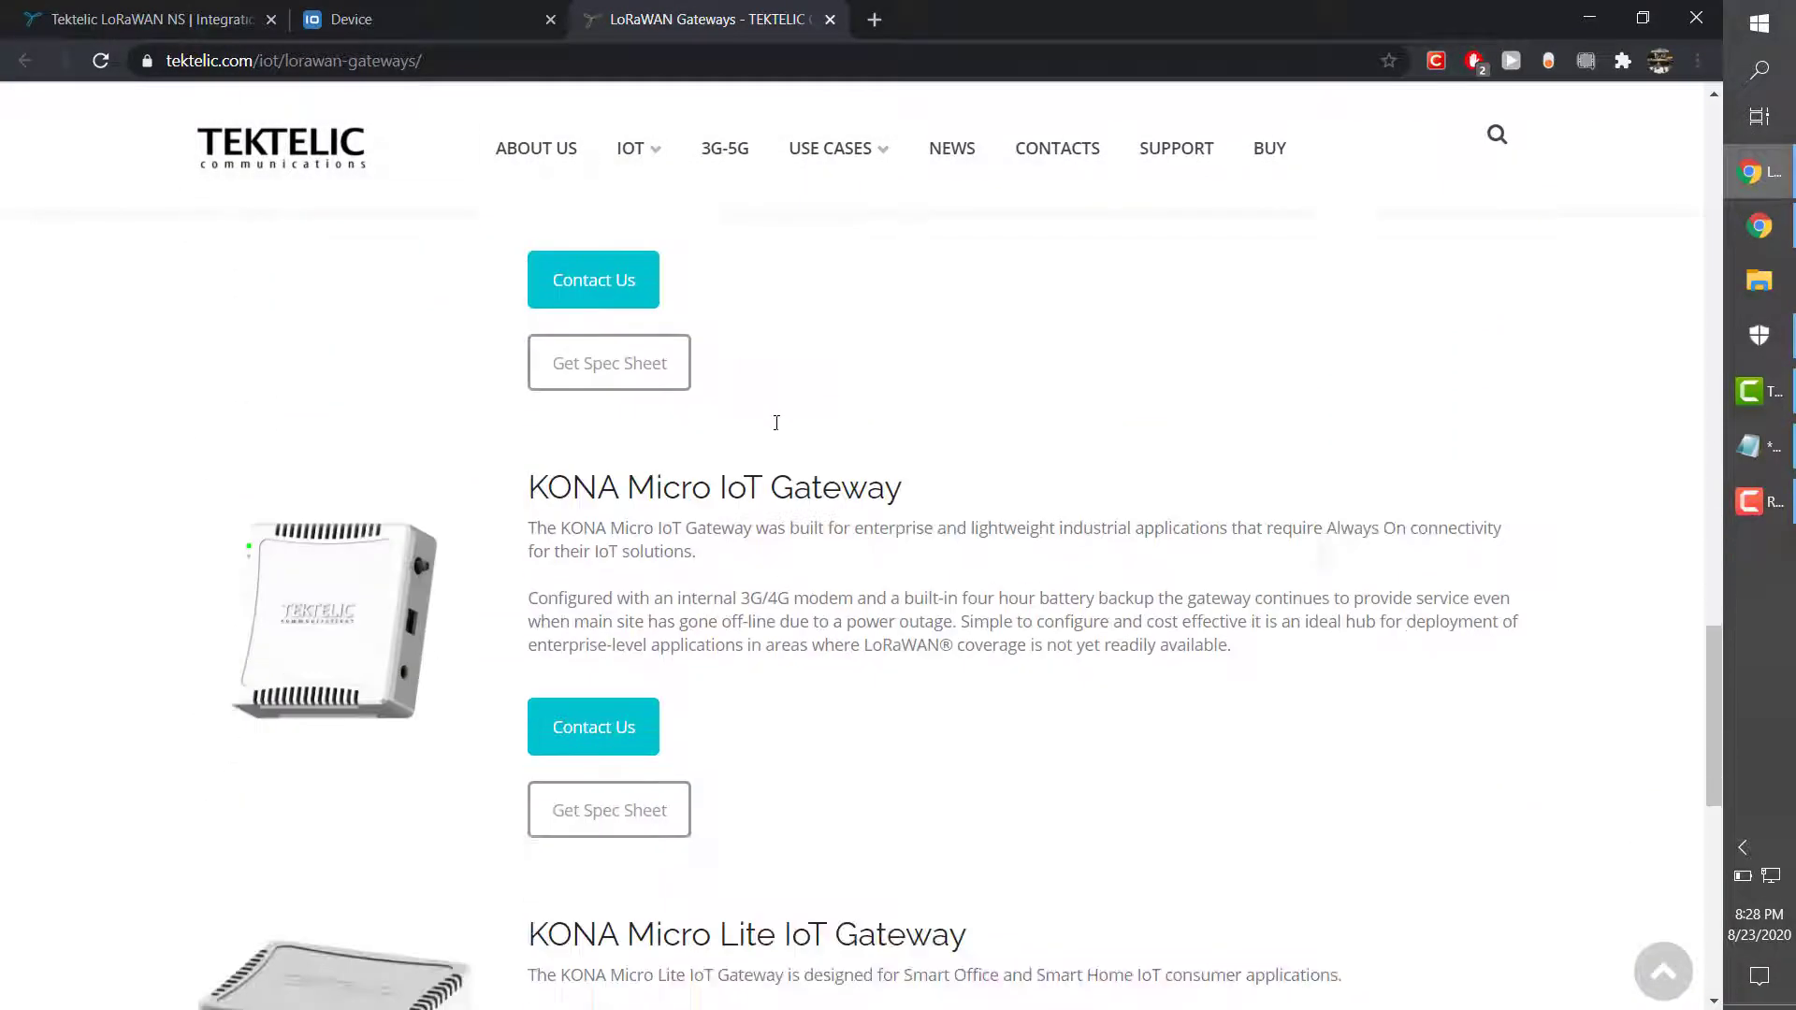
{"action": "scroll", "scroll_direction": "down", "scroll_amount": 3}
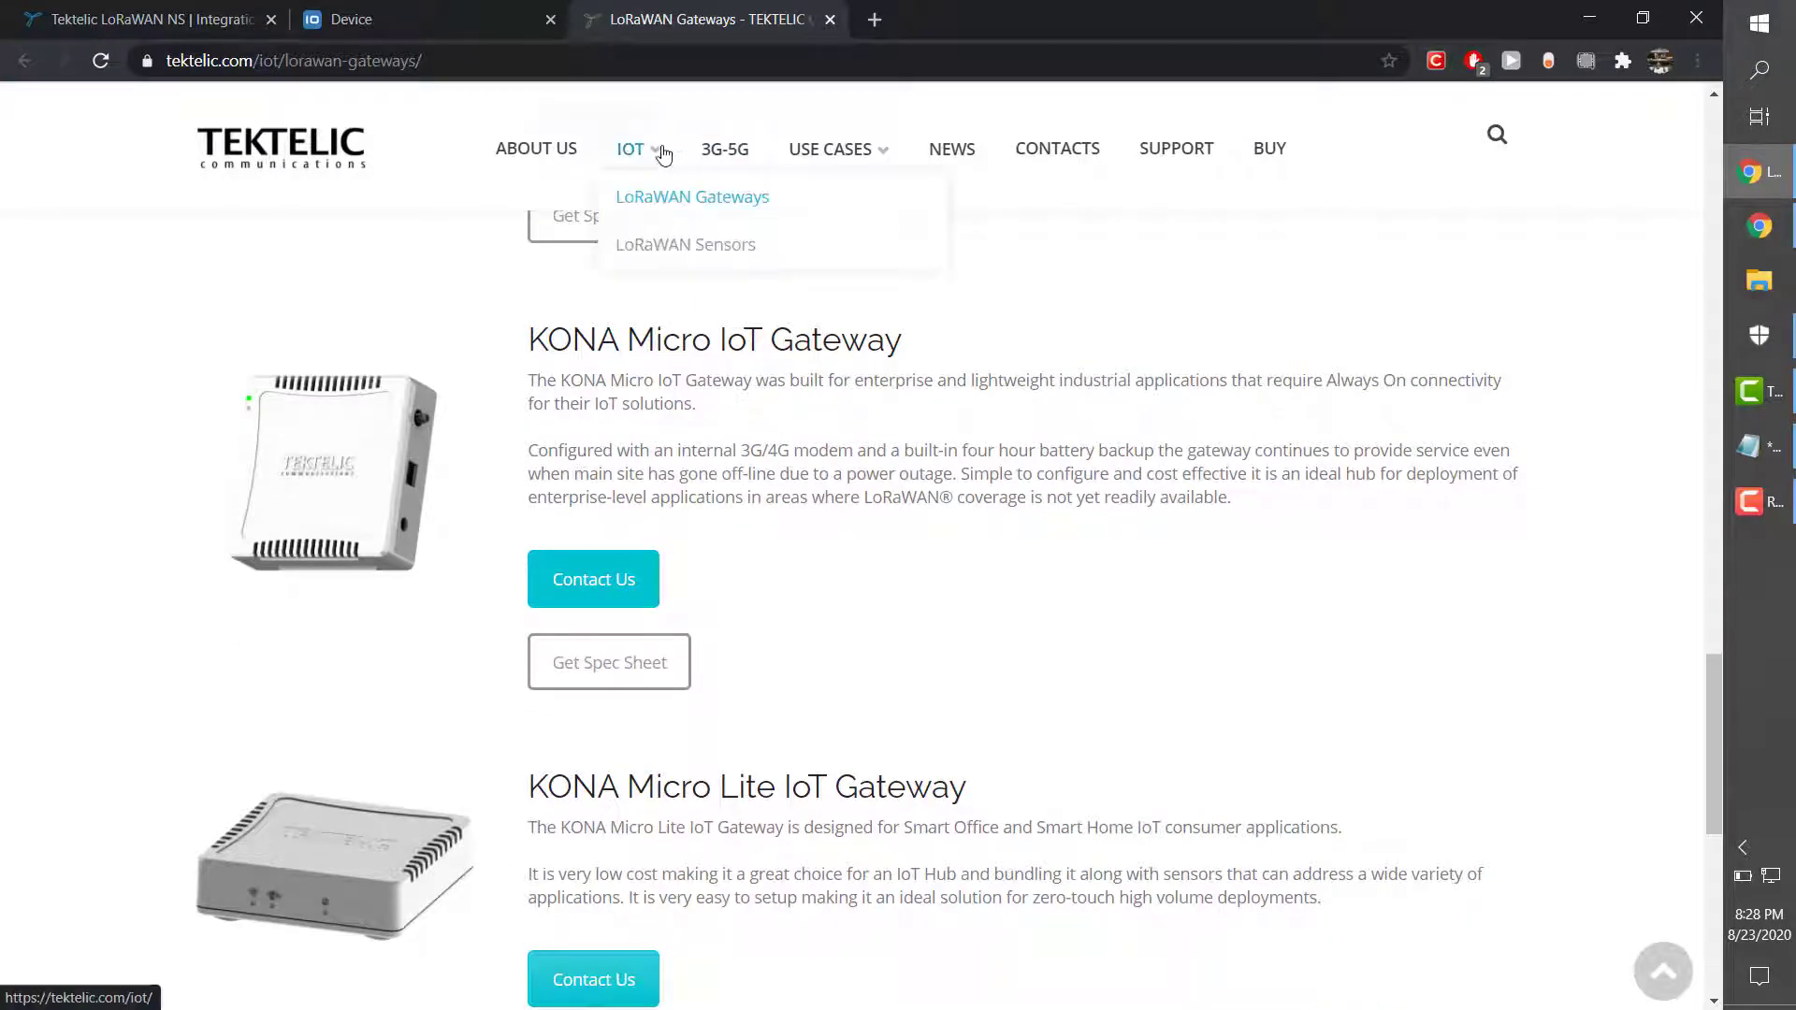
{"action": "mouse_move", "coordinate": [685, 243]}
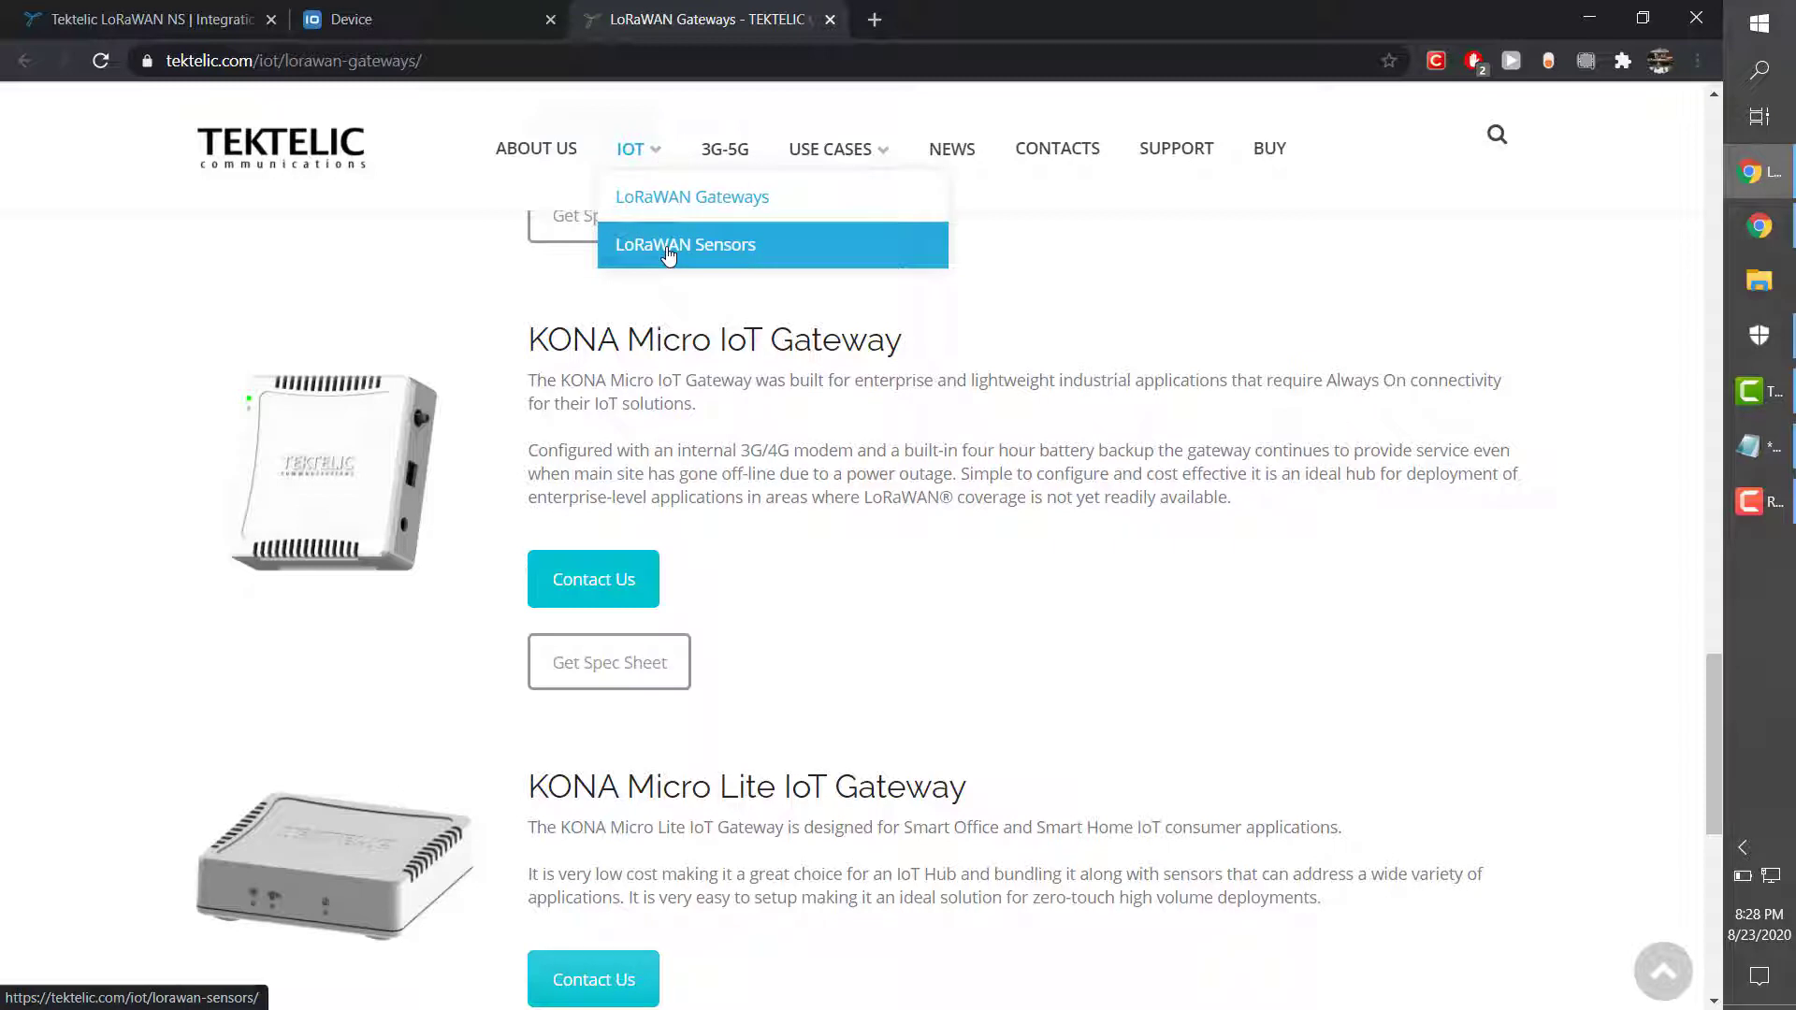
{"action": "left_click", "coordinate": [684, 243]}
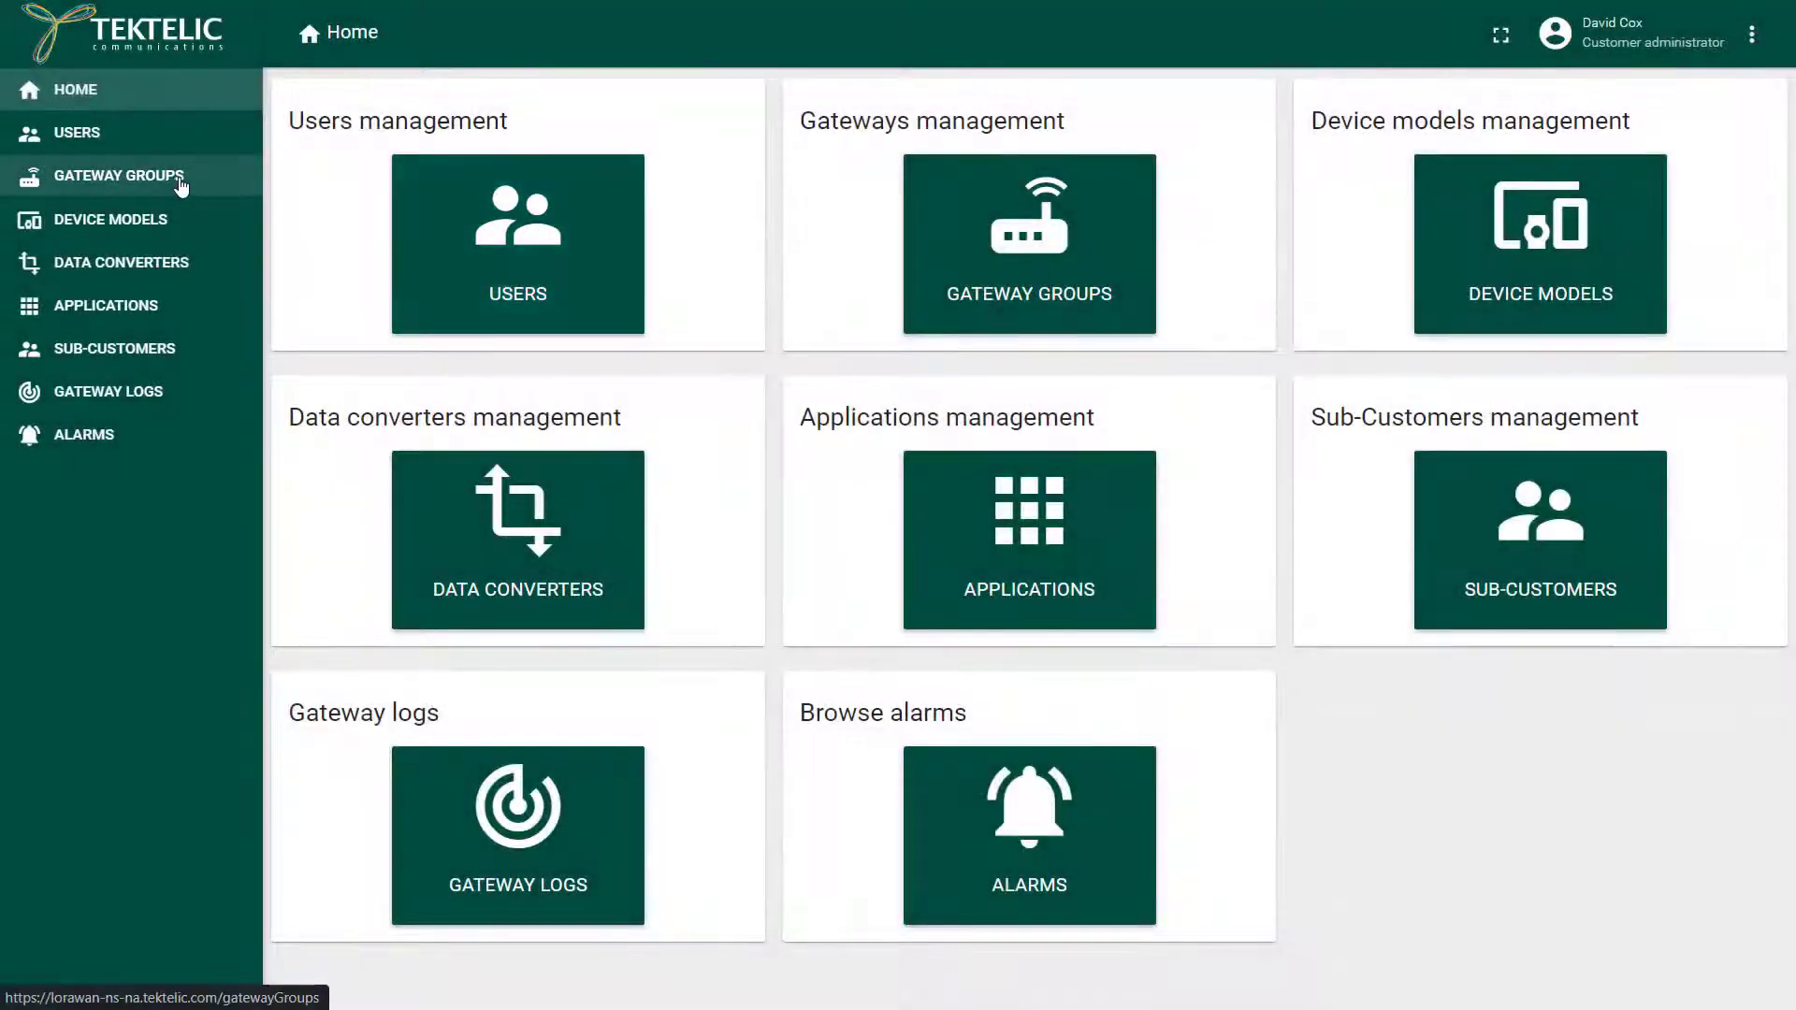
View the gateway groups list, then the Data converters list with its ten converters.
{"action": "left_click", "coordinate": [122, 175]}
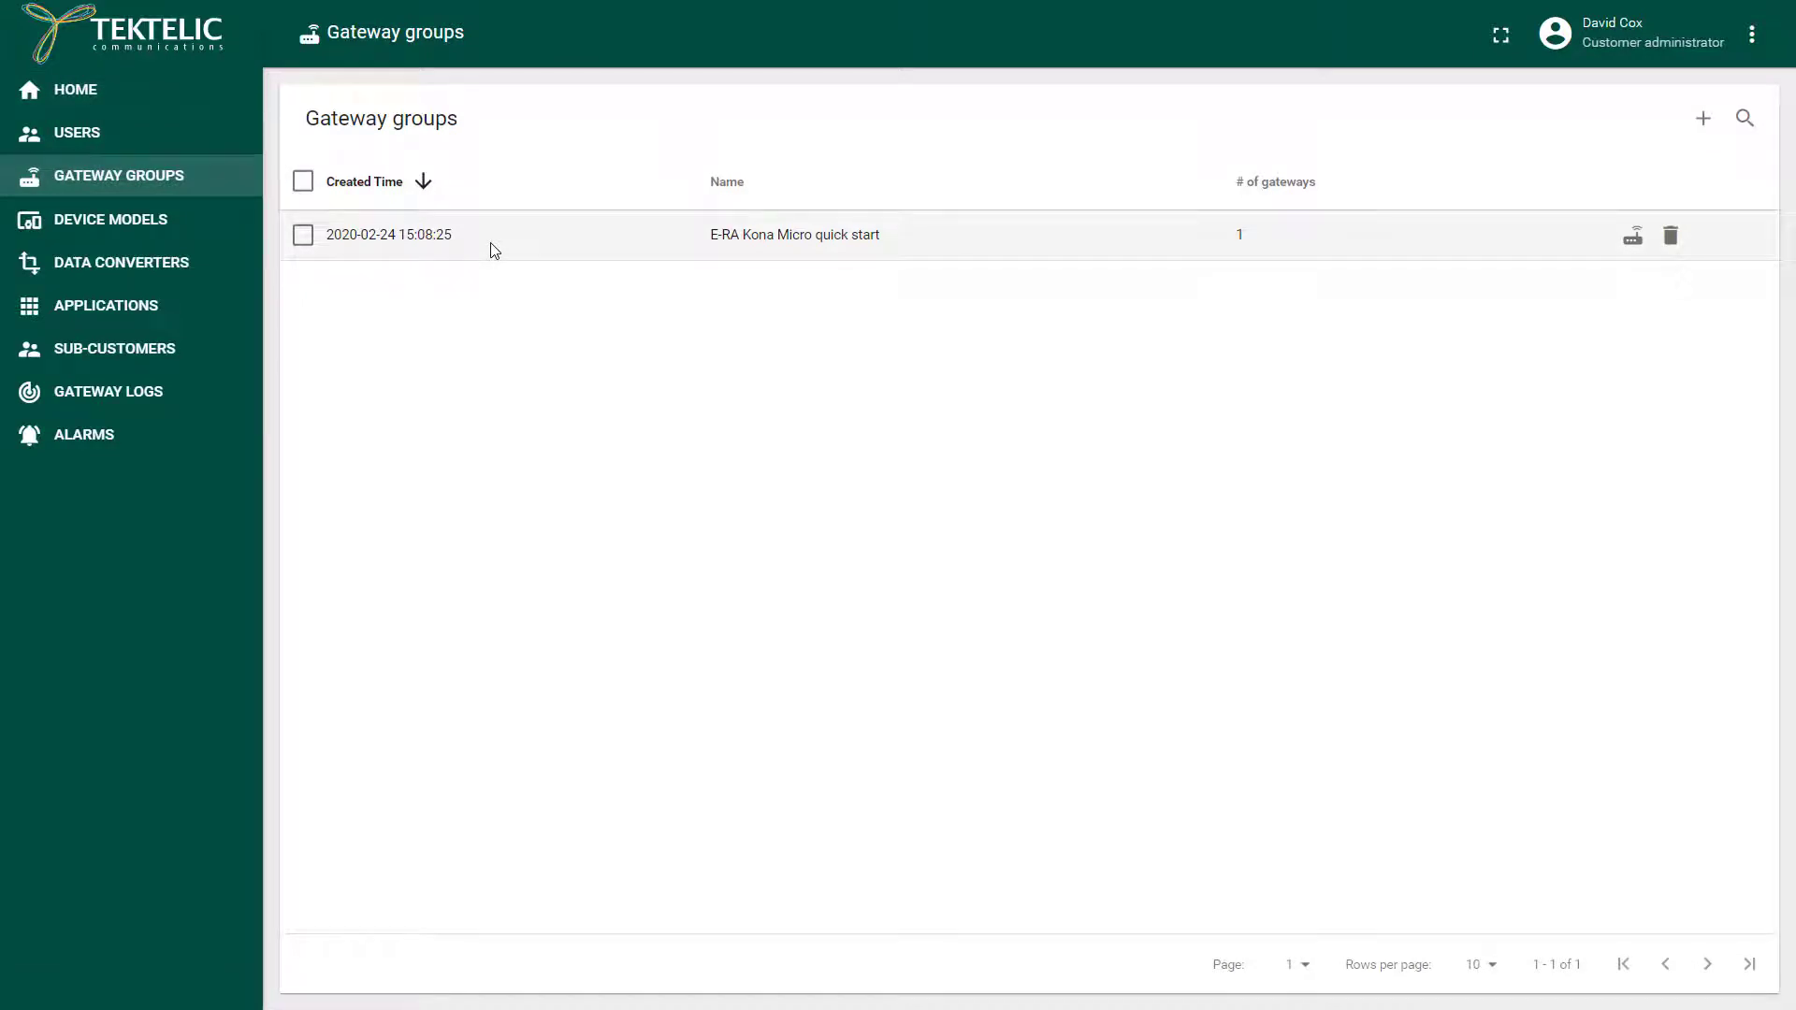
{"action": "left_click", "coordinate": [120, 262]}
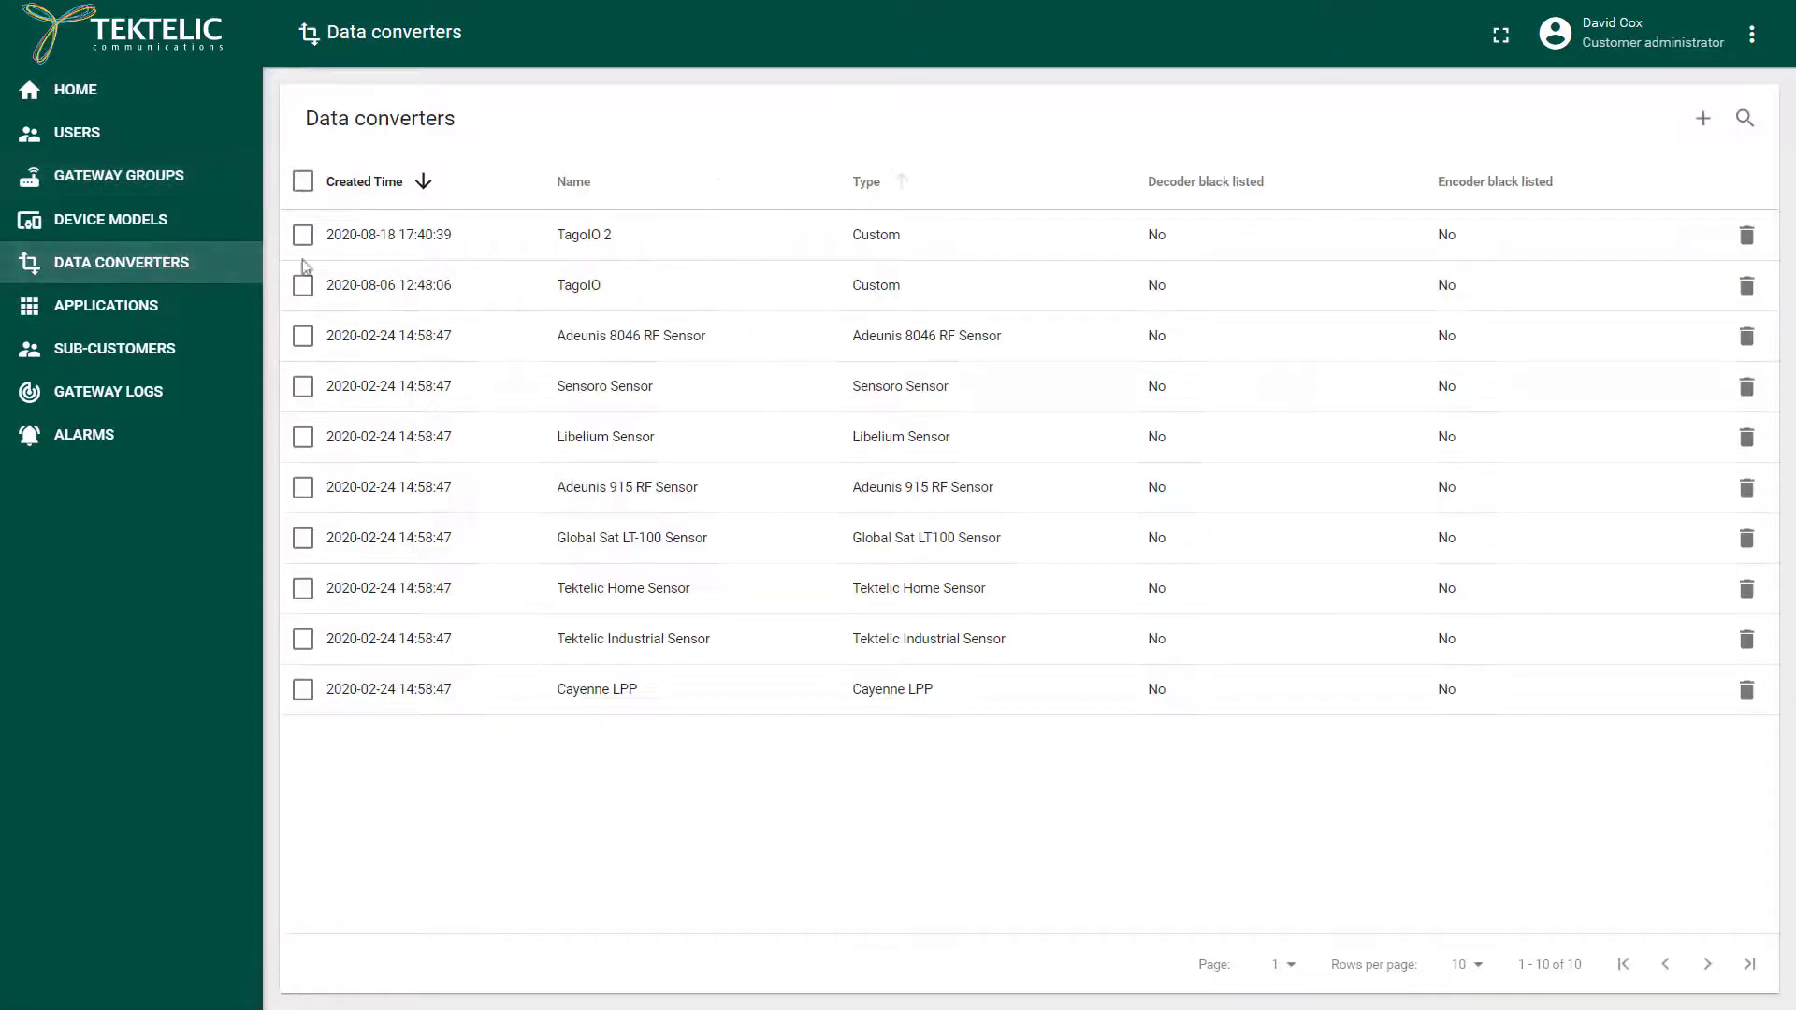
Add a data converter named MyConverter of type Tektelic Home Sensor.
{"action": "left_click", "coordinate": [1703, 118]}
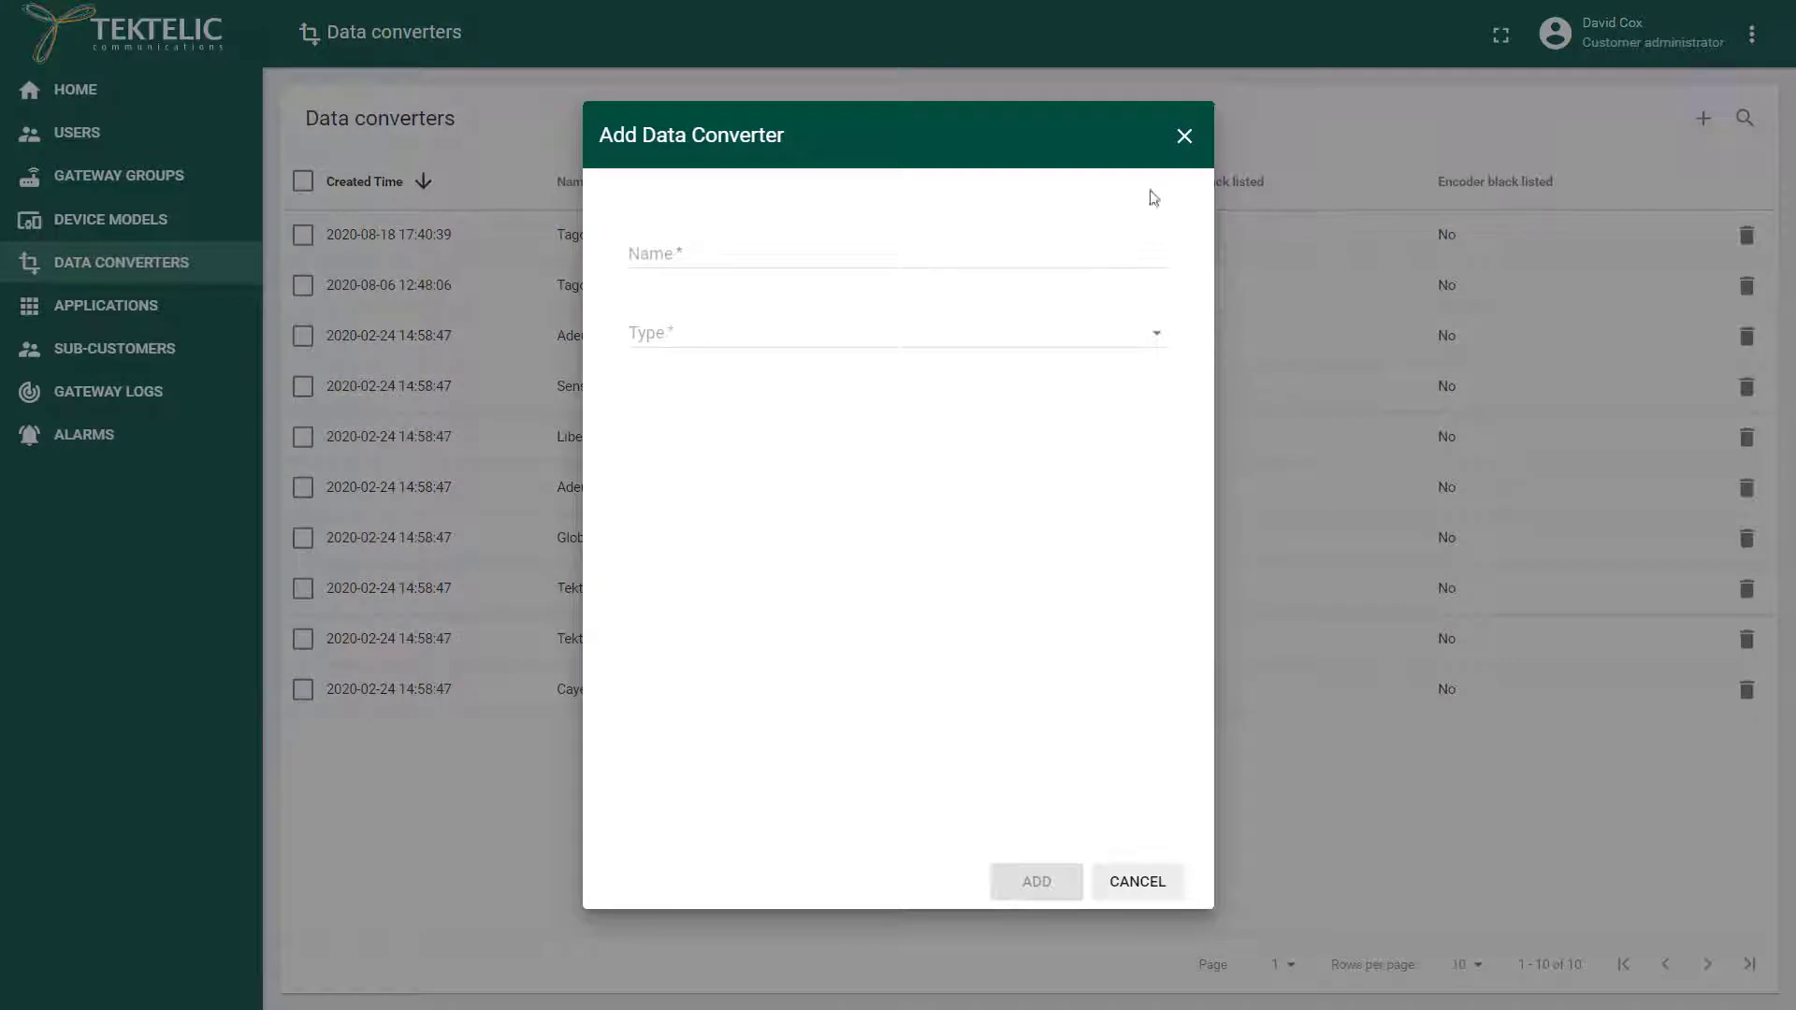
{"action": "type", "text": "MyConv"}
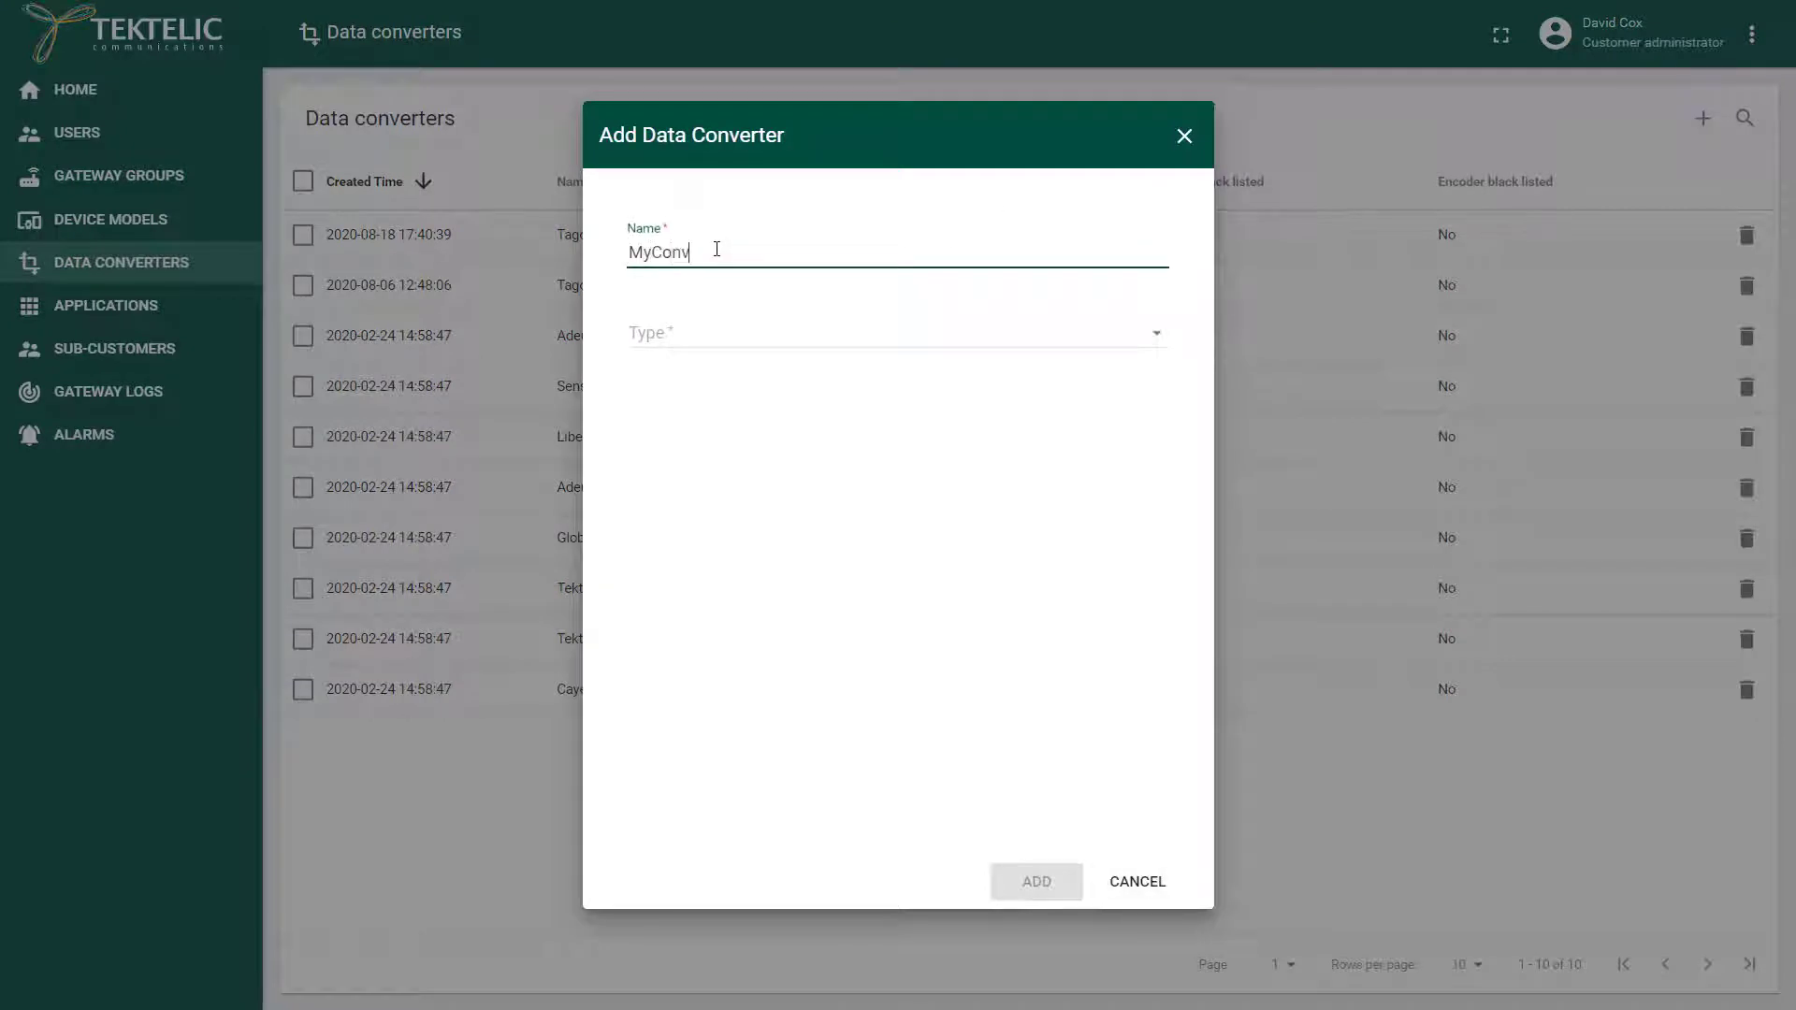
{"action": "left_click", "coordinate": [896, 333]}
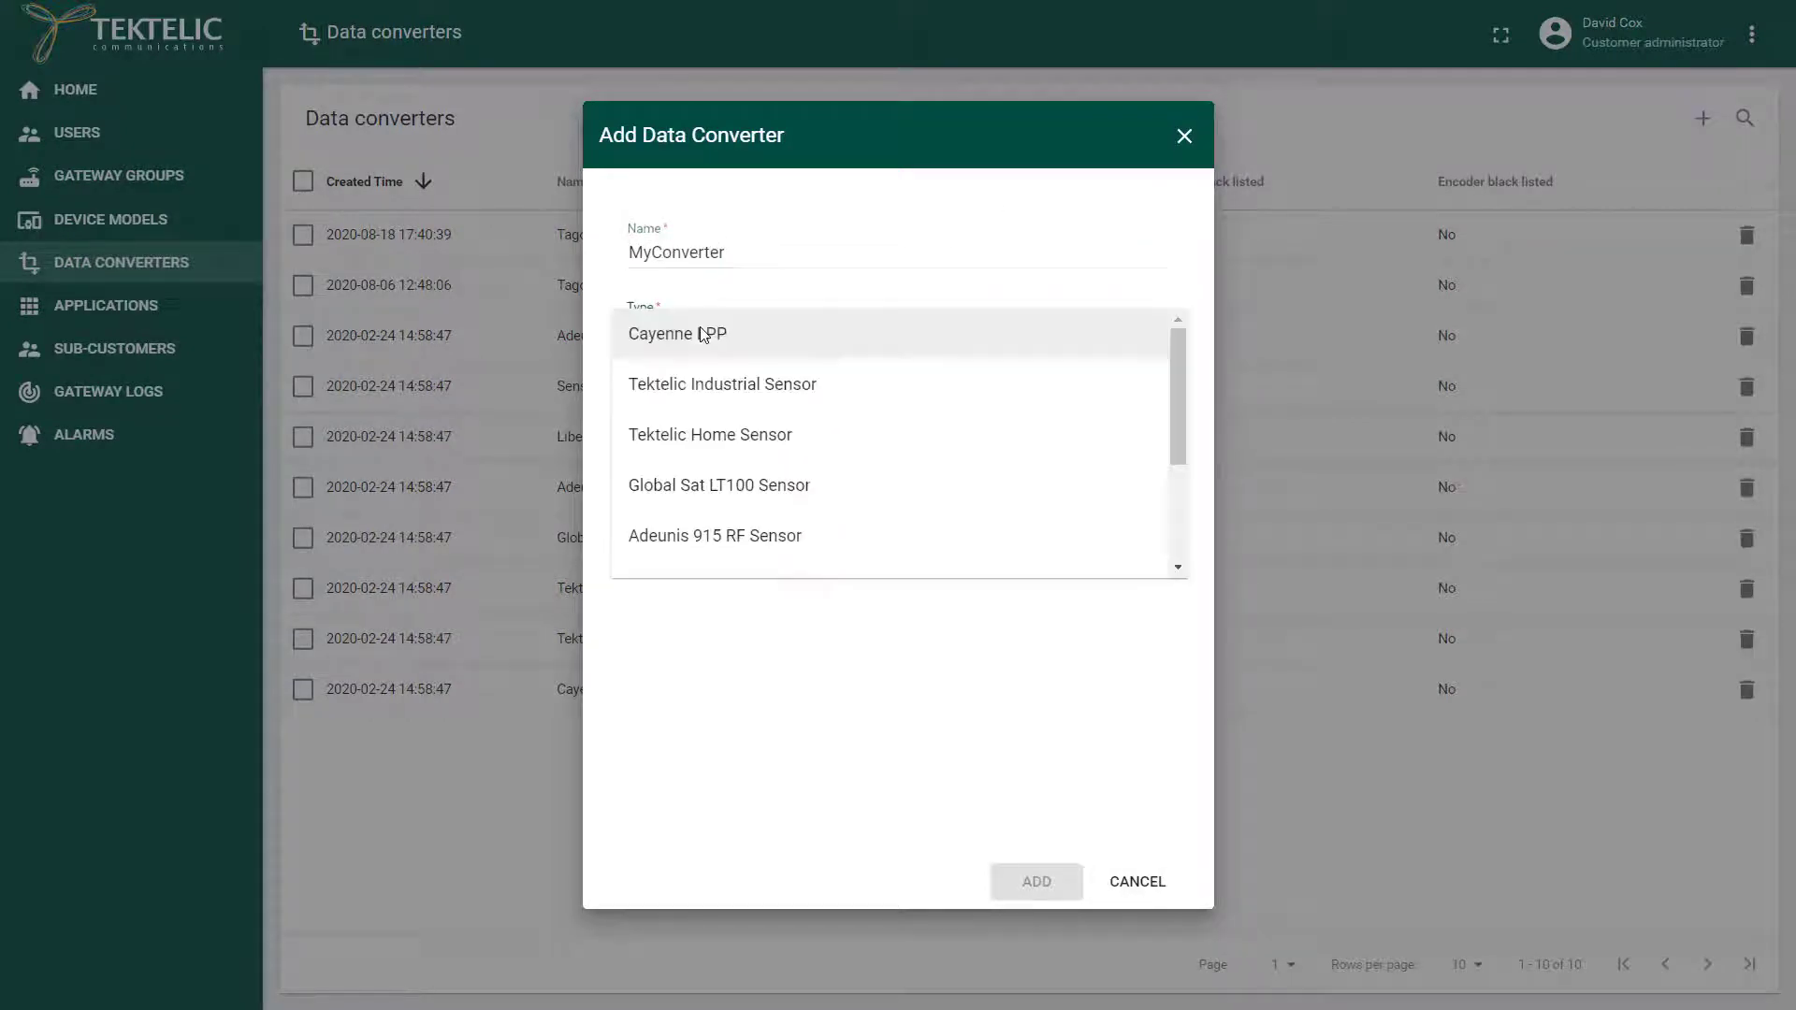
{"action": "scroll", "scroll_direction": "down", "scroll_amount": 3}
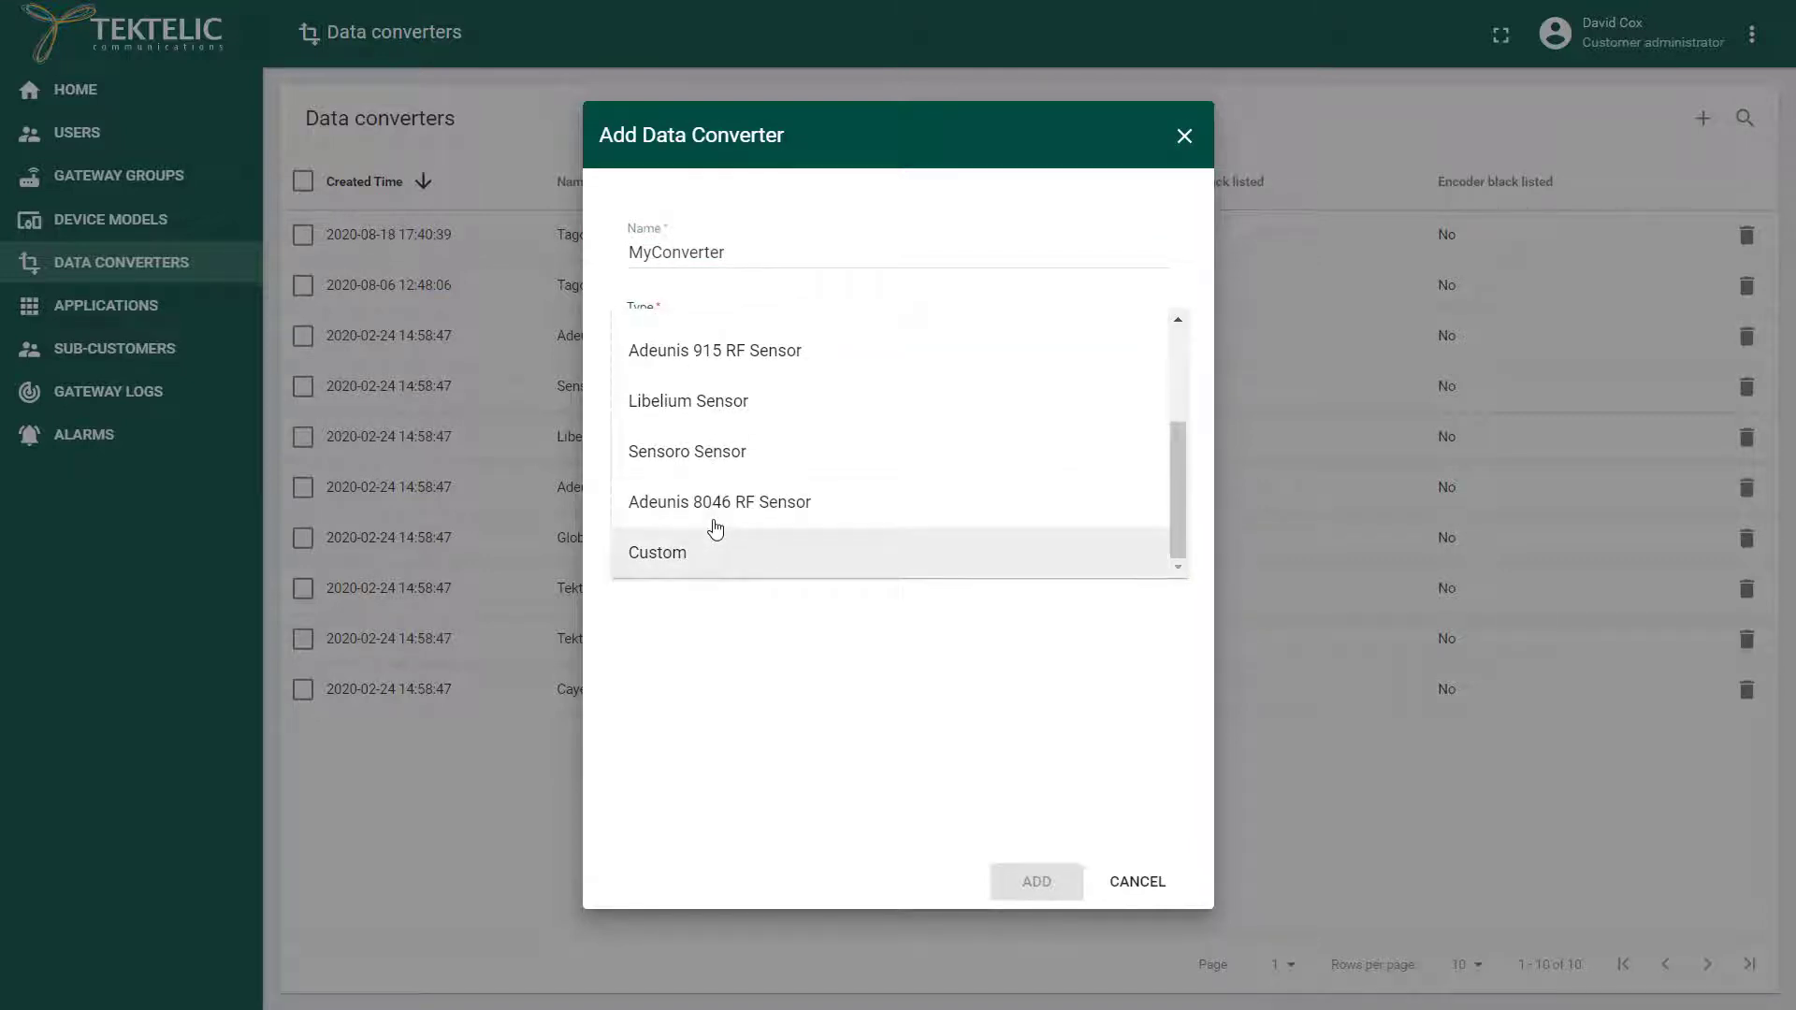
{"action": "scroll", "scroll_direction": "up", "scroll_amount": 3}
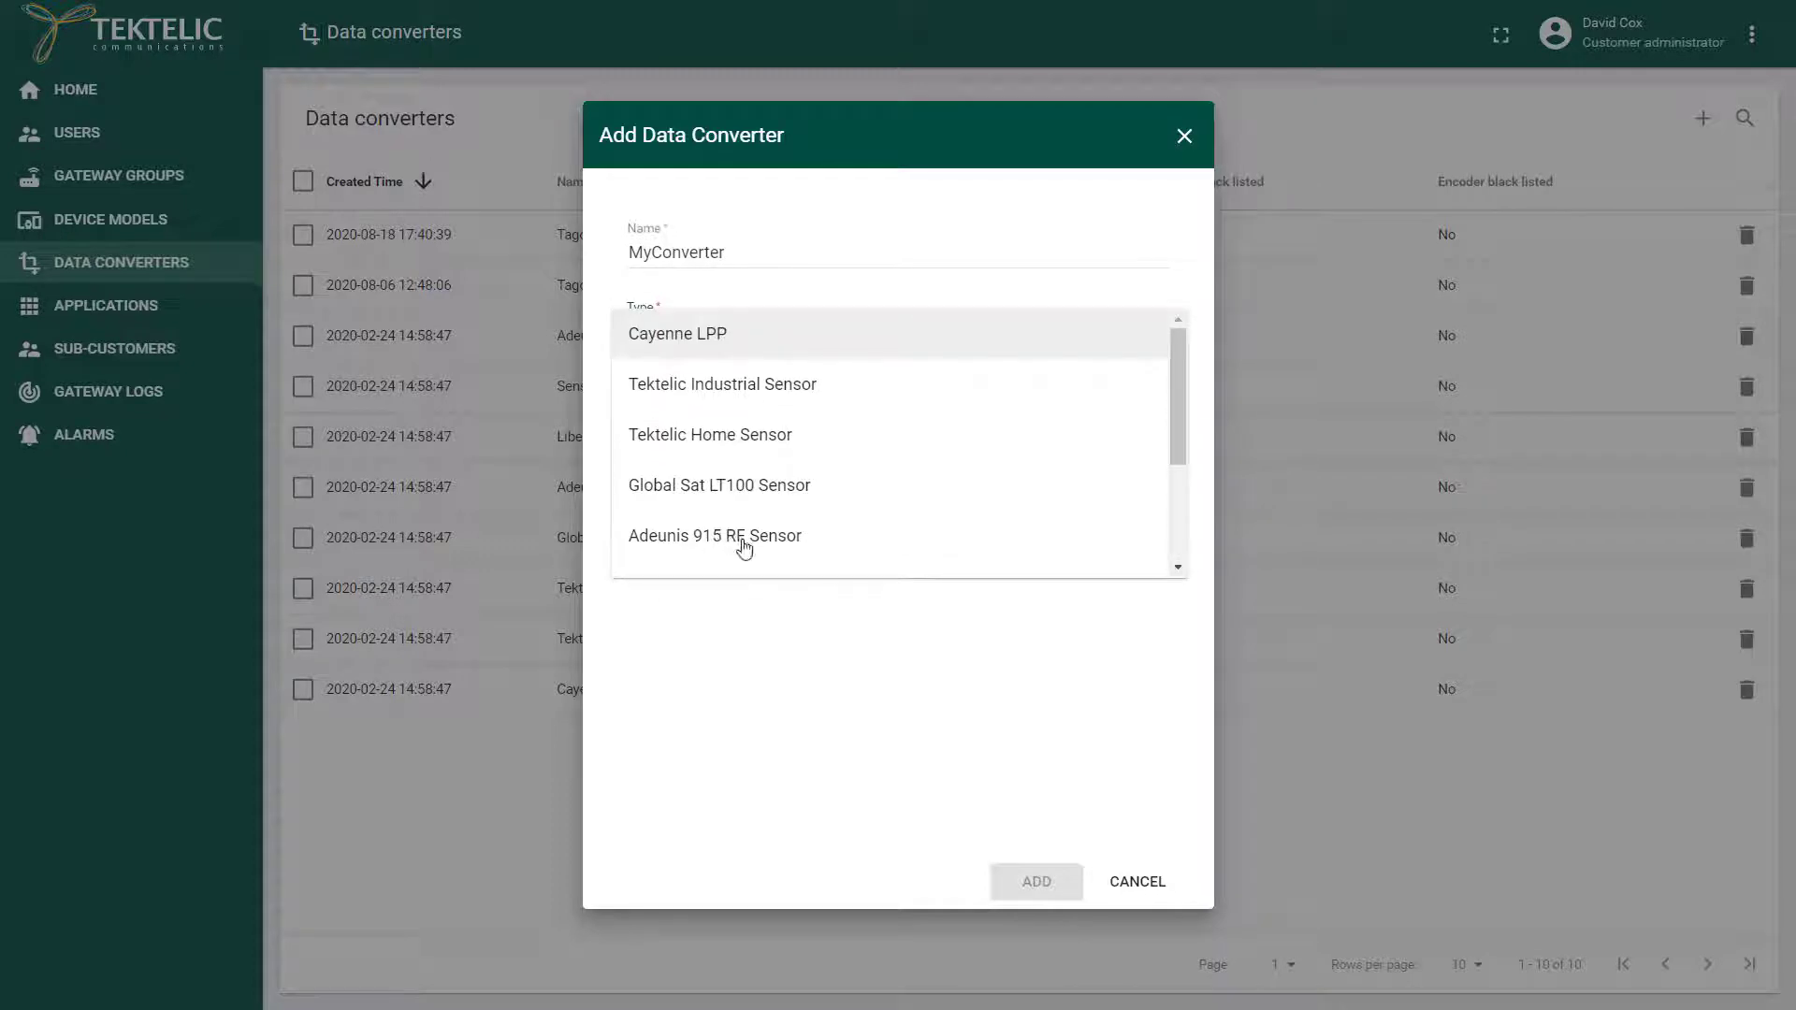
{"action": "mouse_move", "coordinate": [711, 434]}
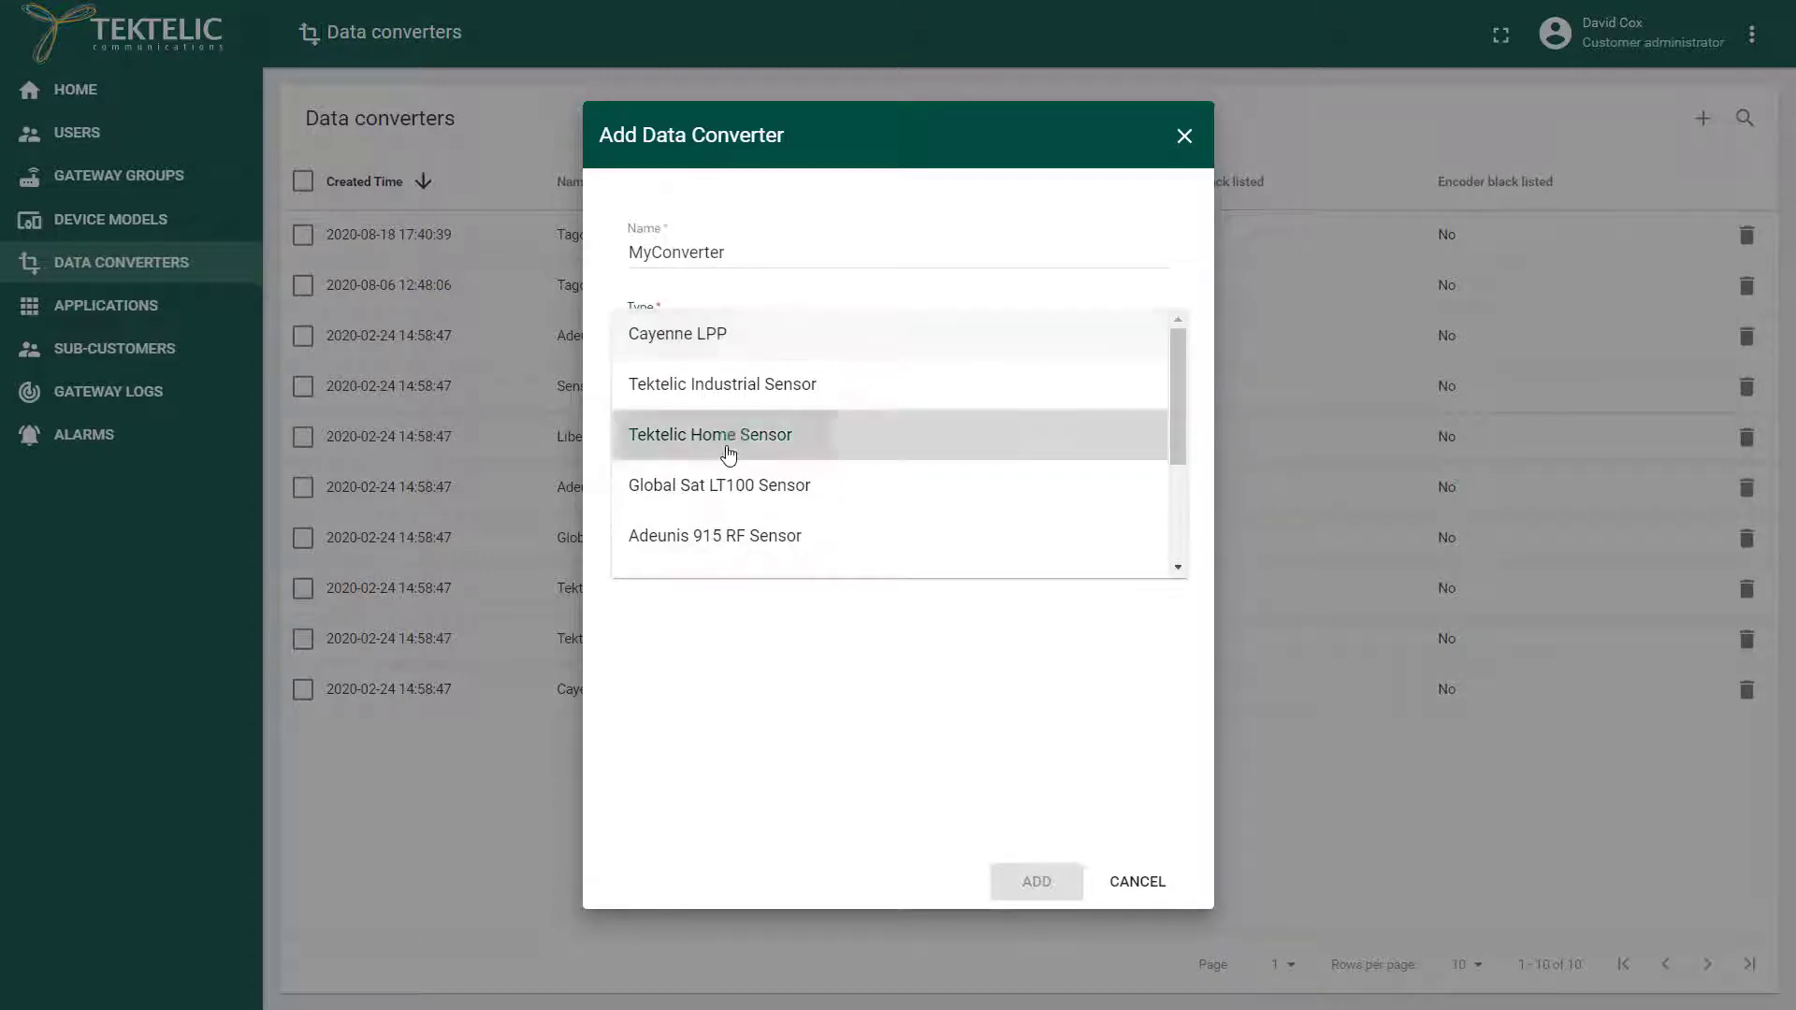
{"action": "left_click", "coordinate": [711, 434]}
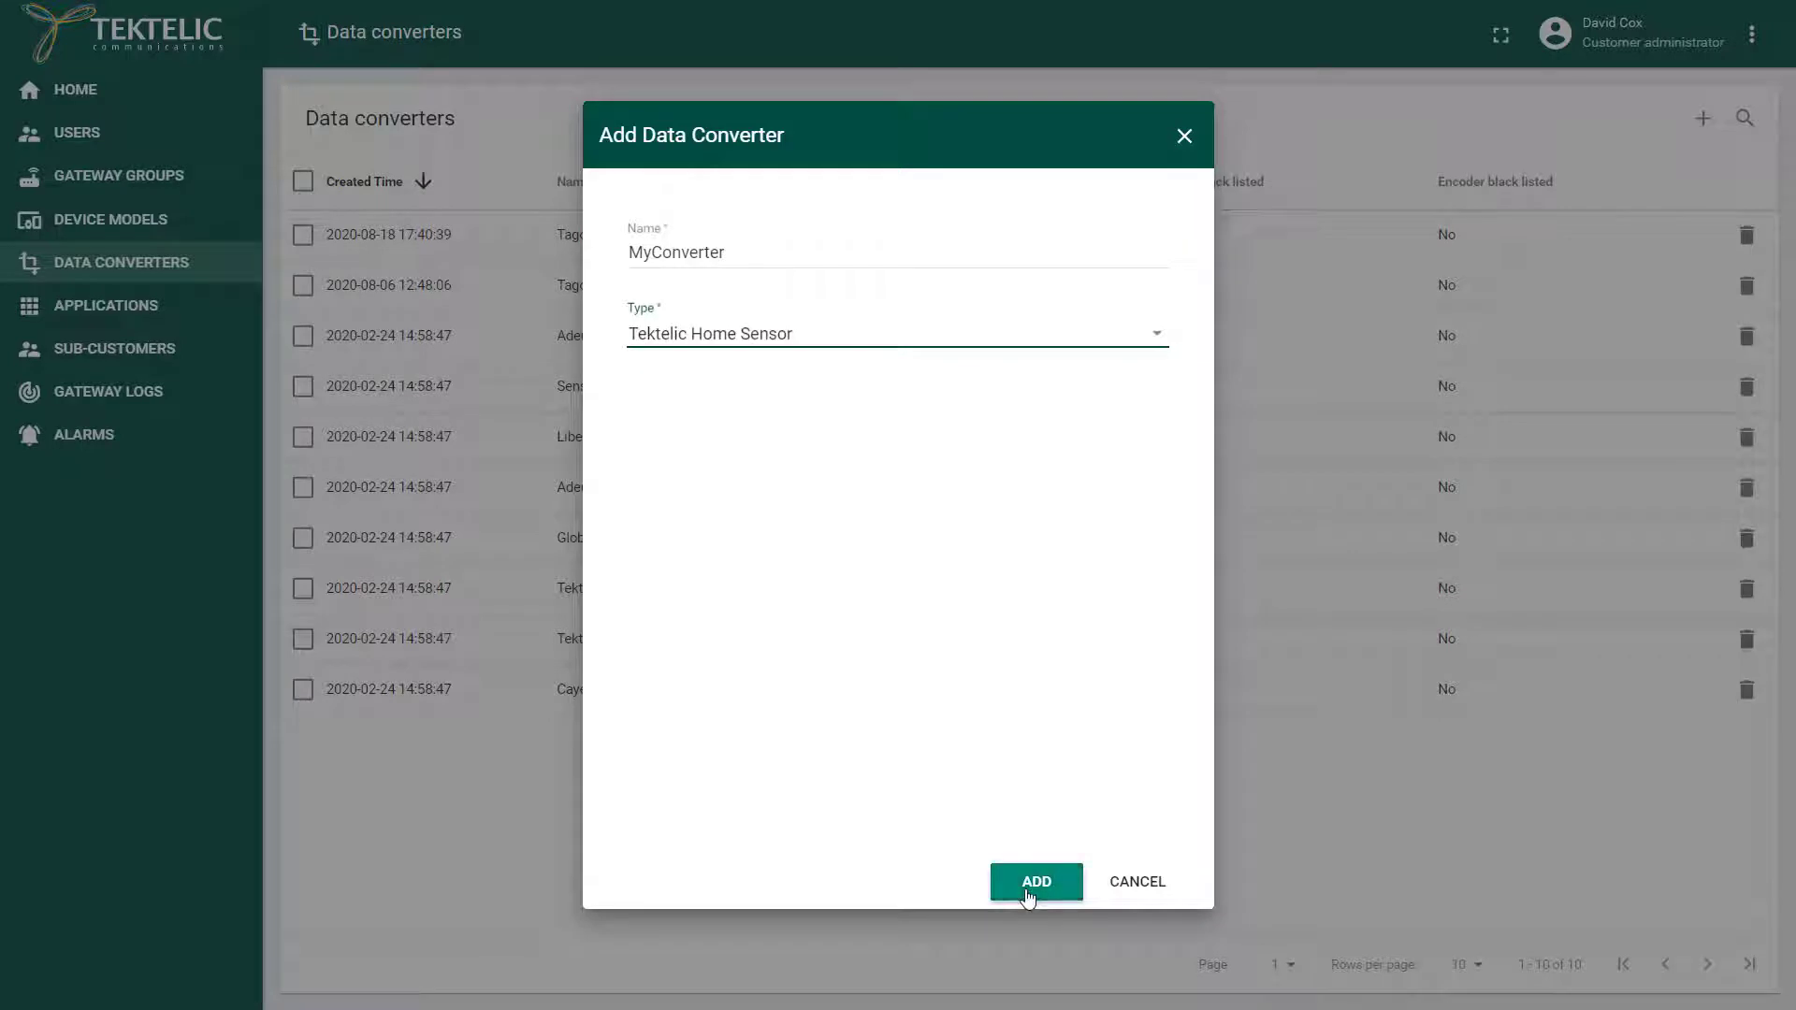
{"action": "left_click", "coordinate": [1035, 882]}
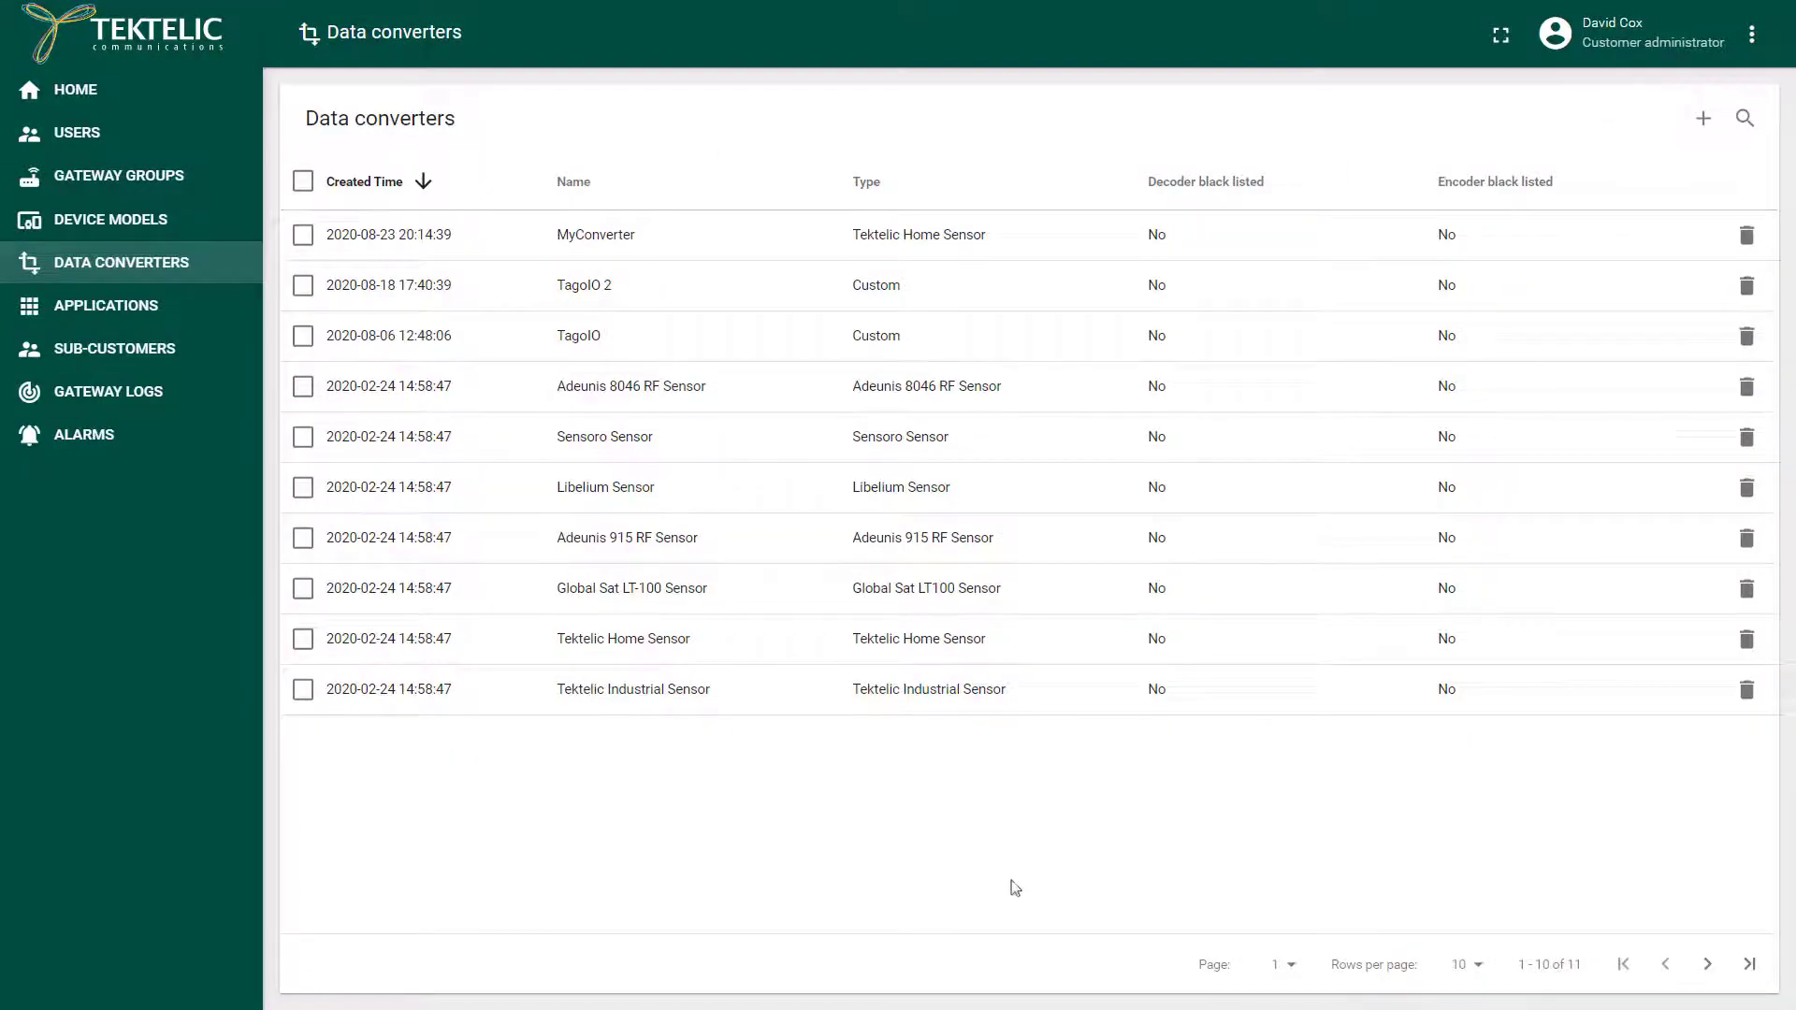
Create an application named MyApplication, reviewing its Advanced Network Settings and API Limits first.
{"action": "left_click", "coordinate": [105, 305]}
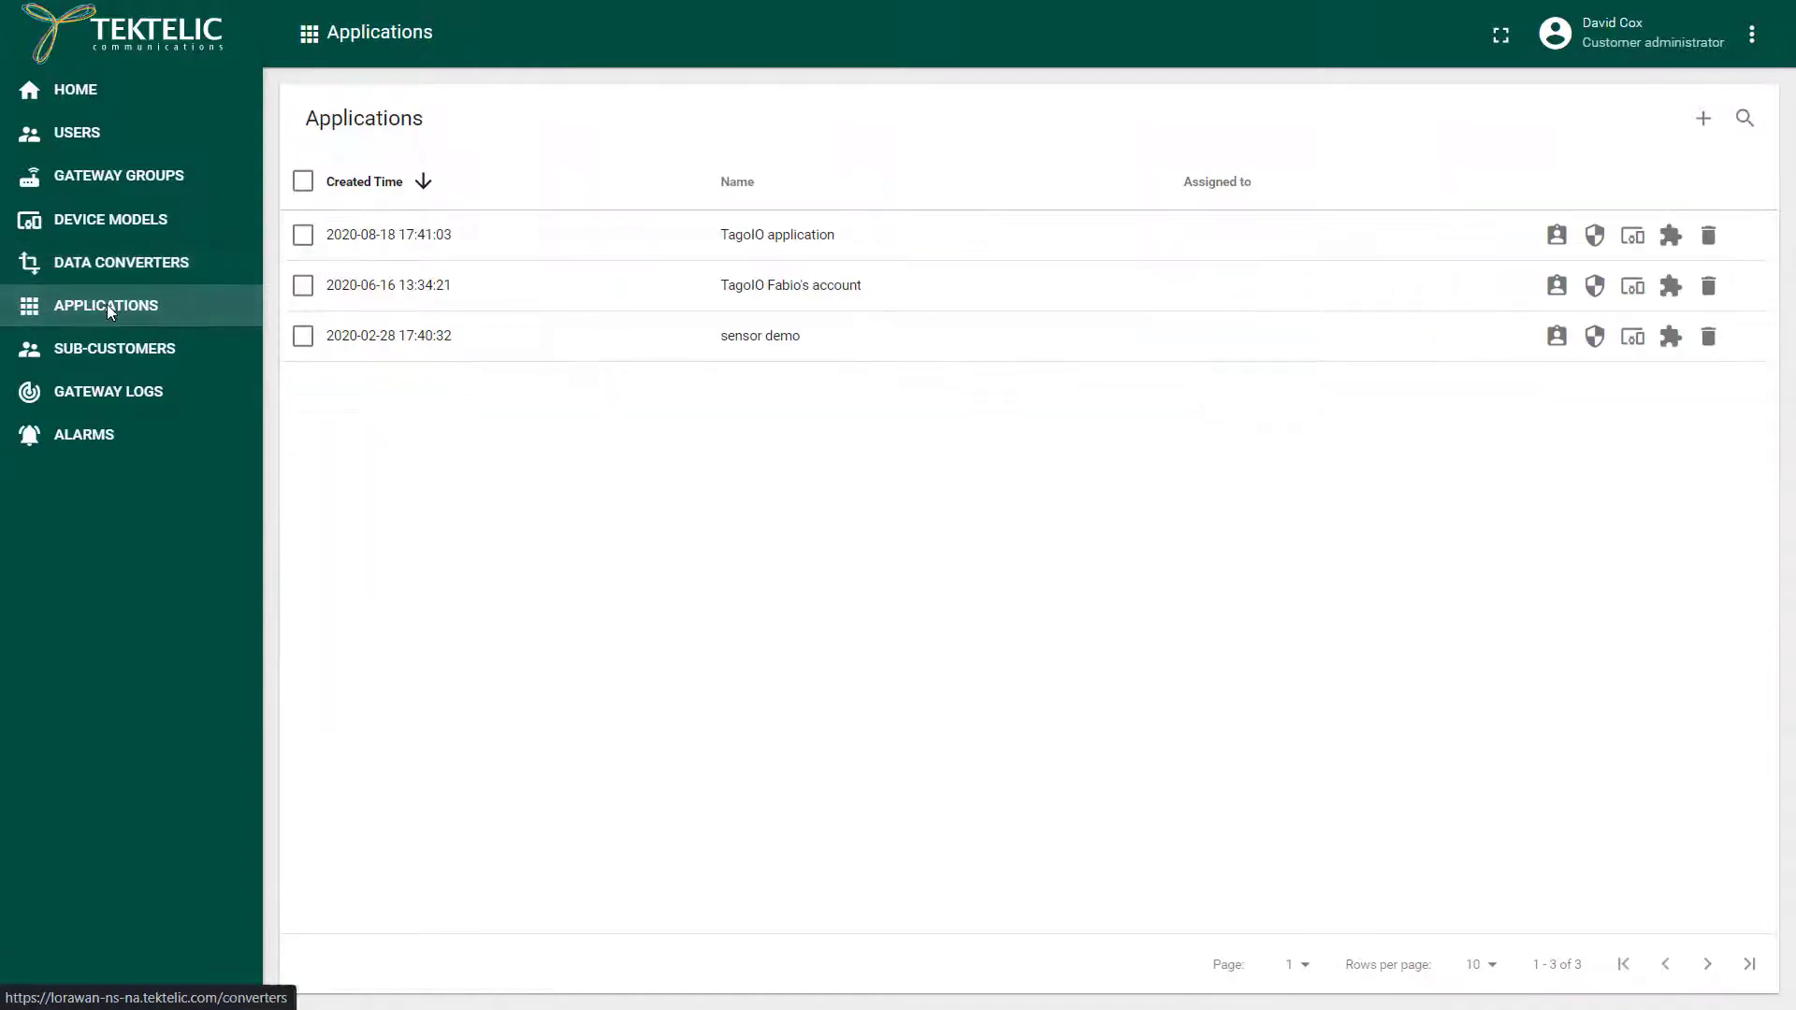
{"action": "left_click", "coordinate": [1702, 118]}
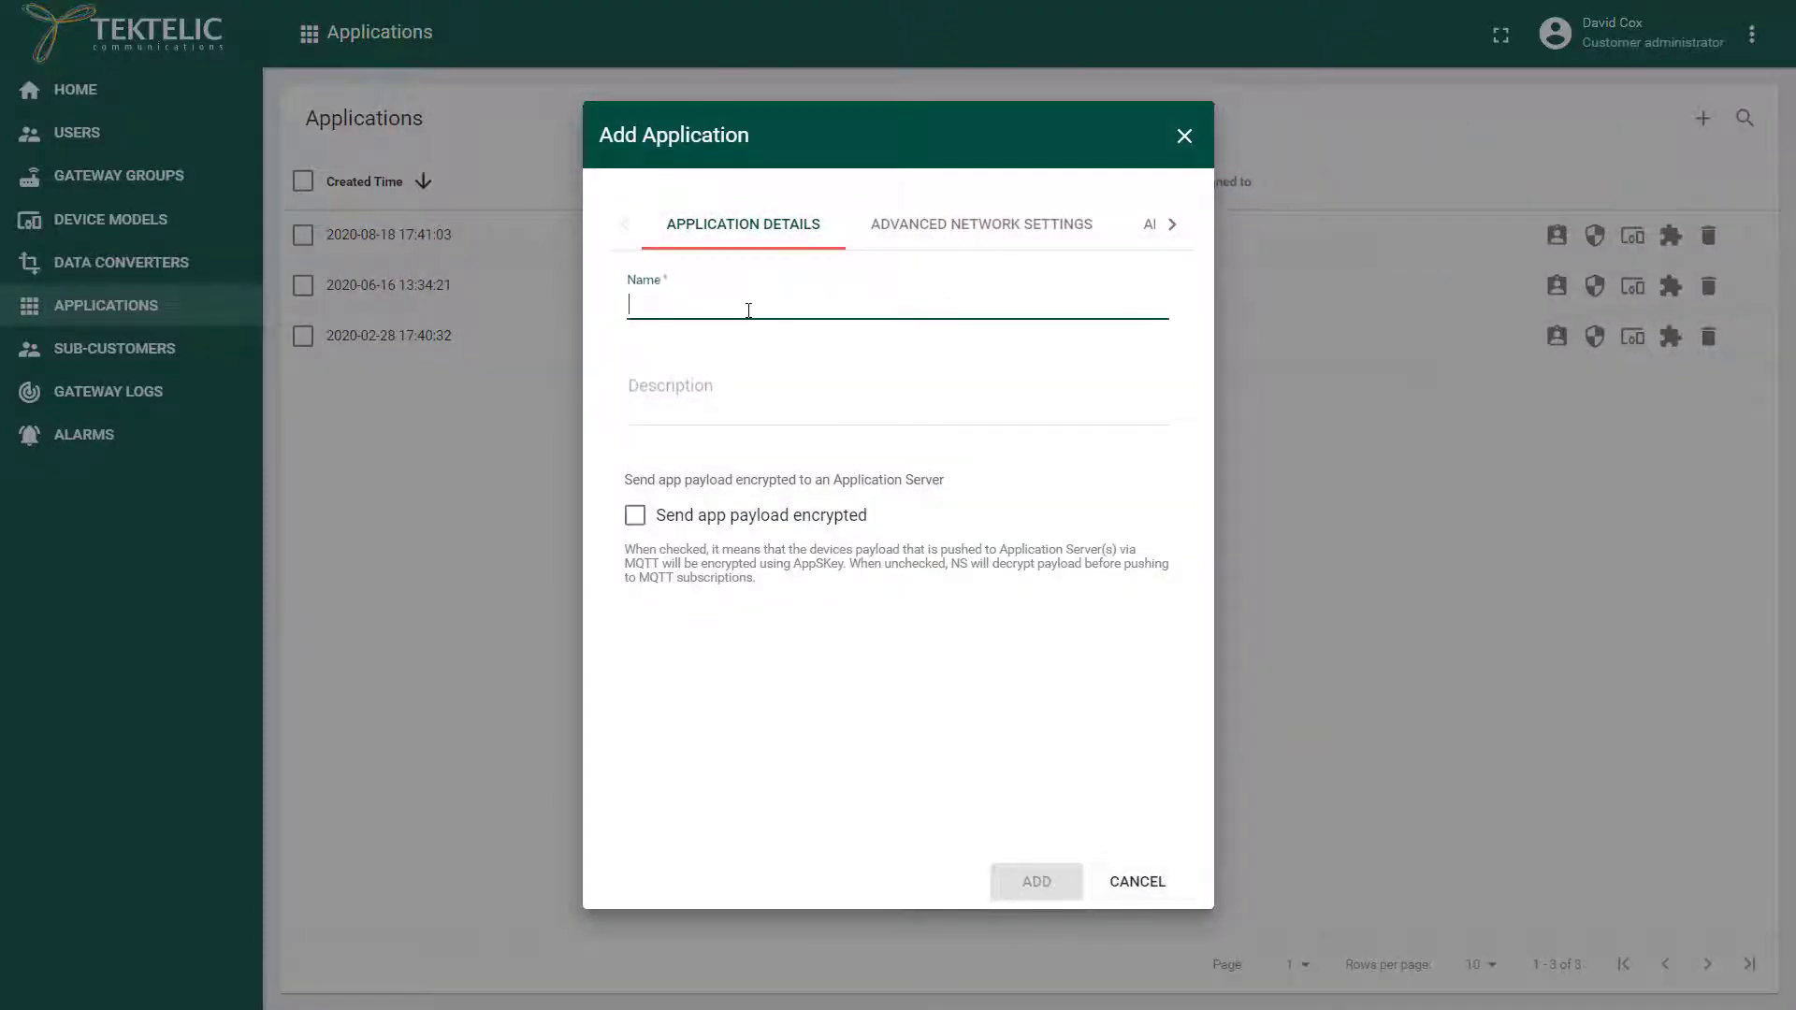
{"action": "type", "text": "MyApplication"}
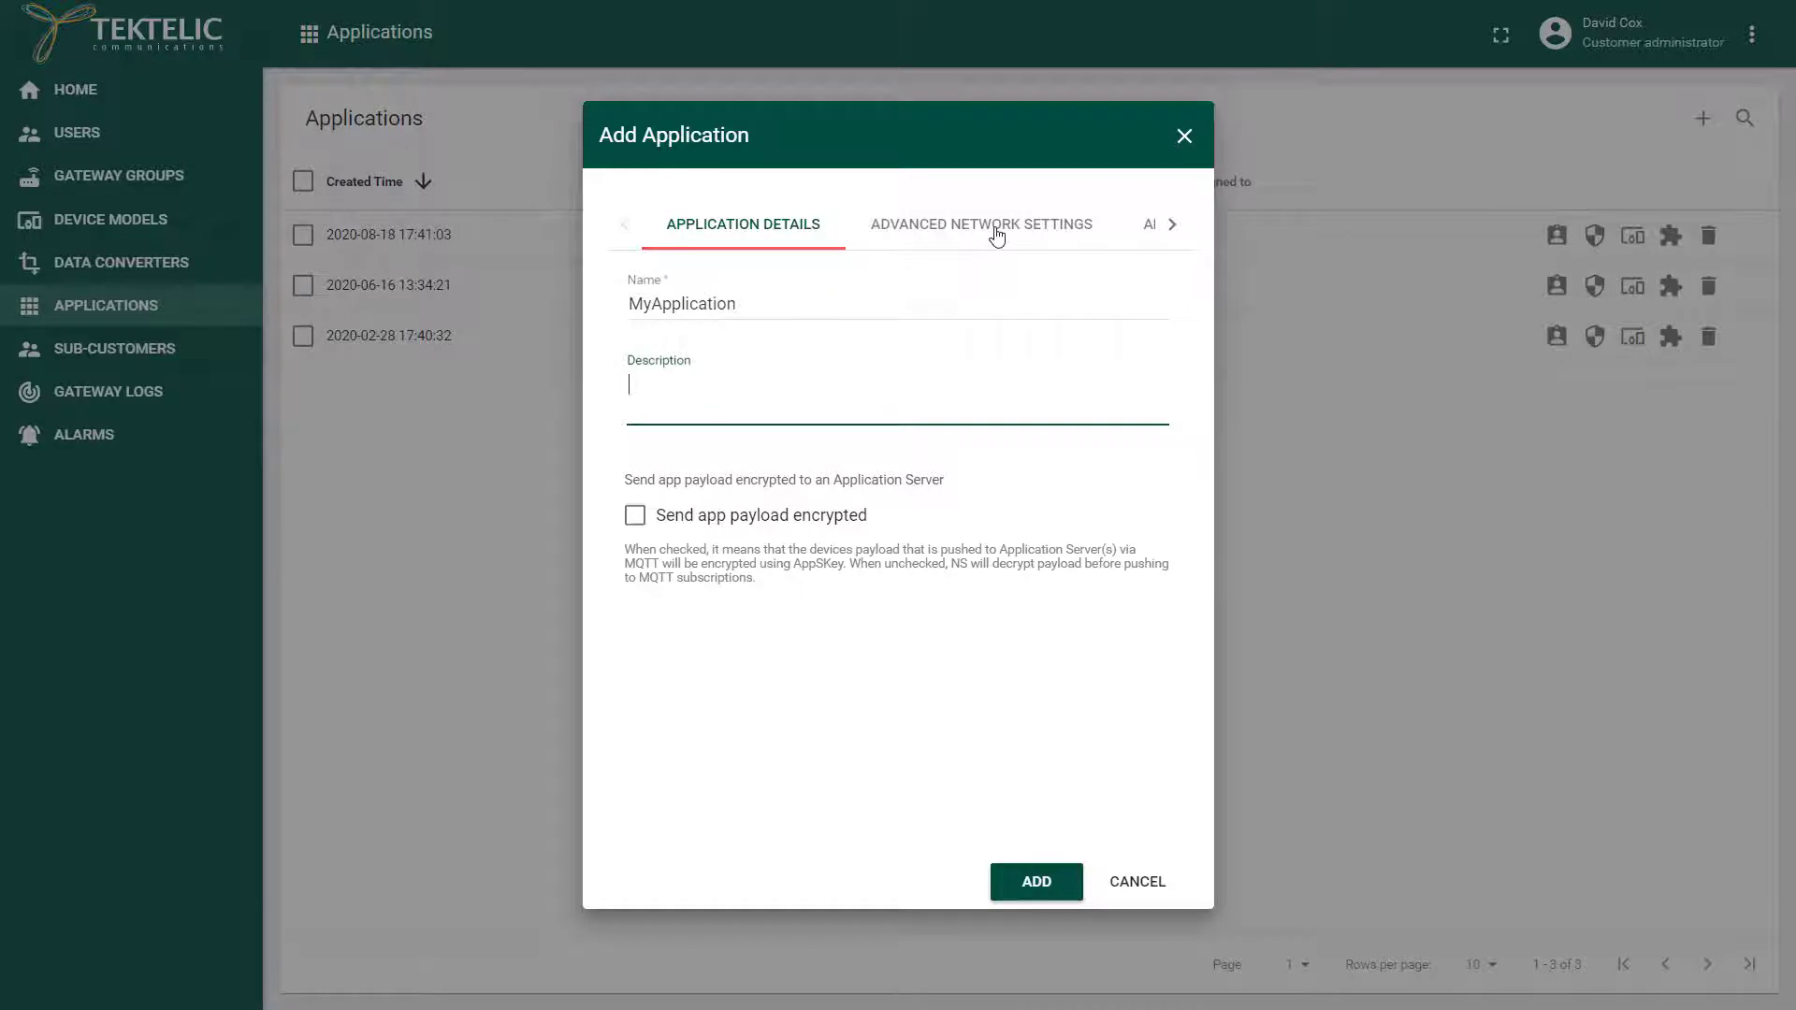
{"action": "left_click", "coordinate": [981, 223]}
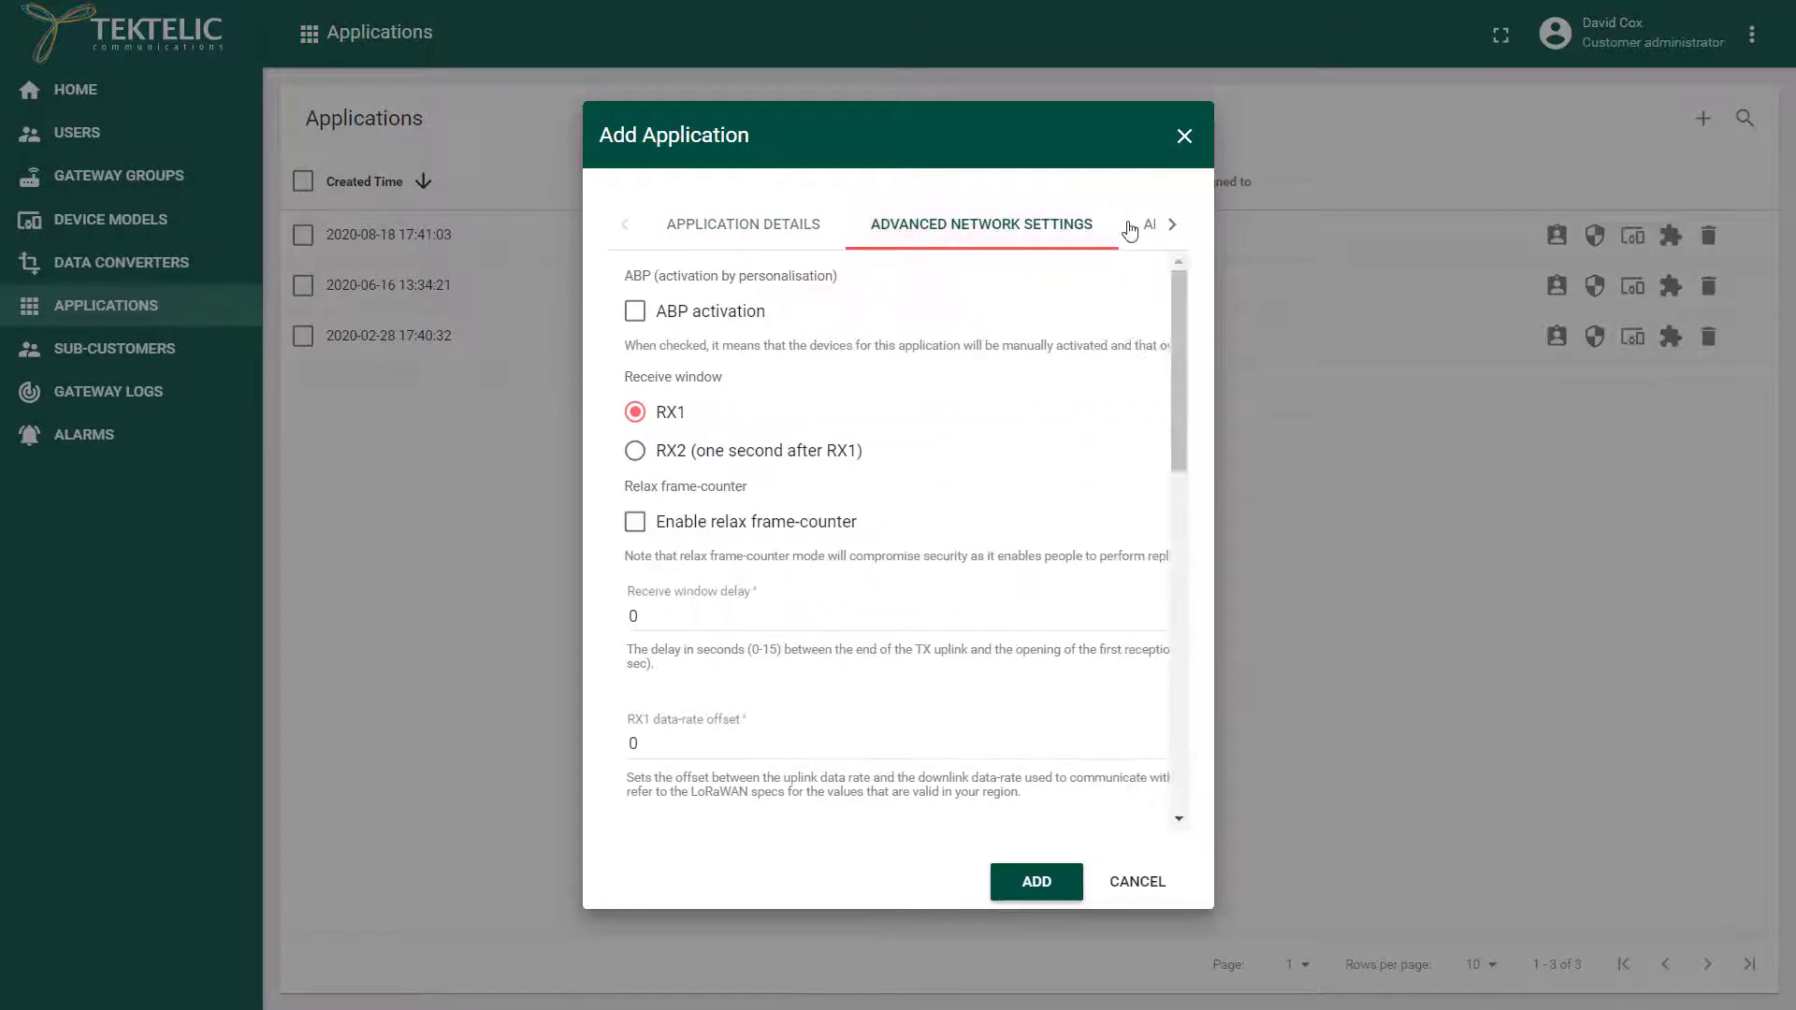
{"action": "left_click", "coordinate": [1147, 223]}
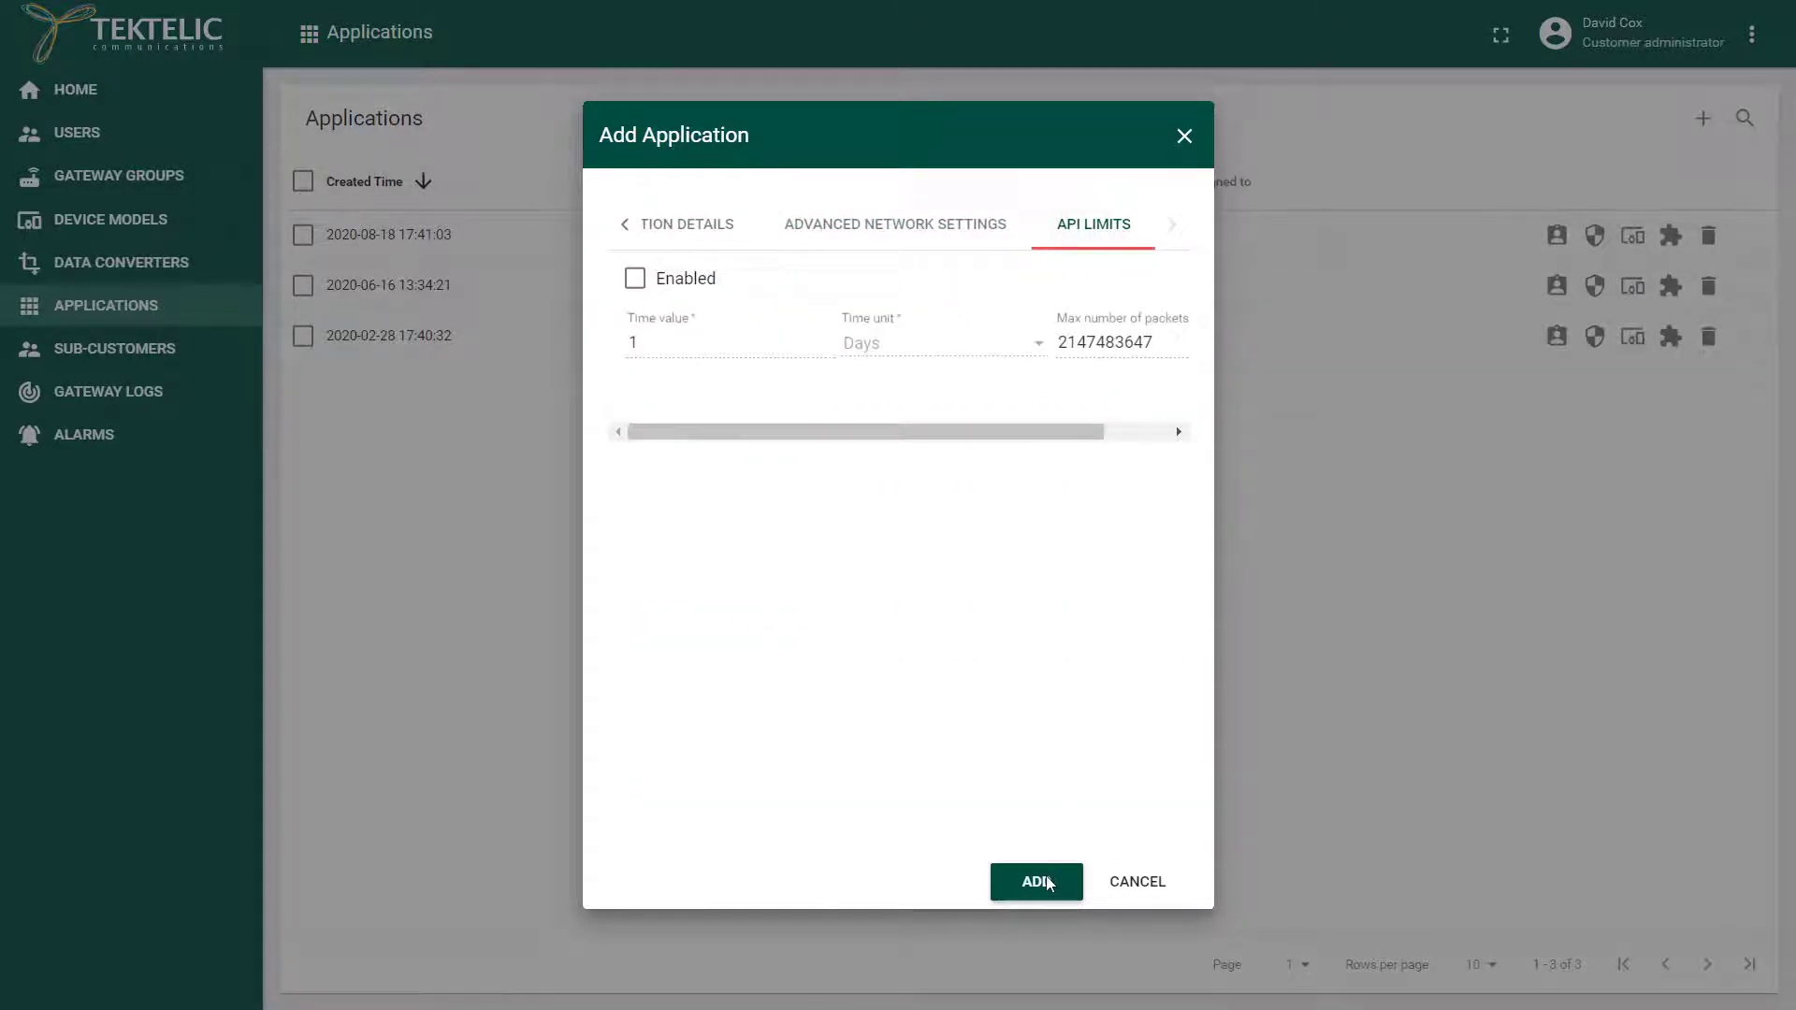
{"action": "left_click", "coordinate": [1034, 882]}
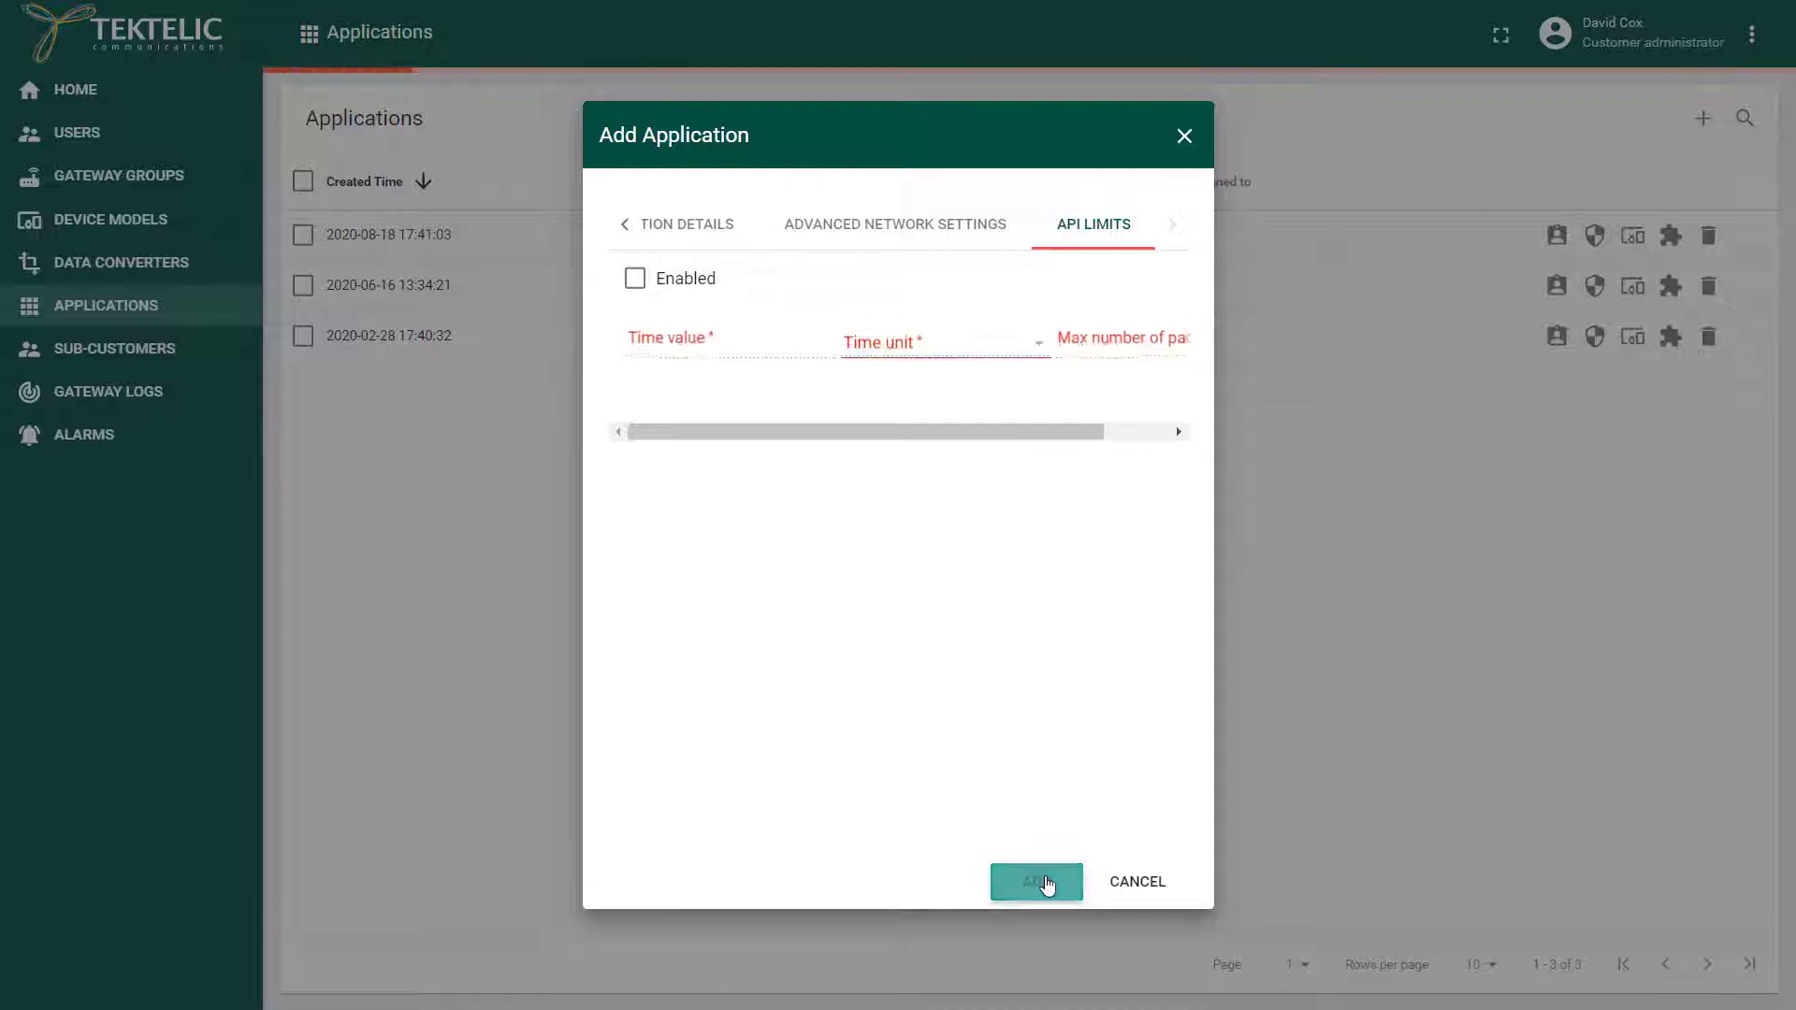
{"action": "left_click", "coordinate": [1035, 881]}
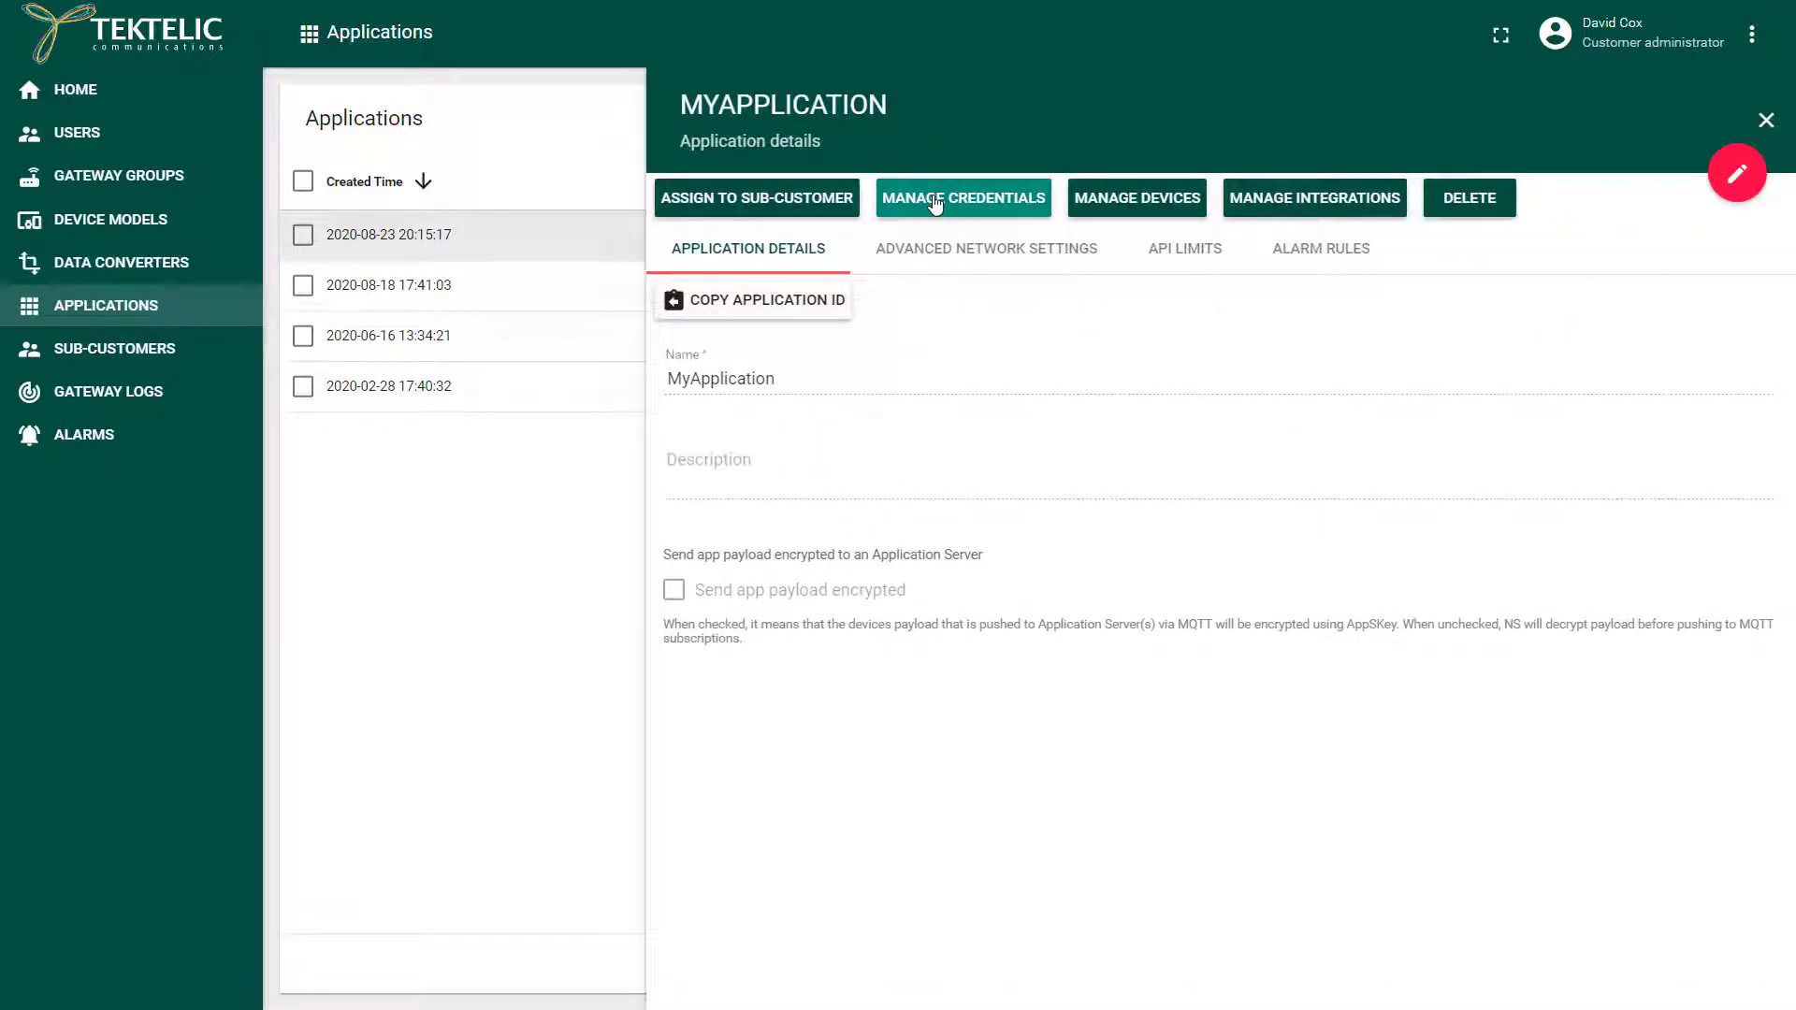
{"action": "mouse_move", "coordinate": [1136, 196]}
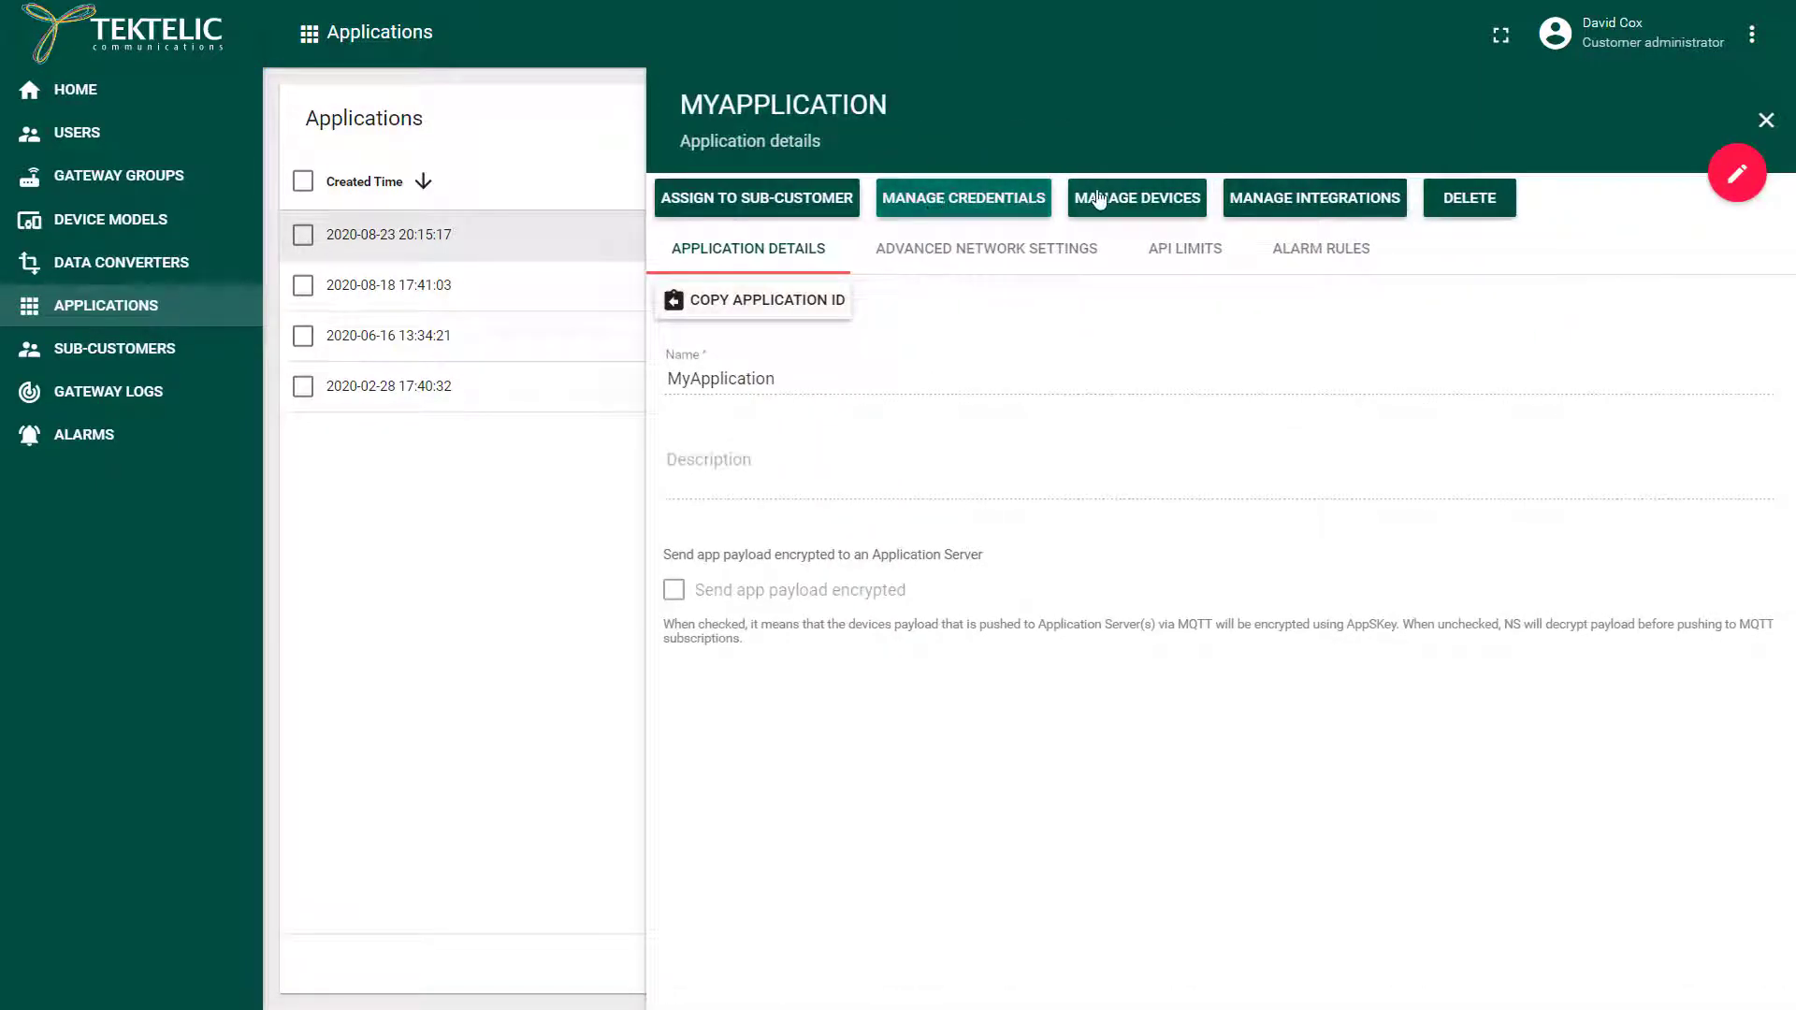
Show MyApplication's empty device list via Manage Devices.
{"action": "left_click", "coordinate": [1136, 197]}
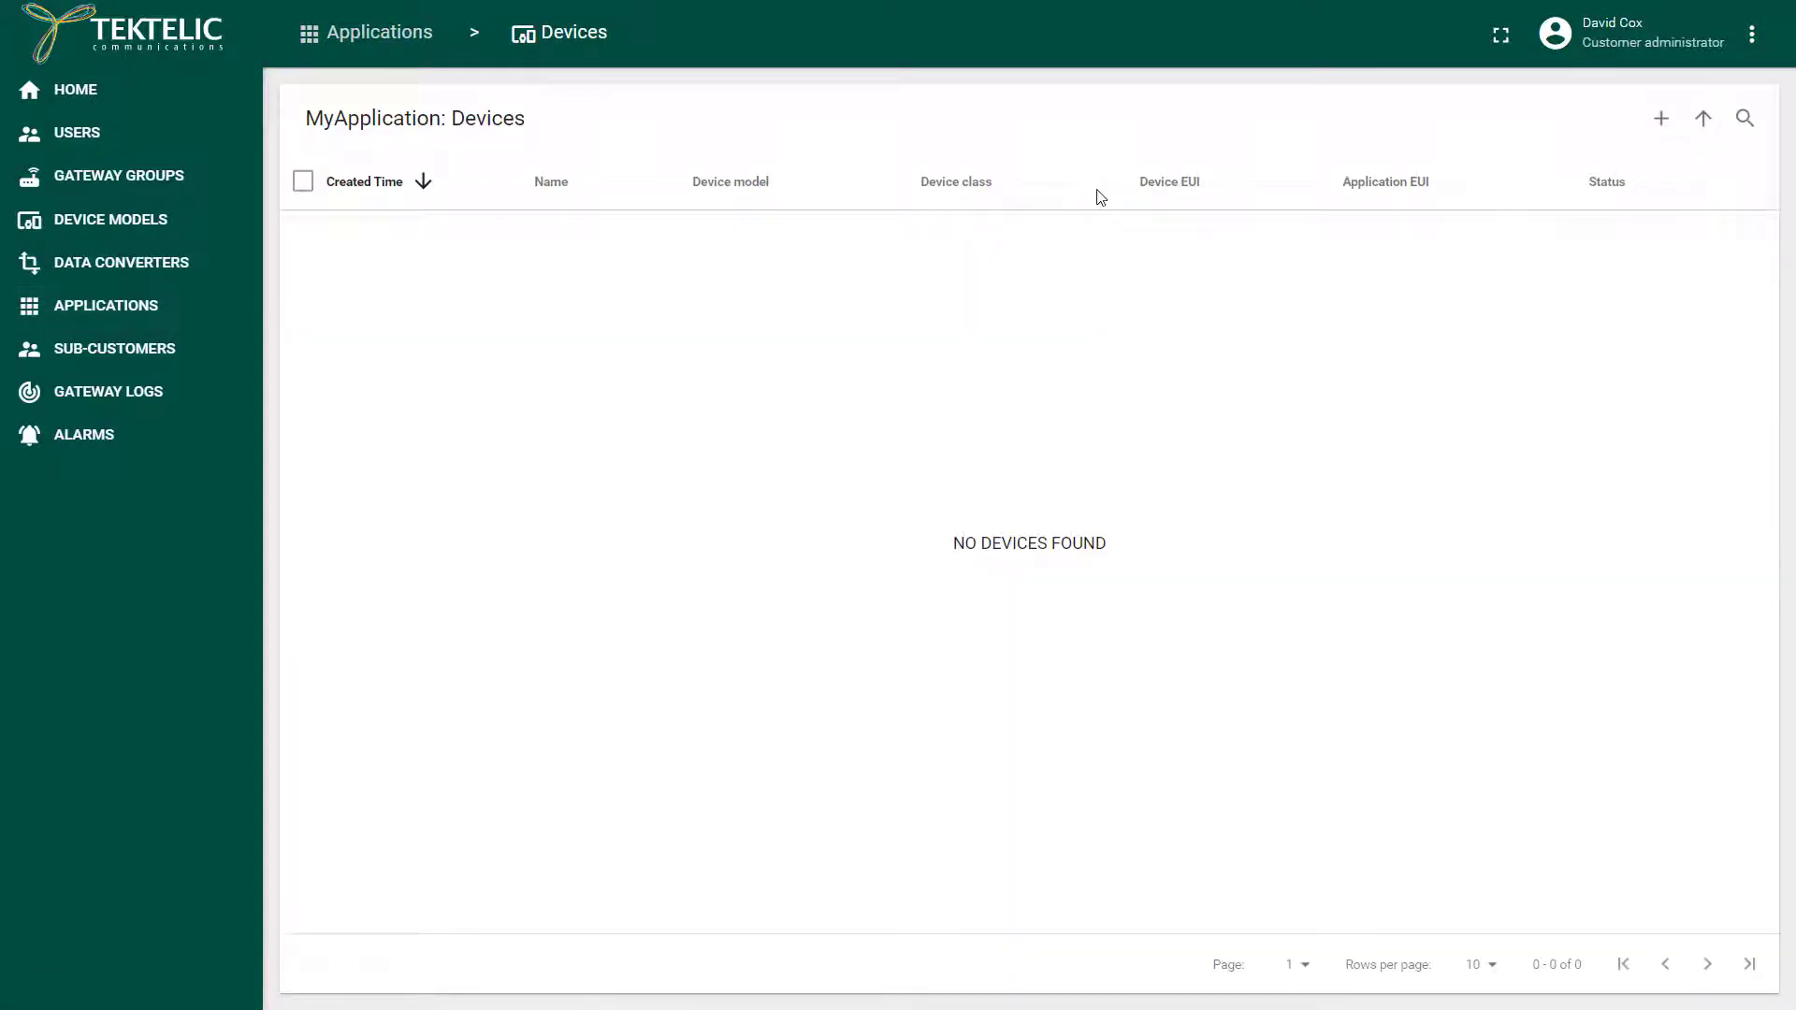
{"action": "mouse_move", "coordinate": [1660, 117]}
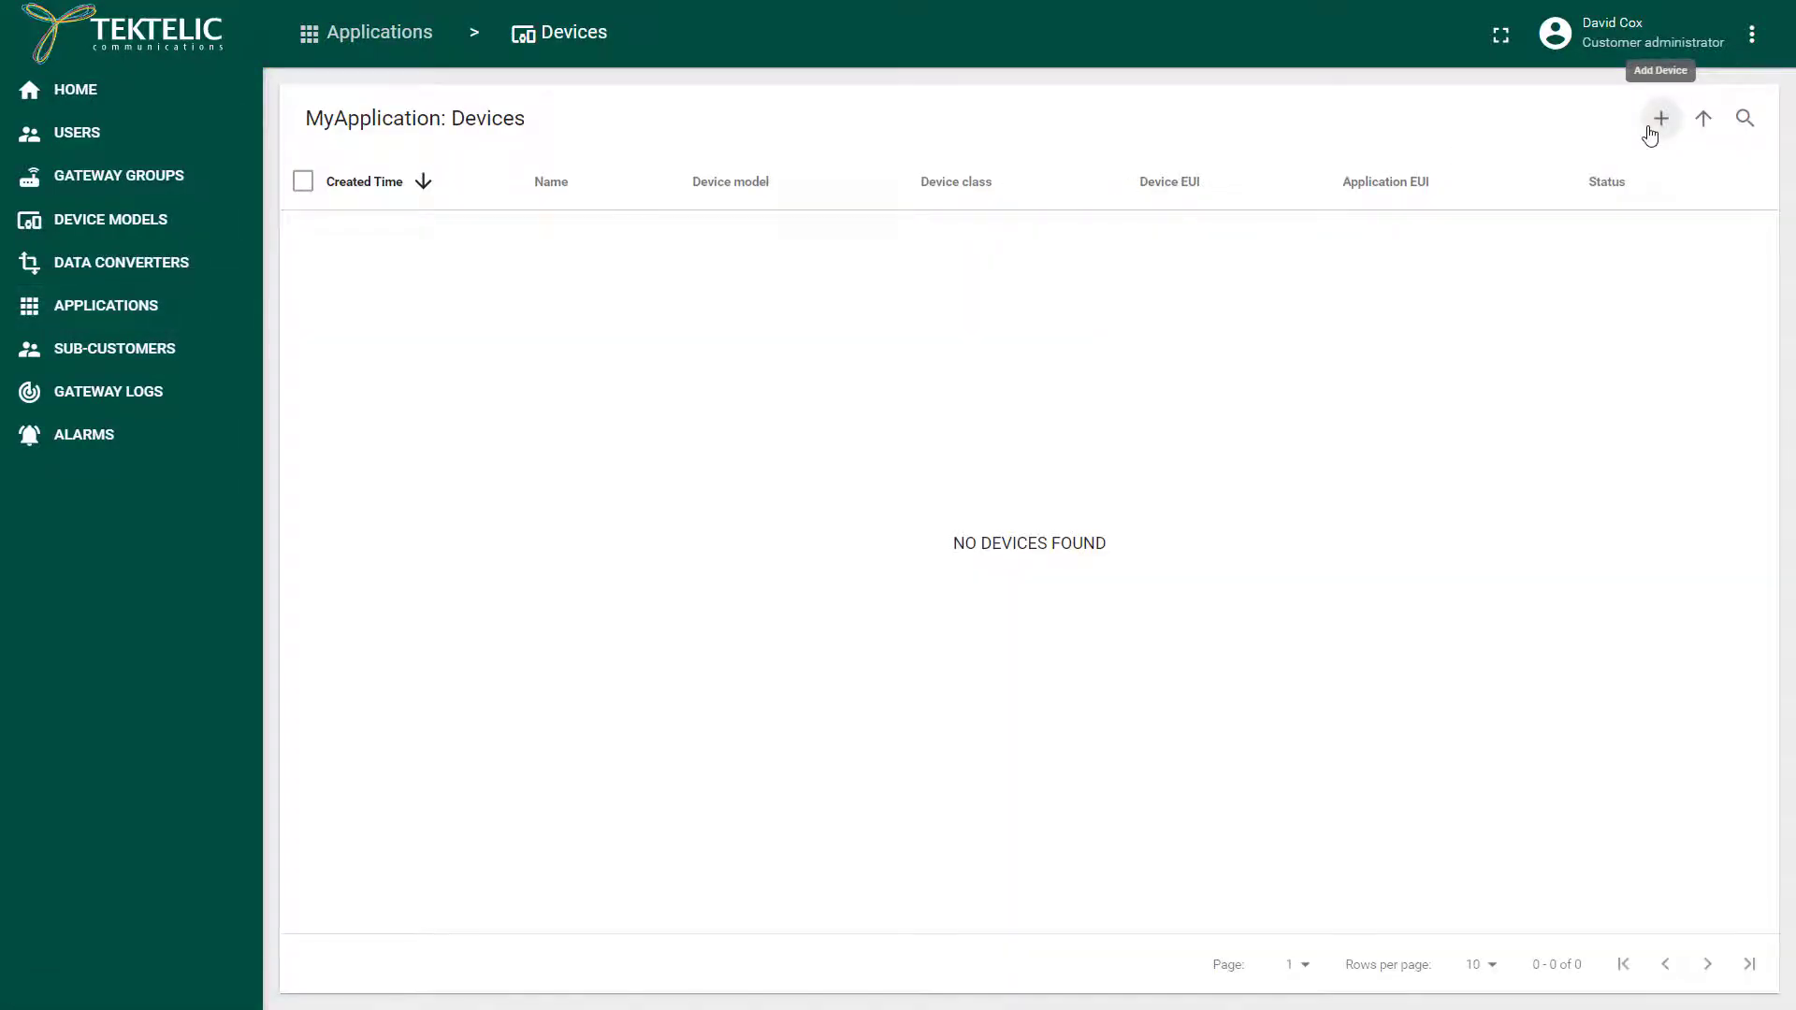
Start a new device named myDevice in MyApplication and begin choosing its model.
{"action": "left_click", "coordinate": [1660, 118]}
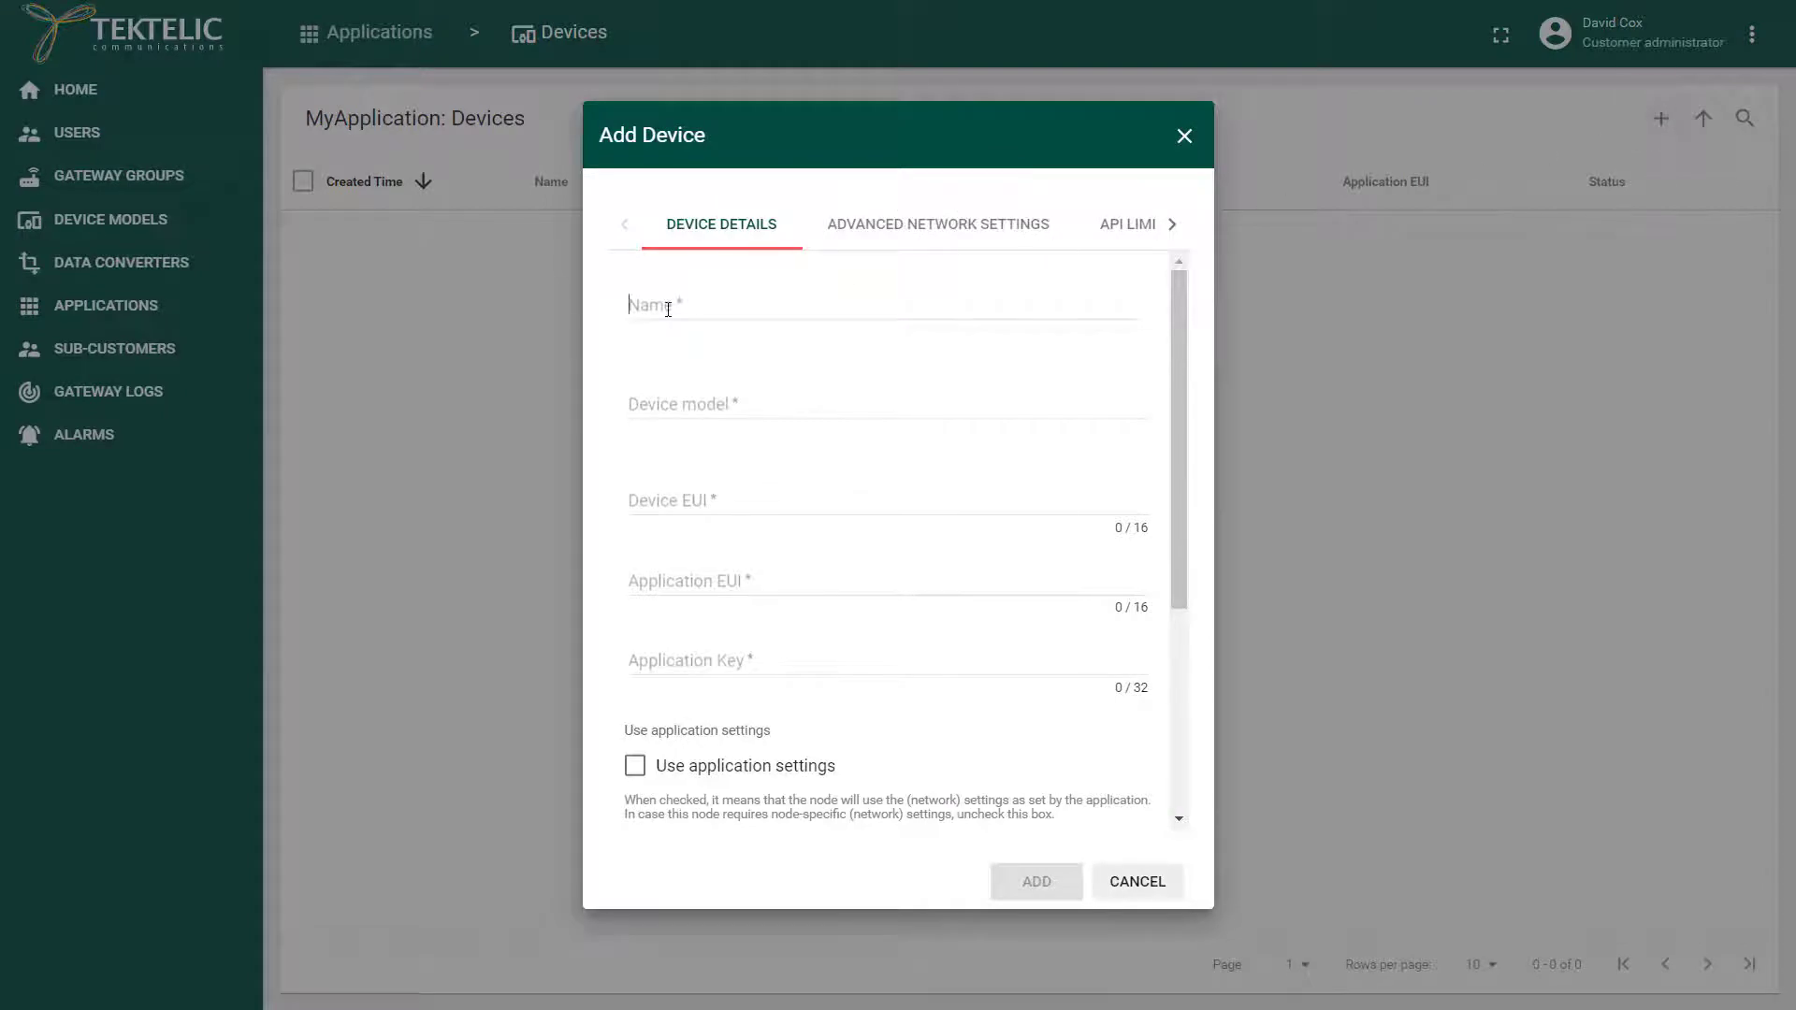
{"action": "type", "text": "myDe"}
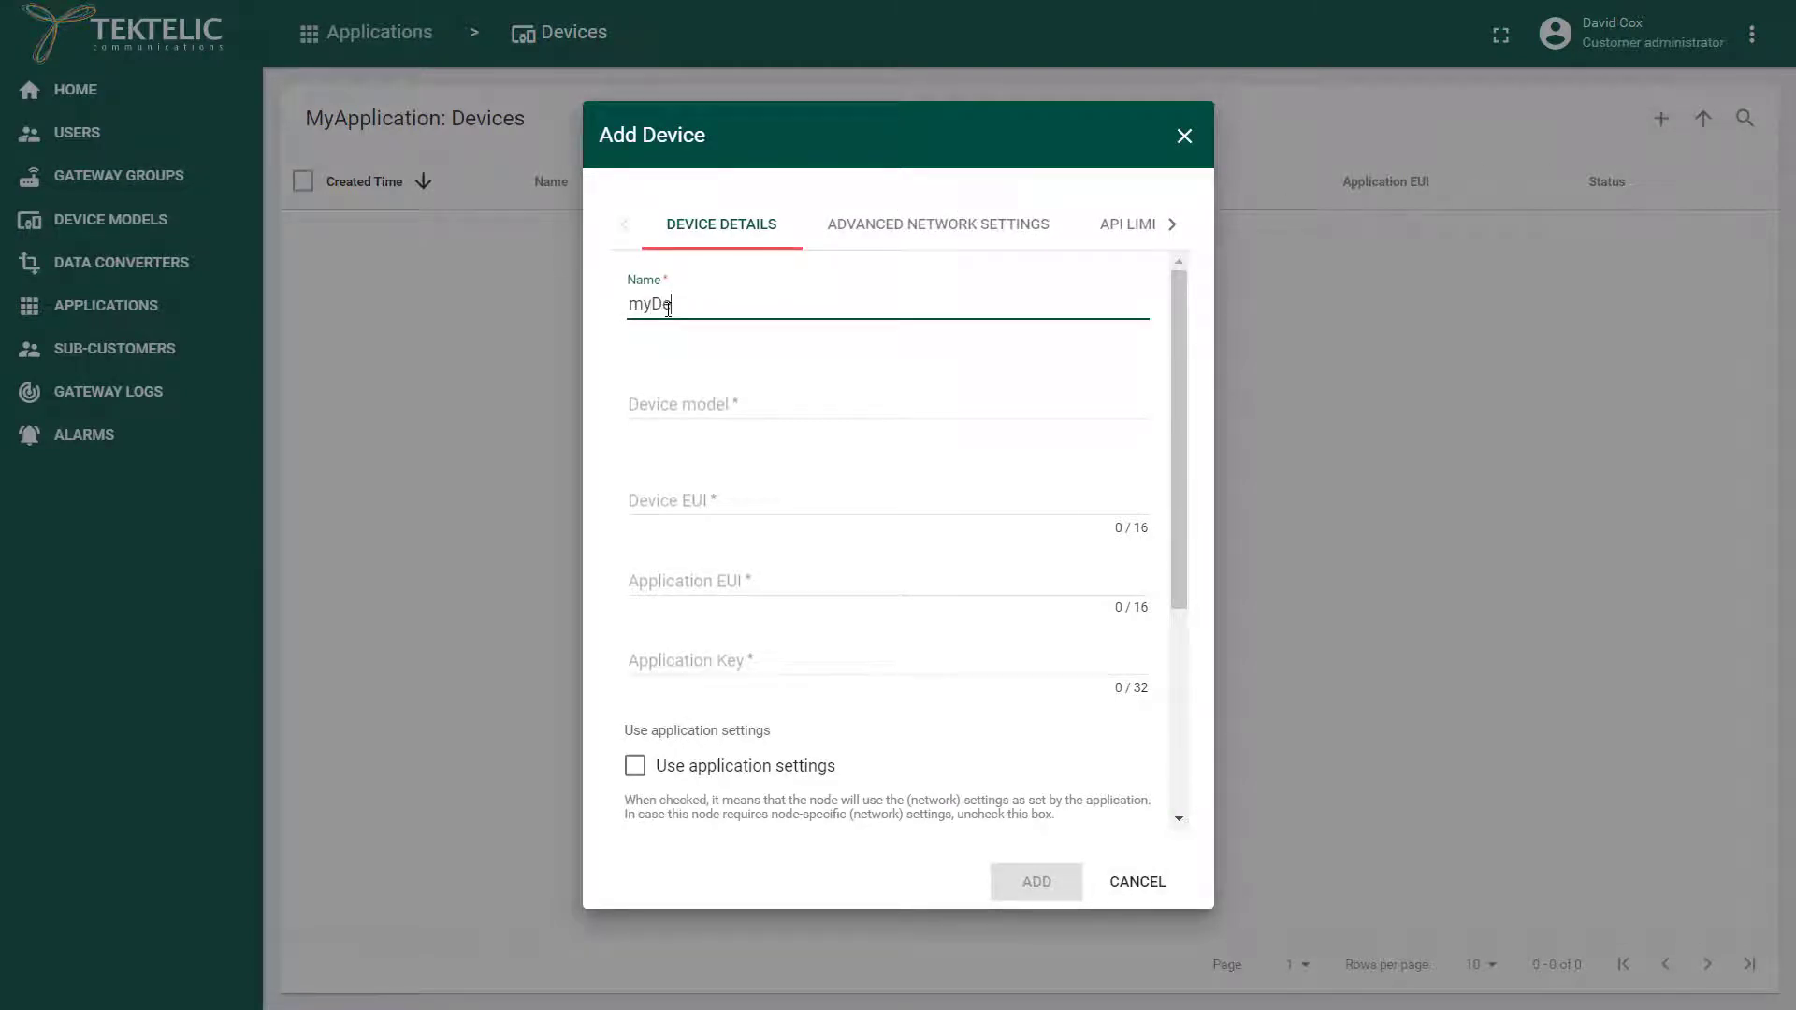
{"action": "type", "text": "vice"}
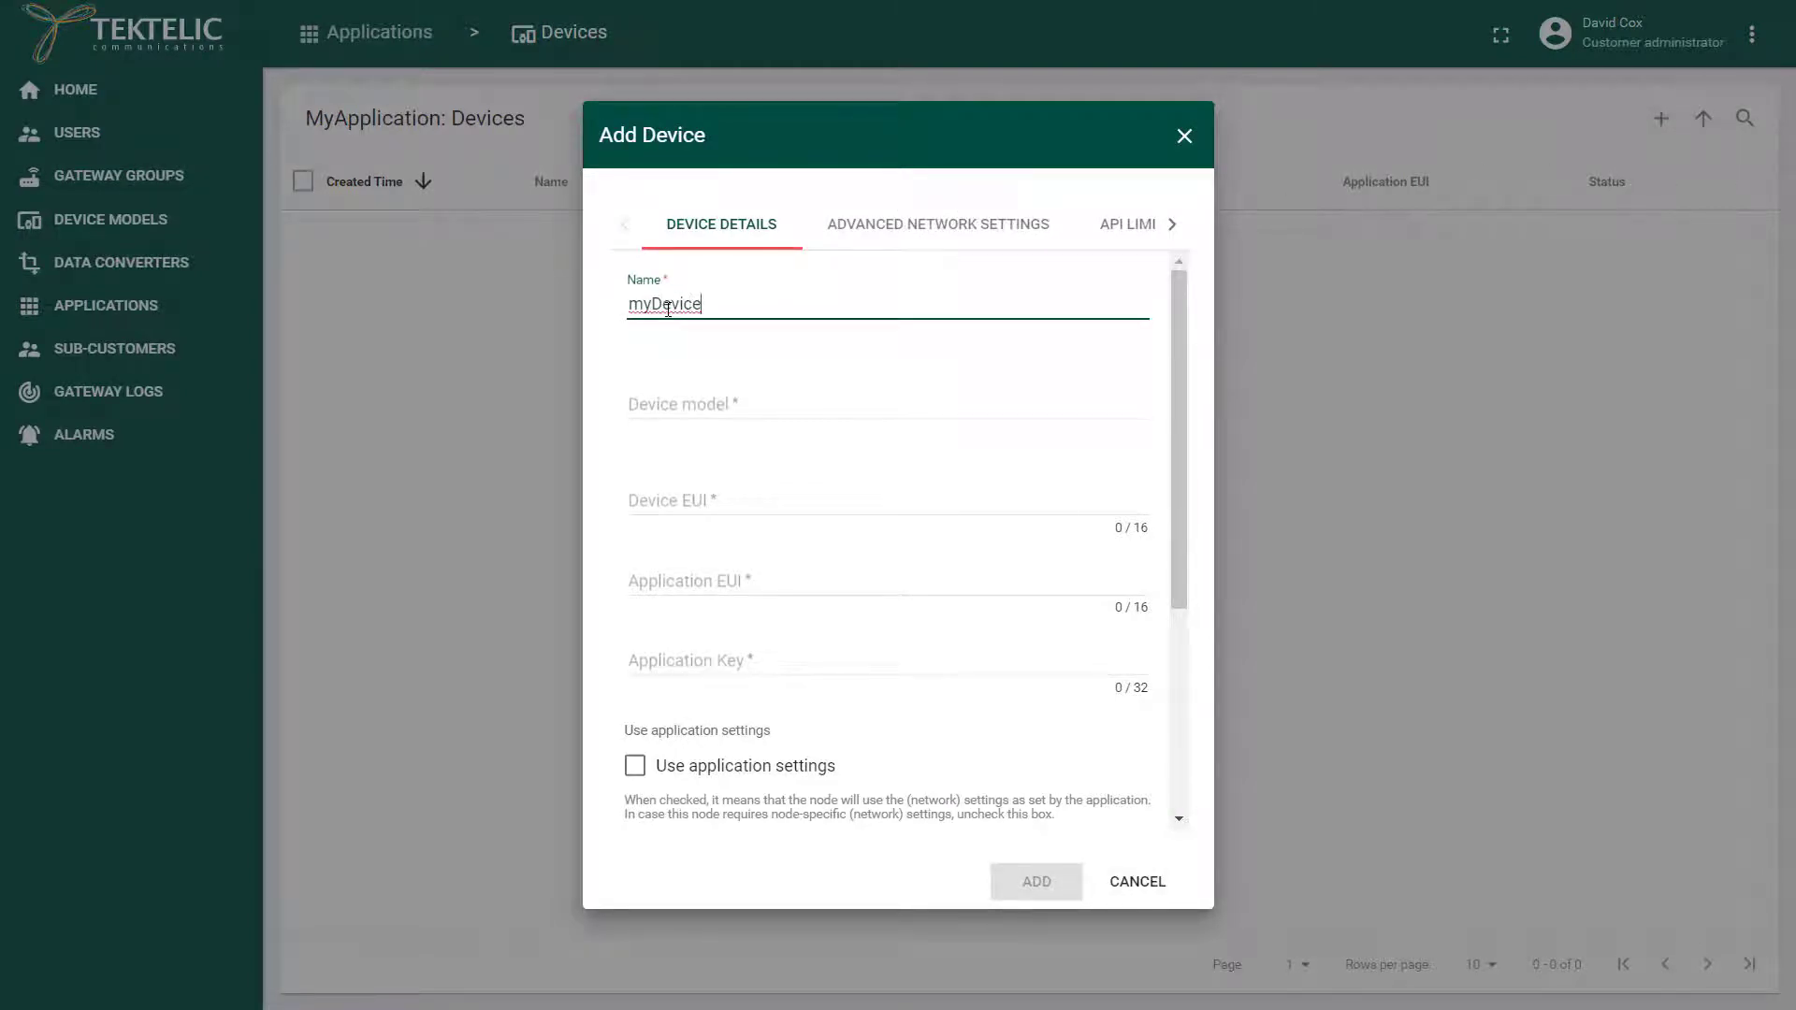
{"action": "mouse_move", "coordinate": [662, 407]}
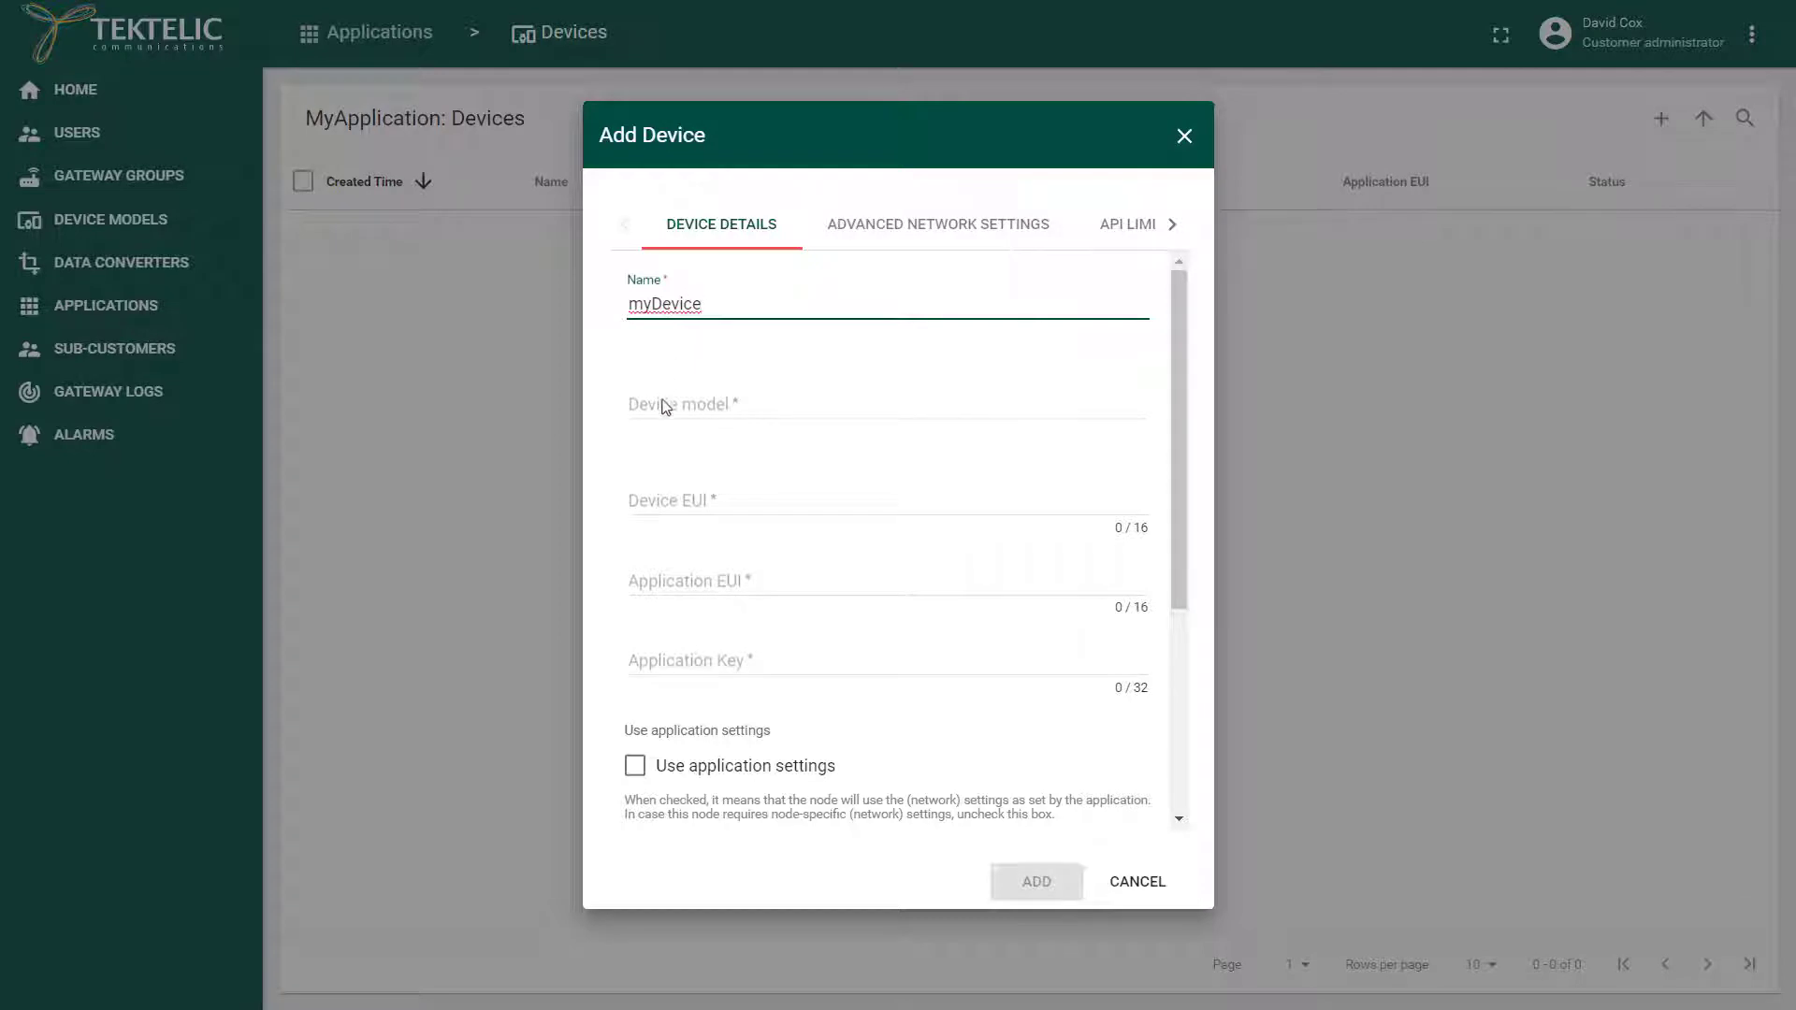
{"action": "left_click", "coordinate": [1035, 882]}
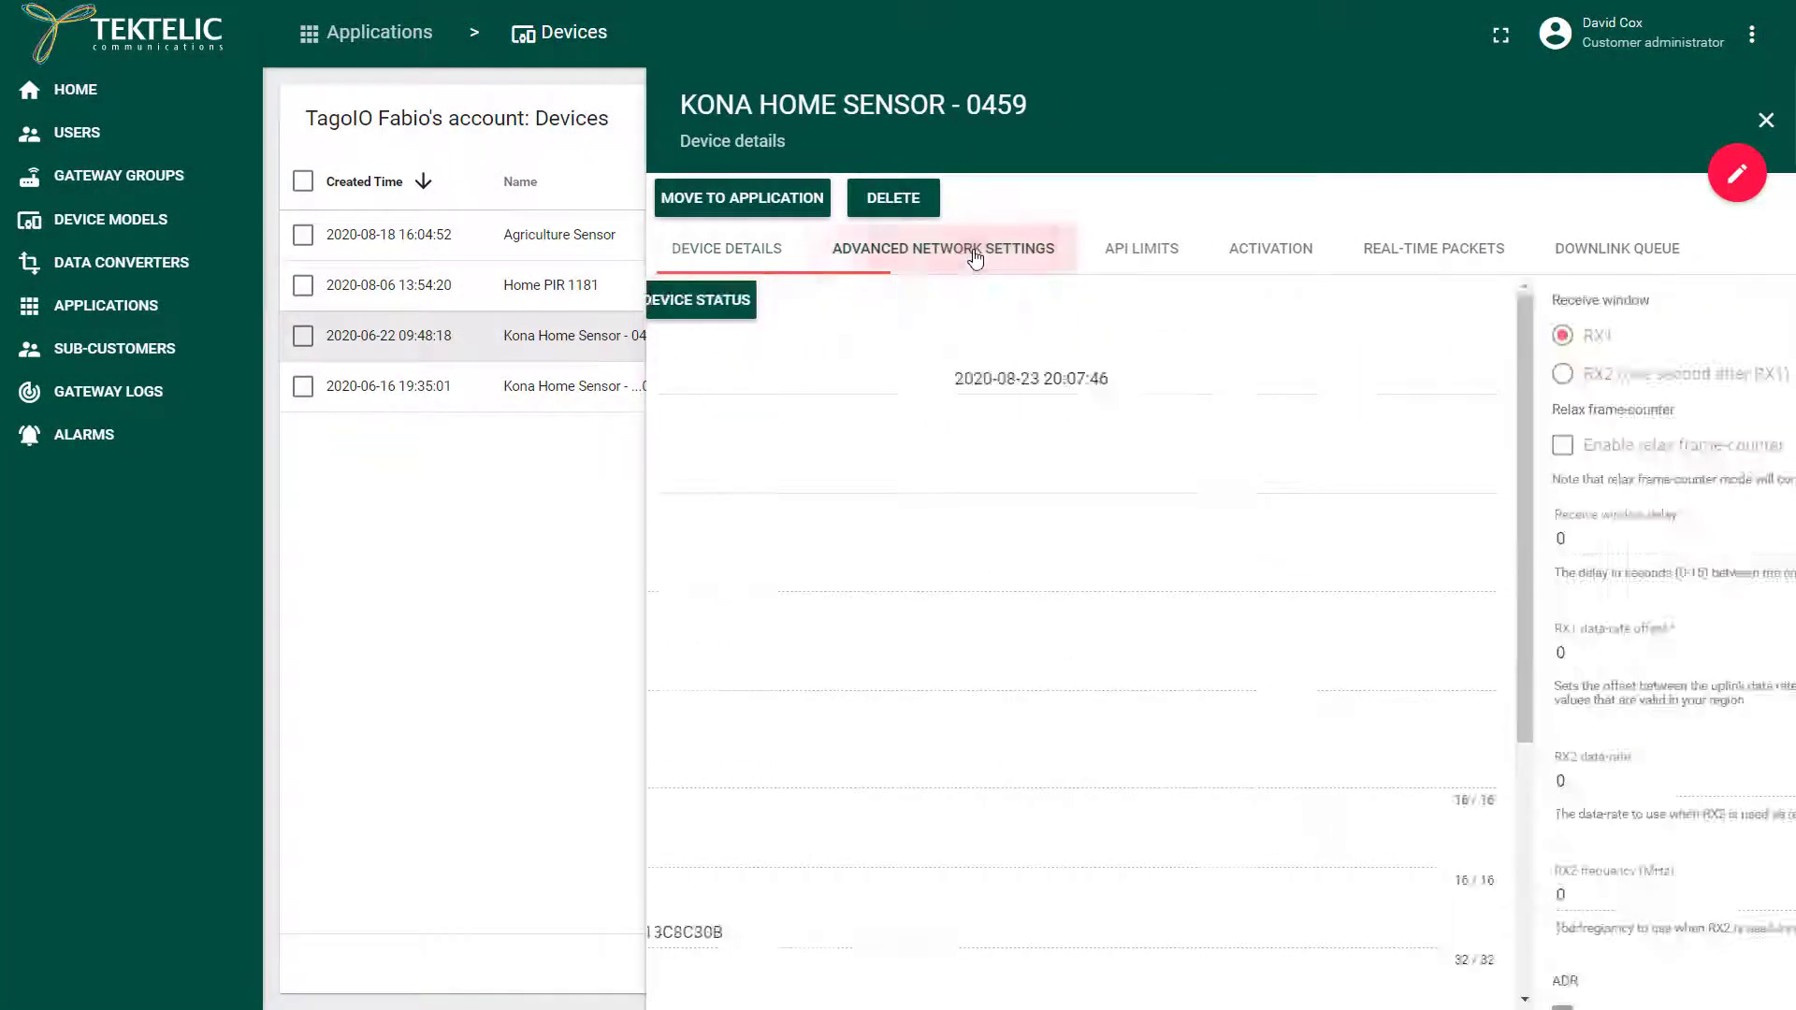
Review Kona Home Sensor - 0459's device details, activation keys and real-time packet log.
{"action": "left_click", "coordinate": [726, 247]}
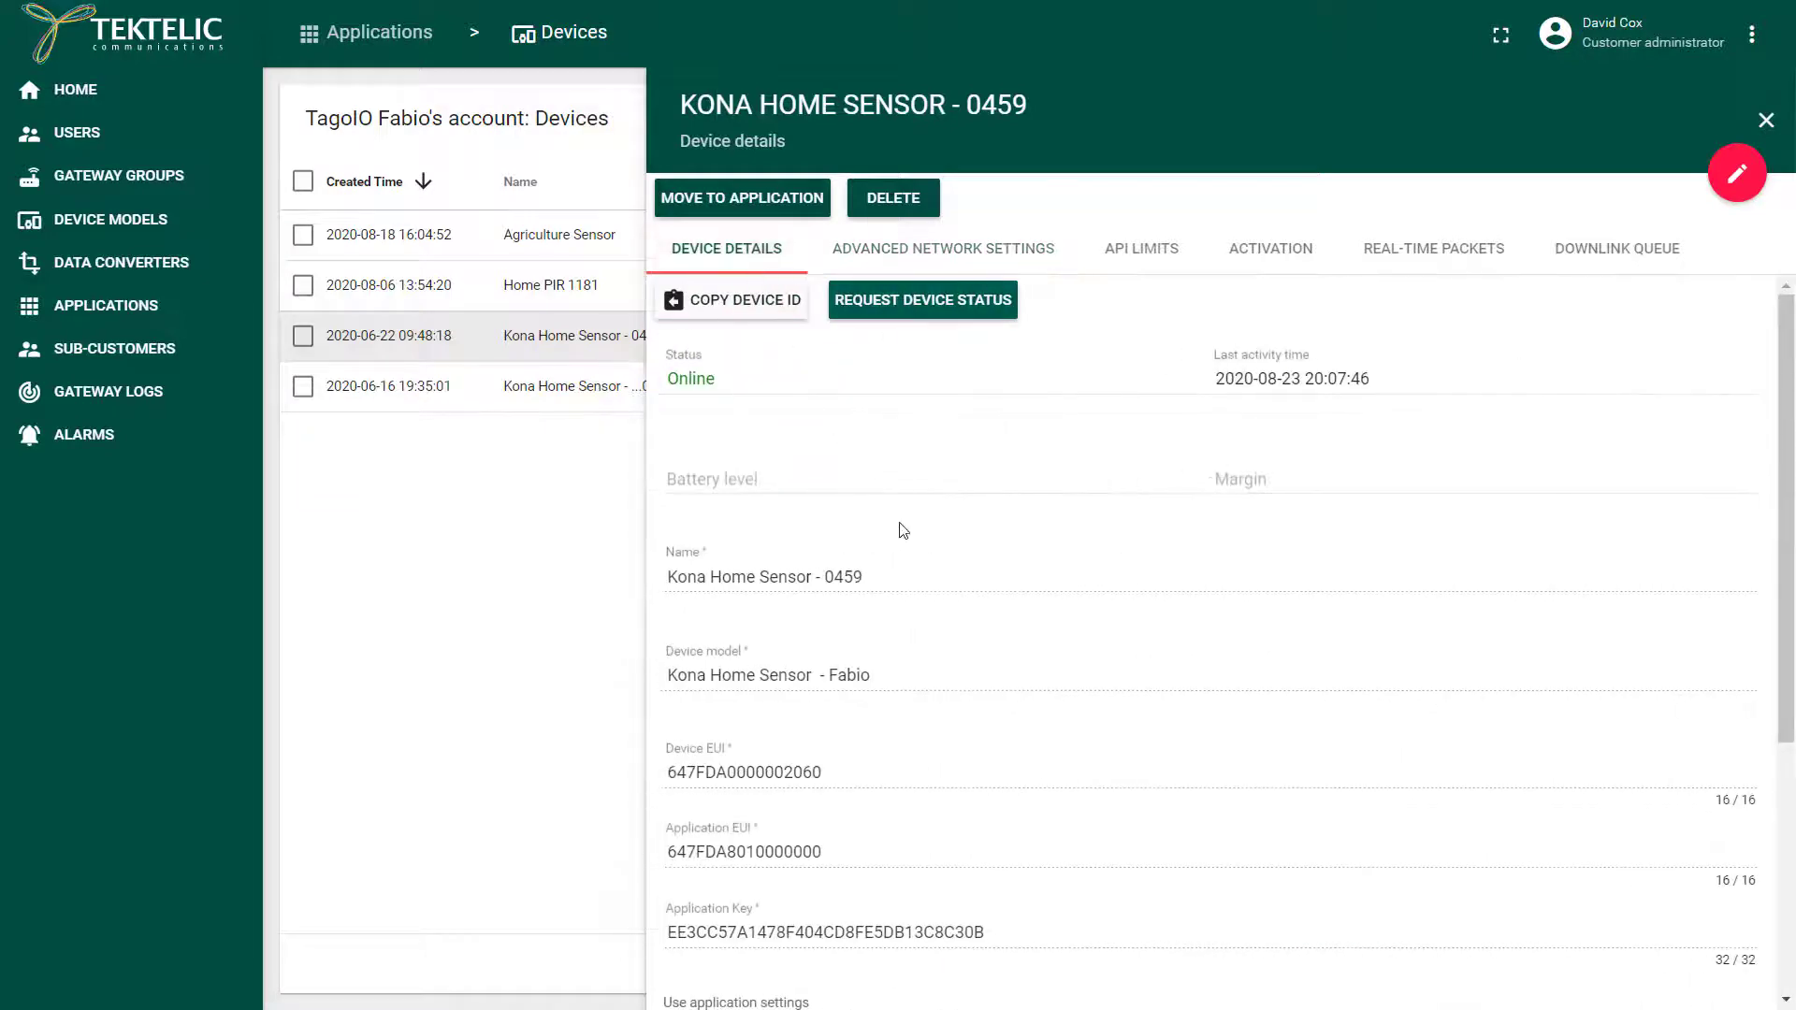
{"action": "scroll", "scroll_direction": "down", "scroll_amount": 3}
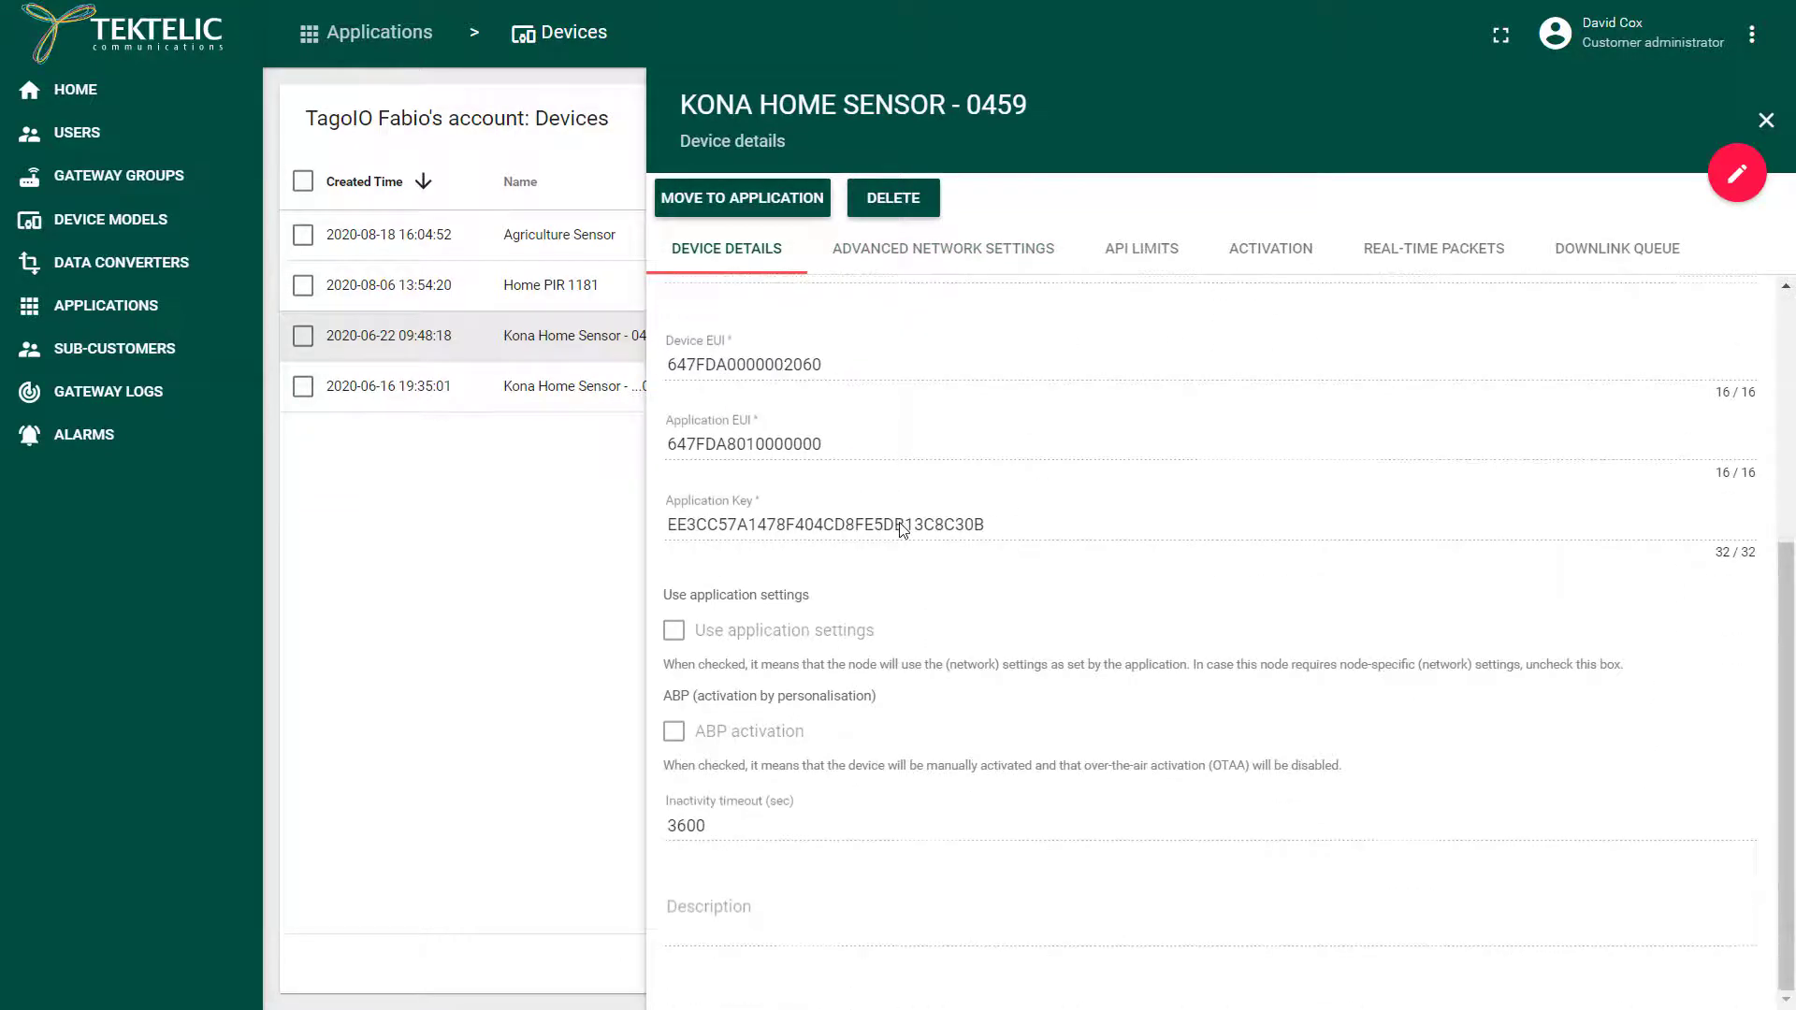
{"action": "scroll", "scroll_direction": "up", "scroll_amount": 3}
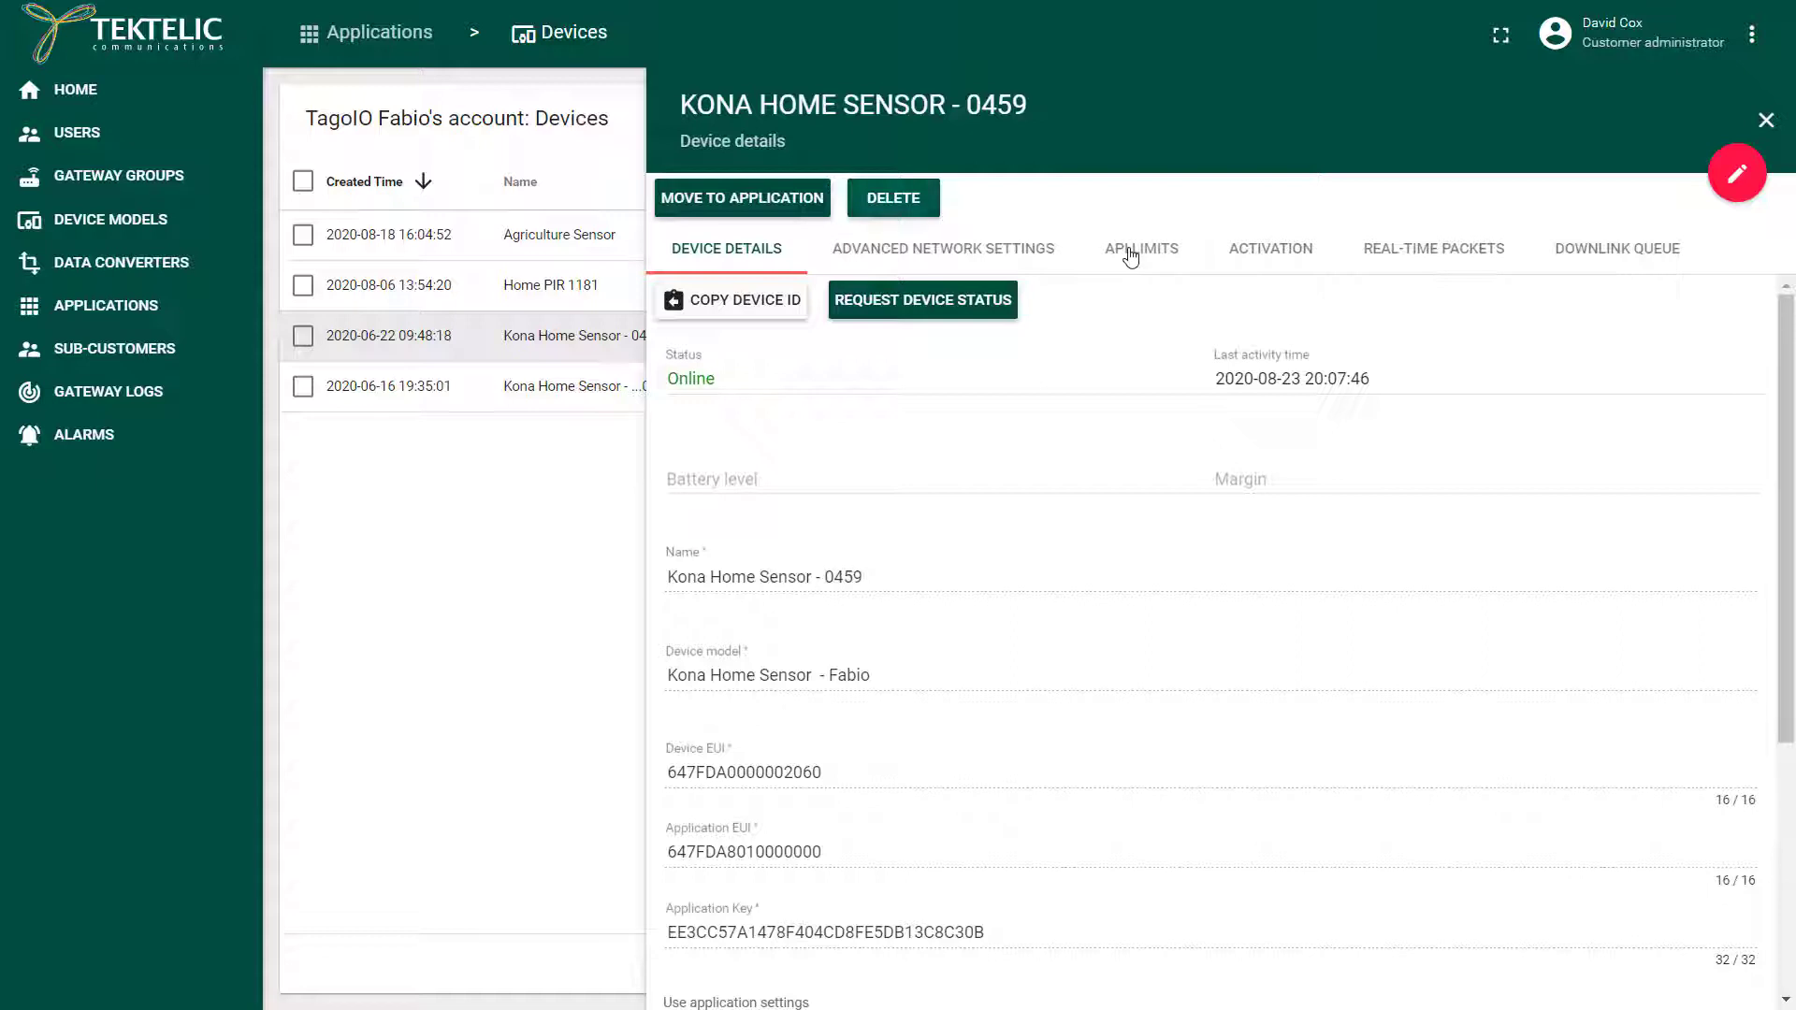
{"action": "left_click", "coordinate": [1268, 249]}
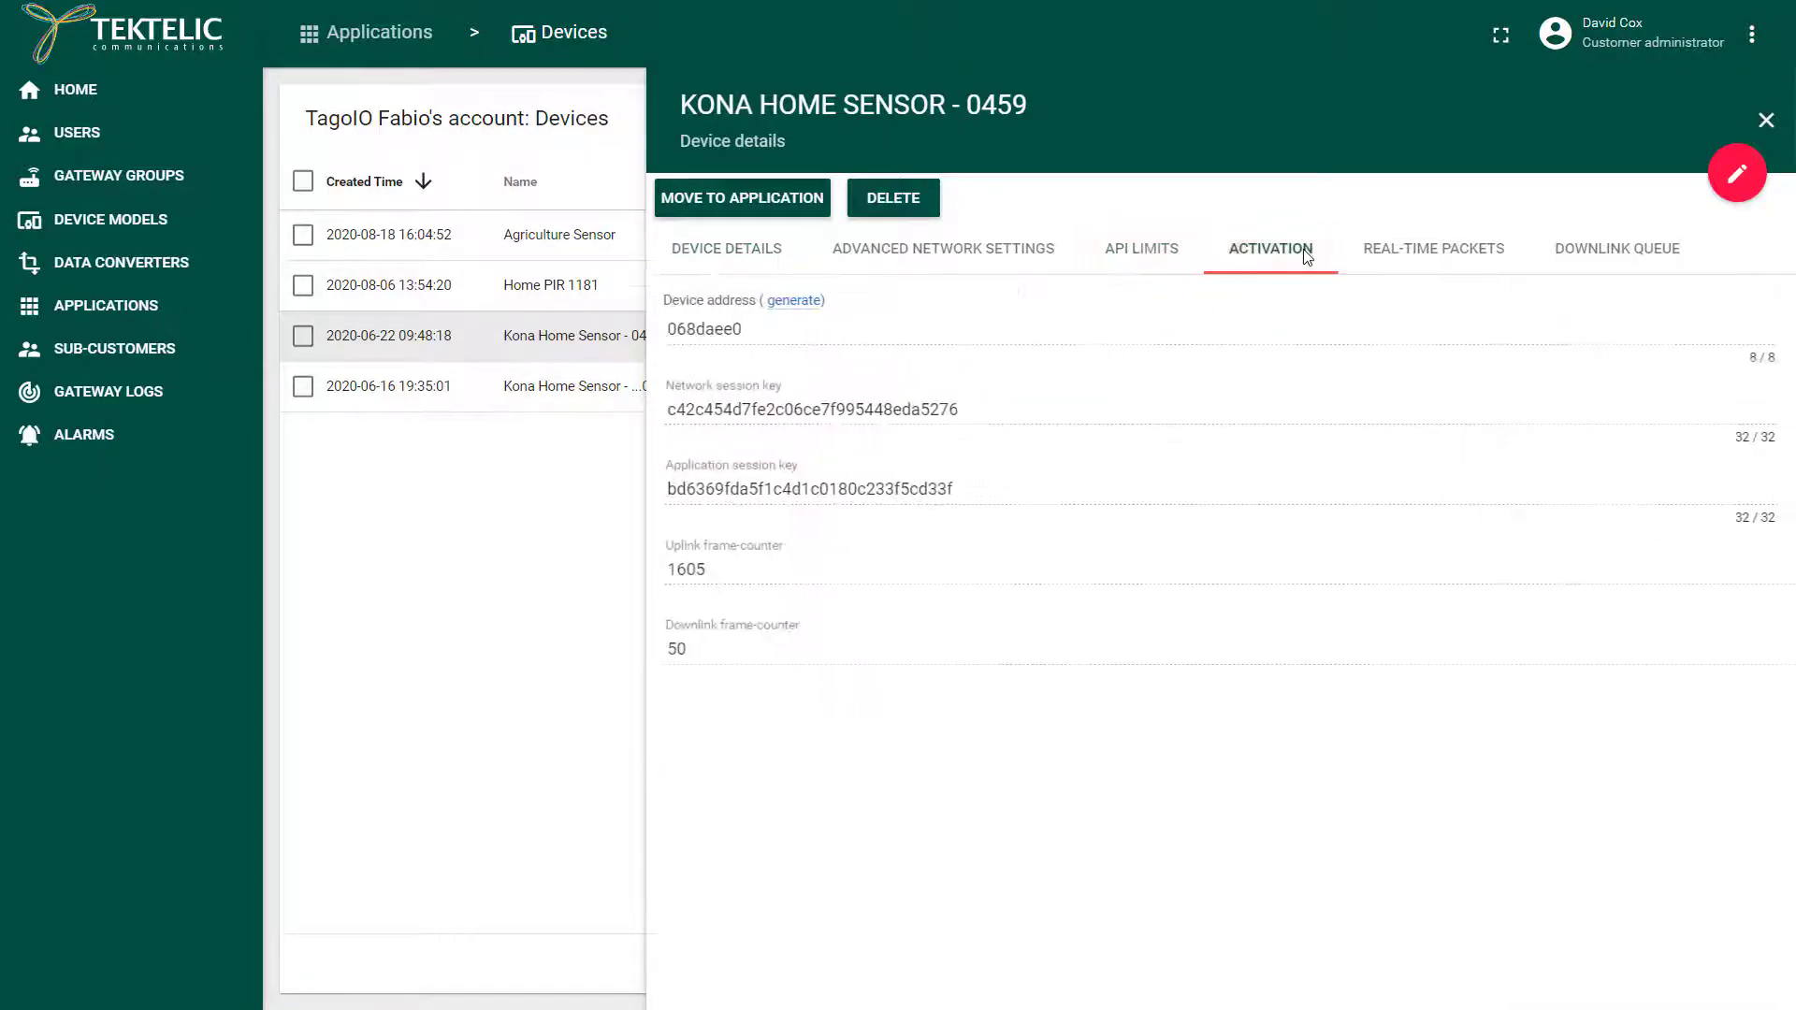
{"action": "mouse_move", "coordinate": [1434, 249]}
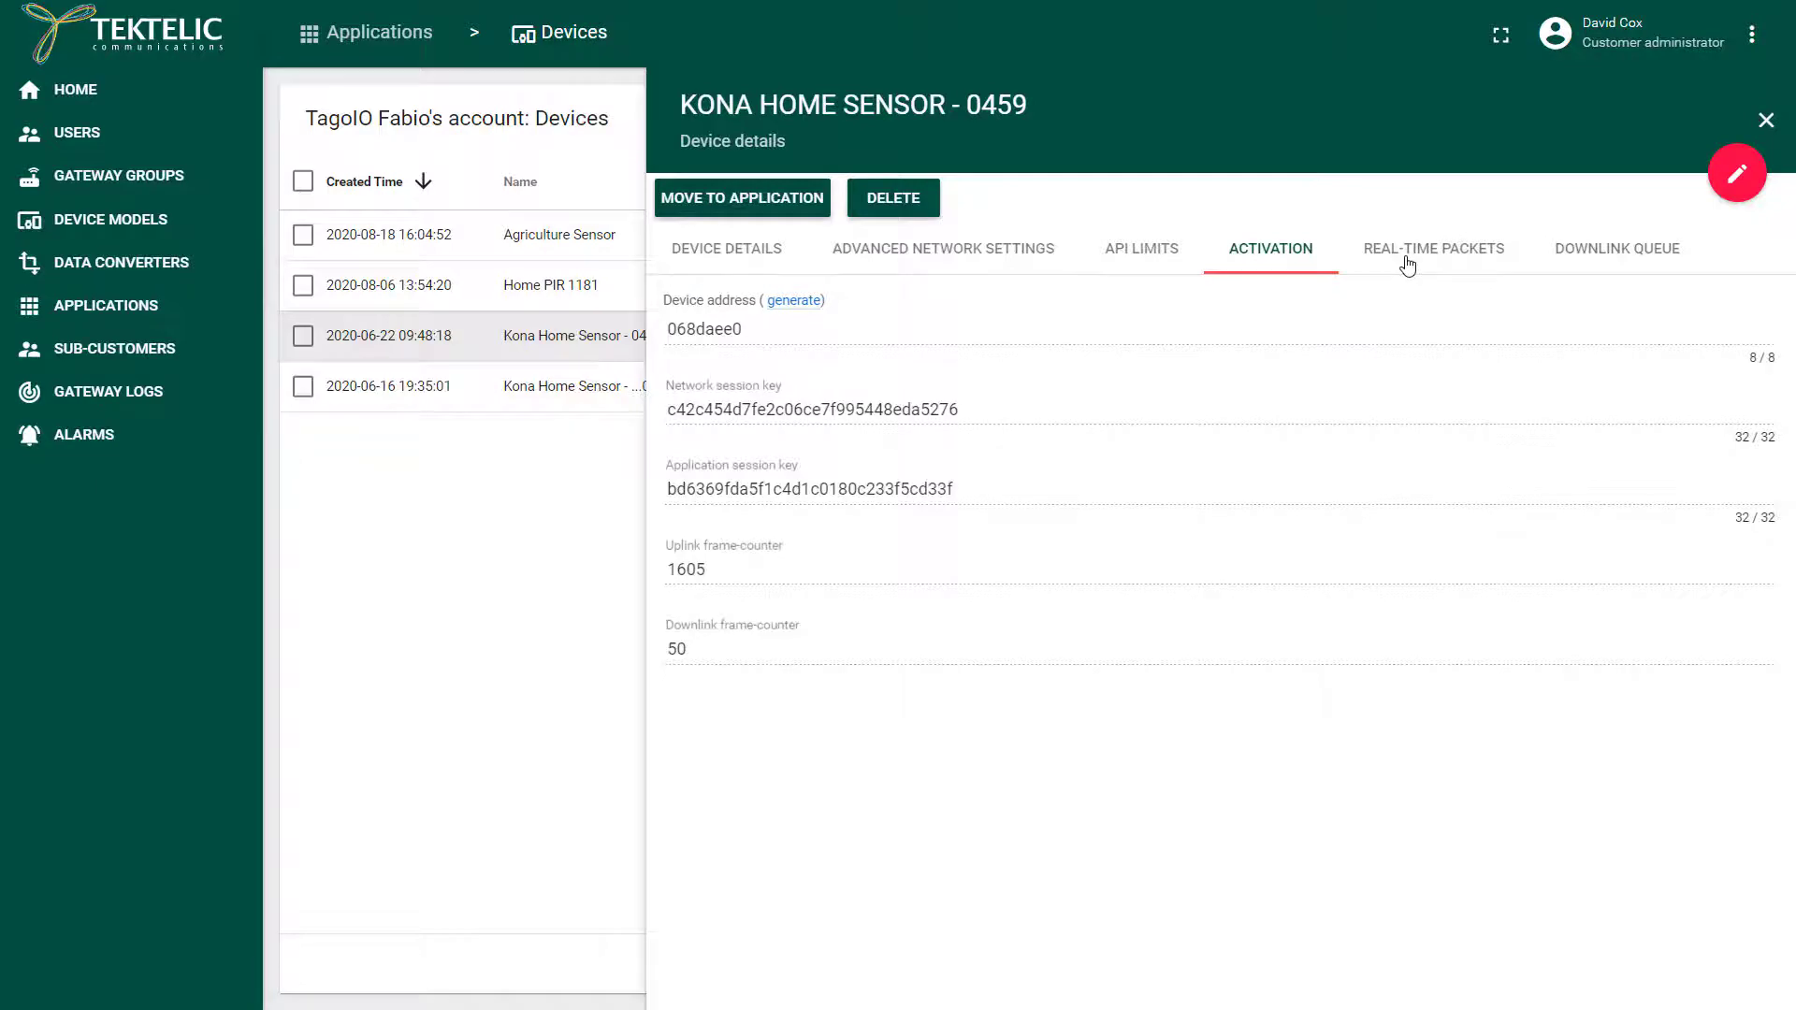
{"action": "left_click", "coordinate": [1433, 249]}
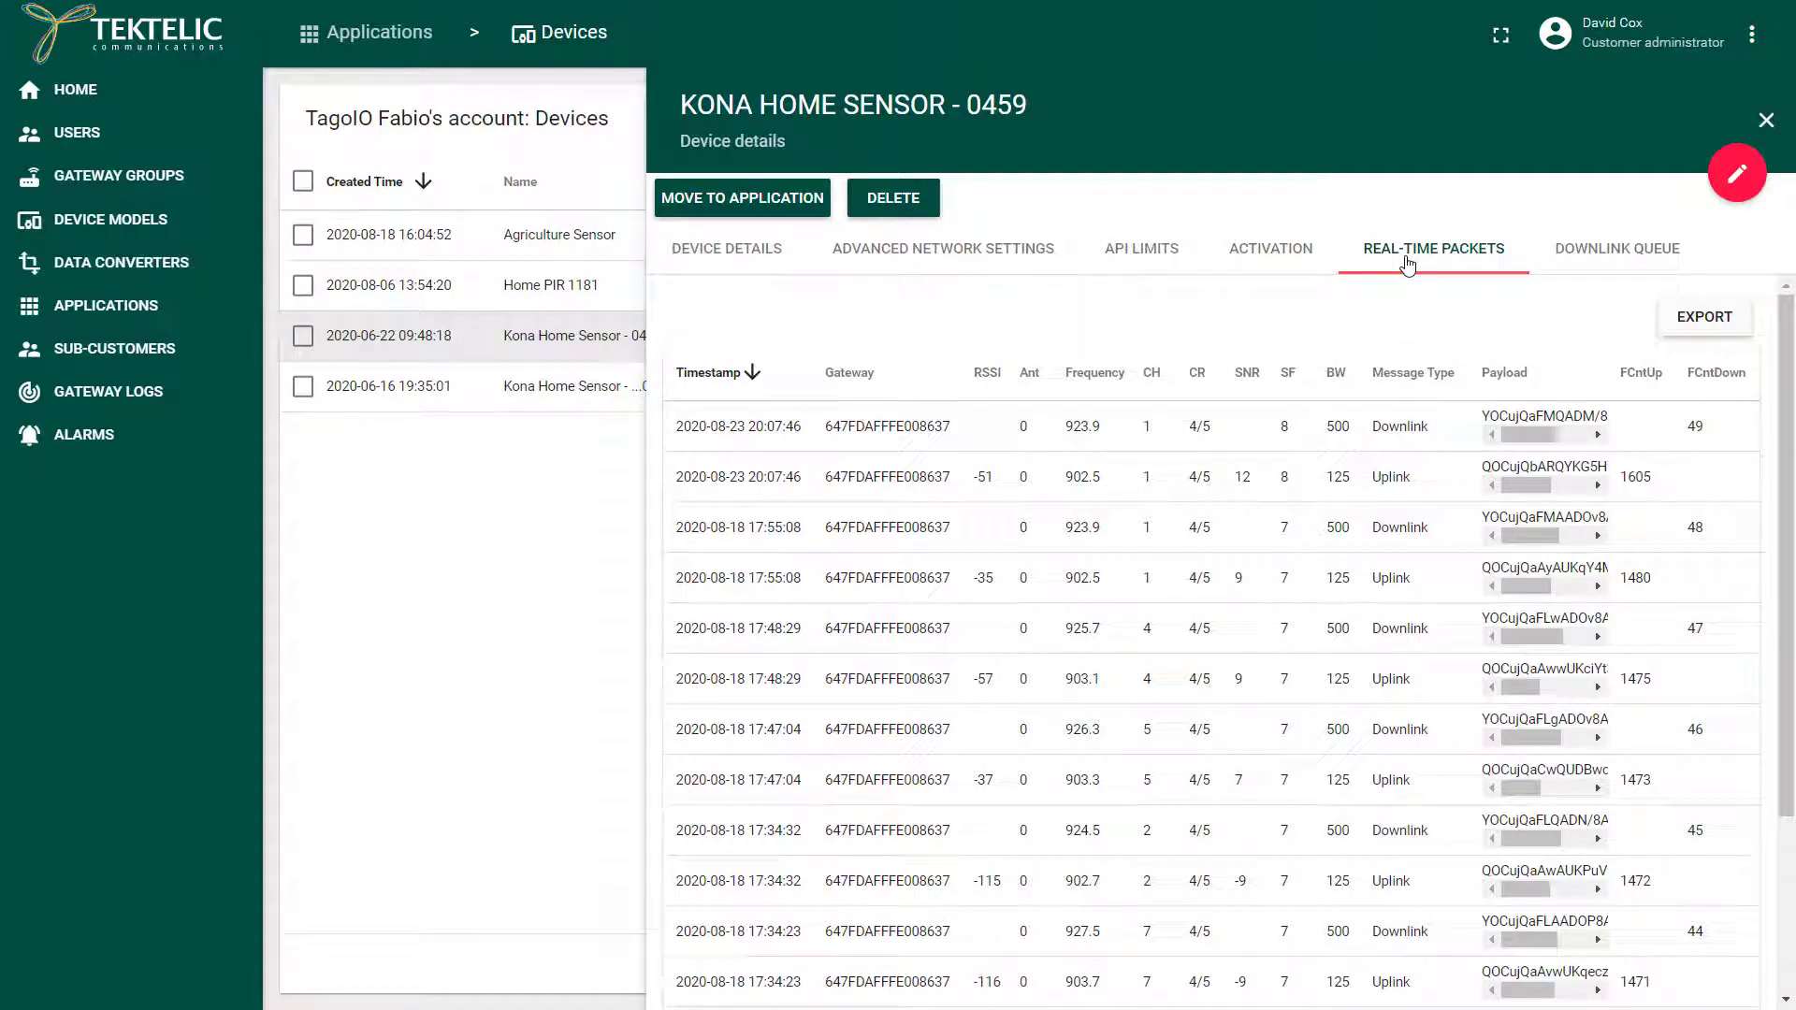
{"action": "mouse_move", "coordinate": [1343, 273]}
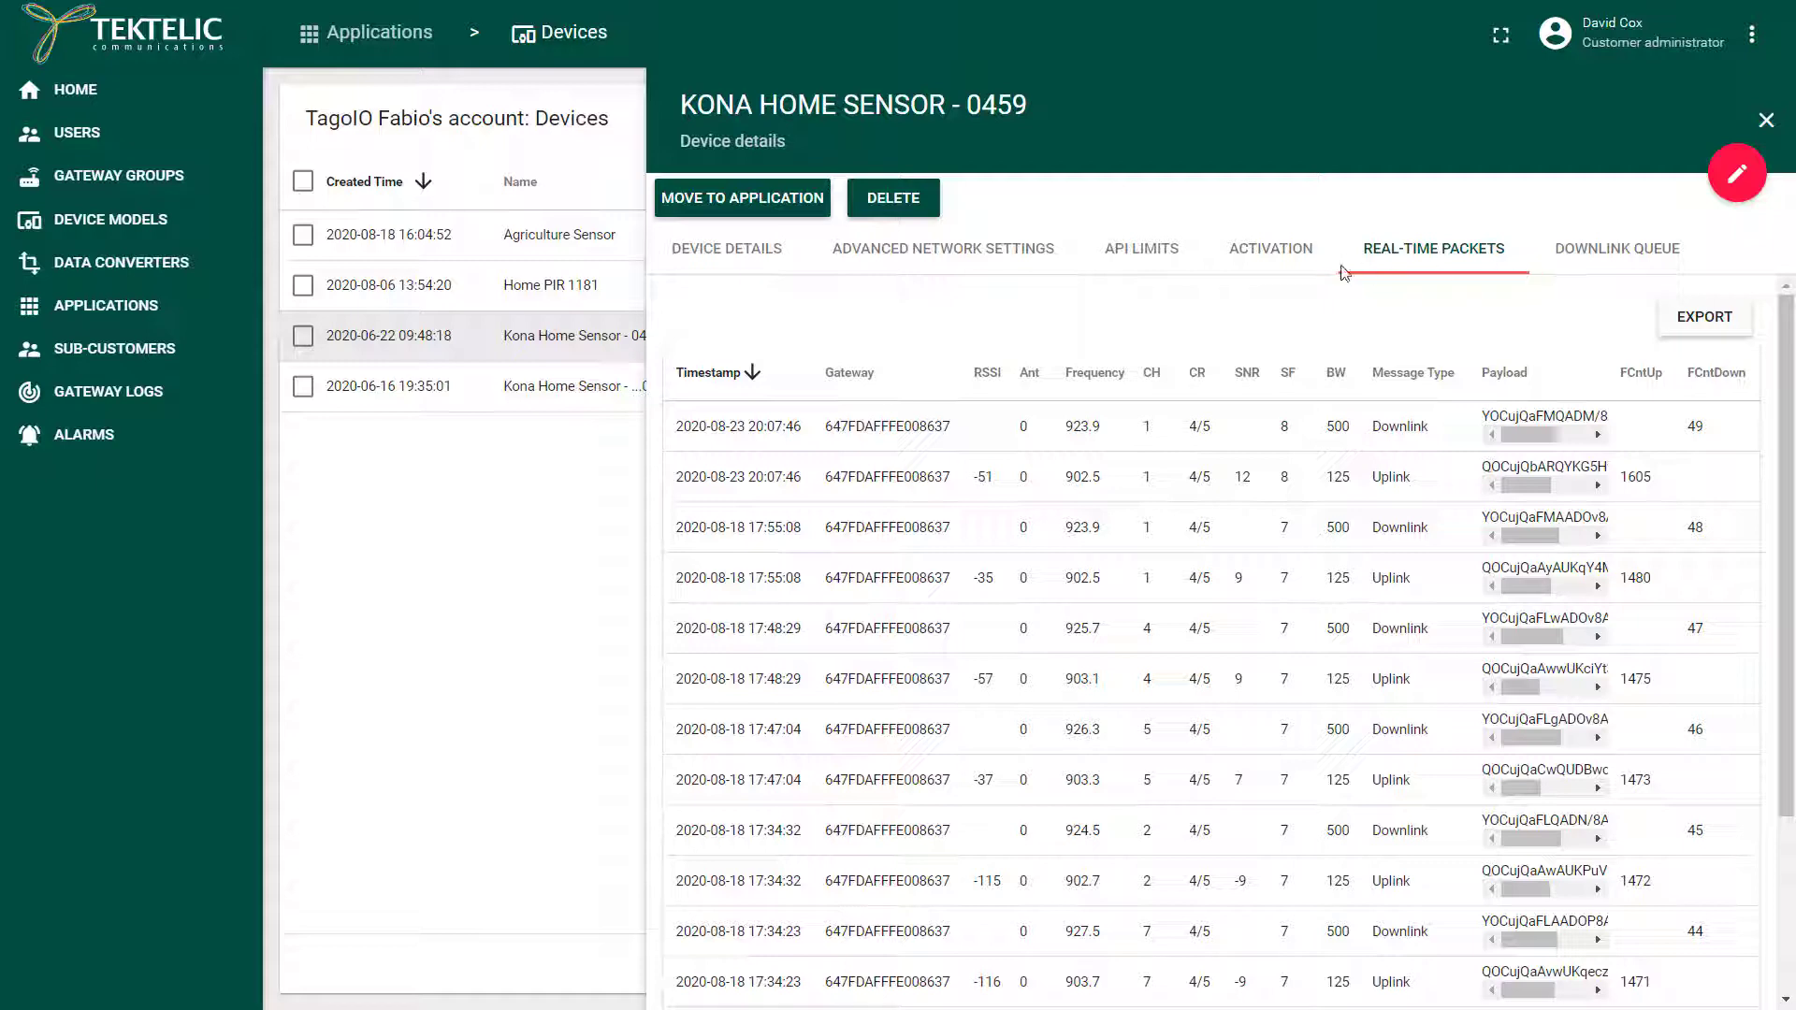
{"action": "mouse_move", "coordinate": [577, 544]}
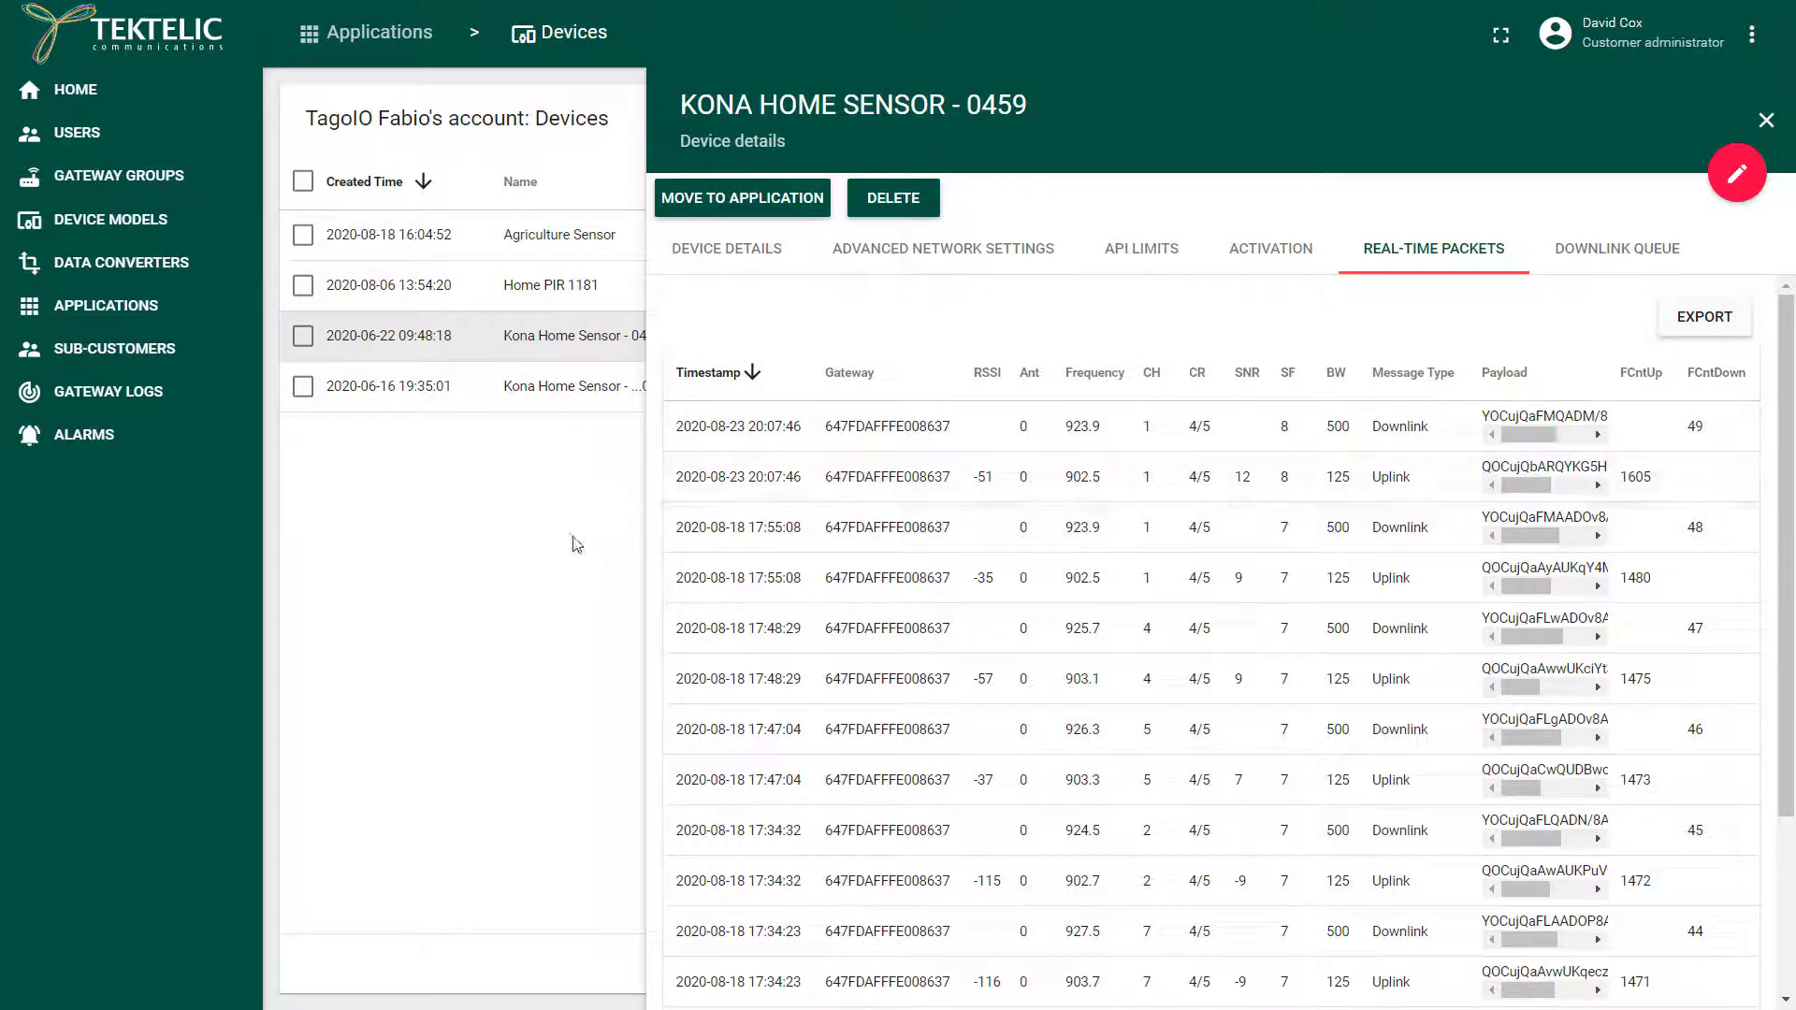
{"action": "mouse_move", "coordinate": [1274, 129]}
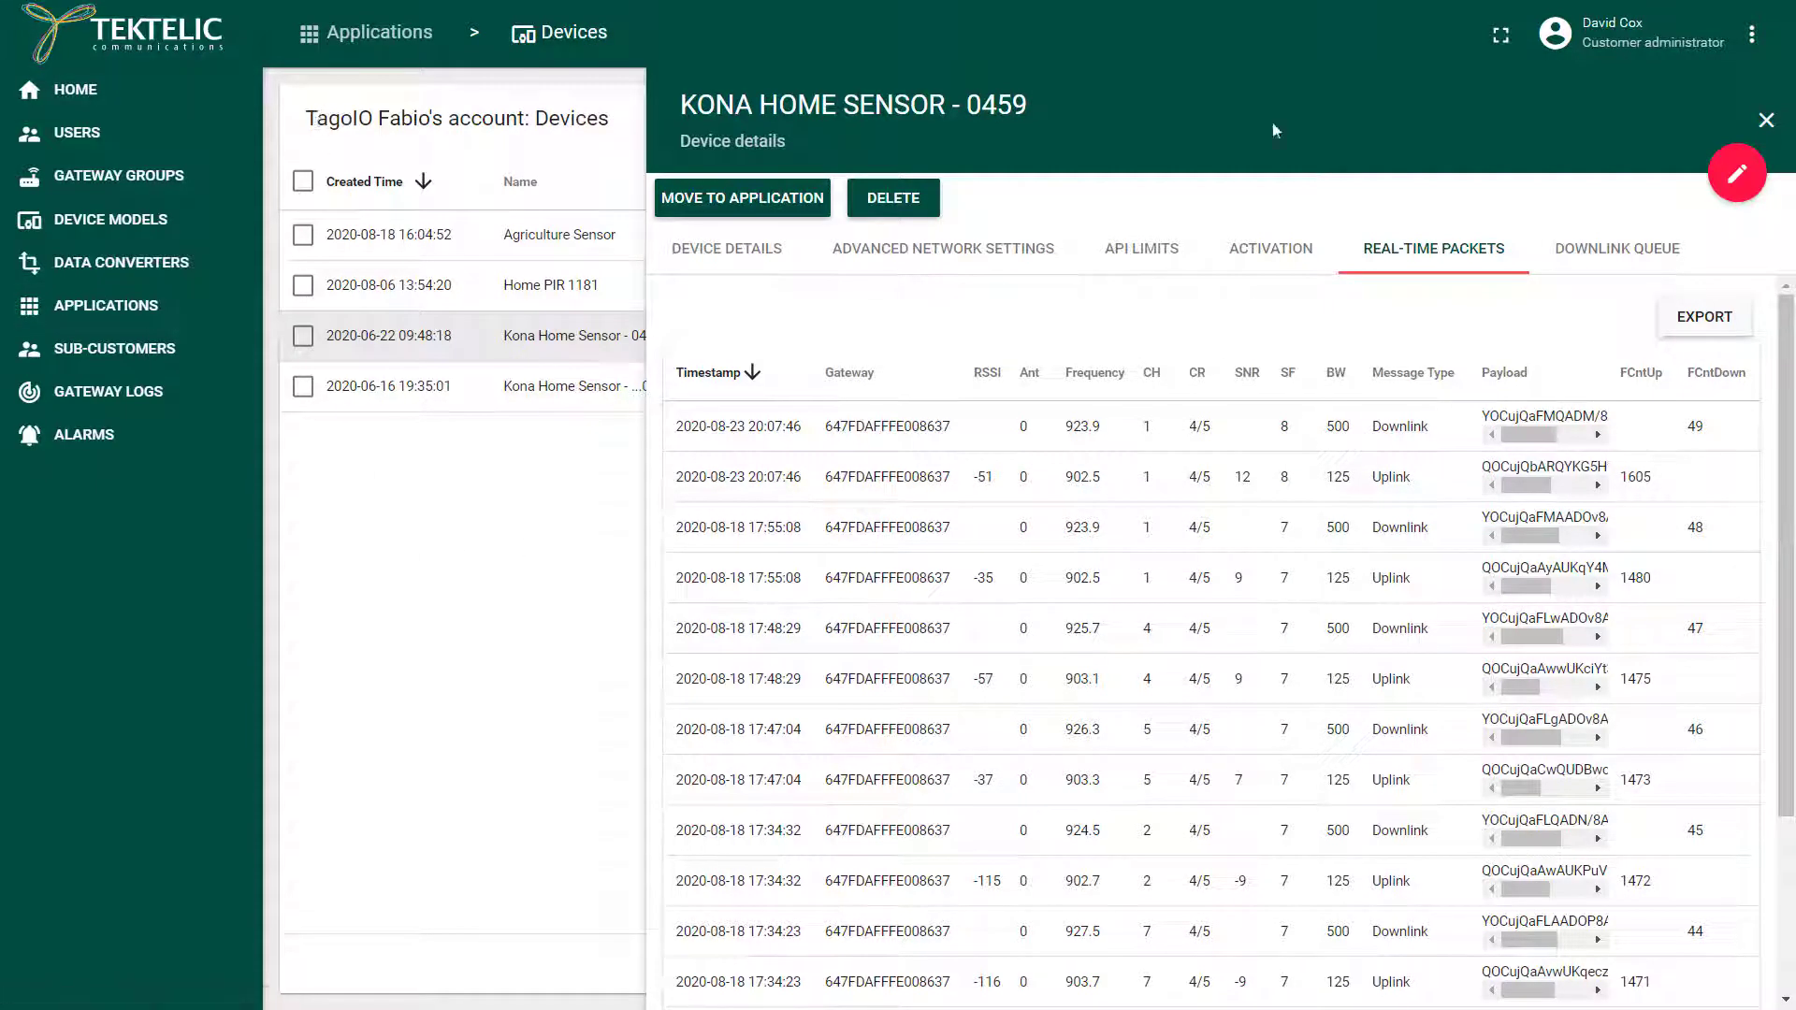
Leave the sensor details and open MyApplication's integrations list.
{"action": "left_click", "coordinate": [1768, 120]}
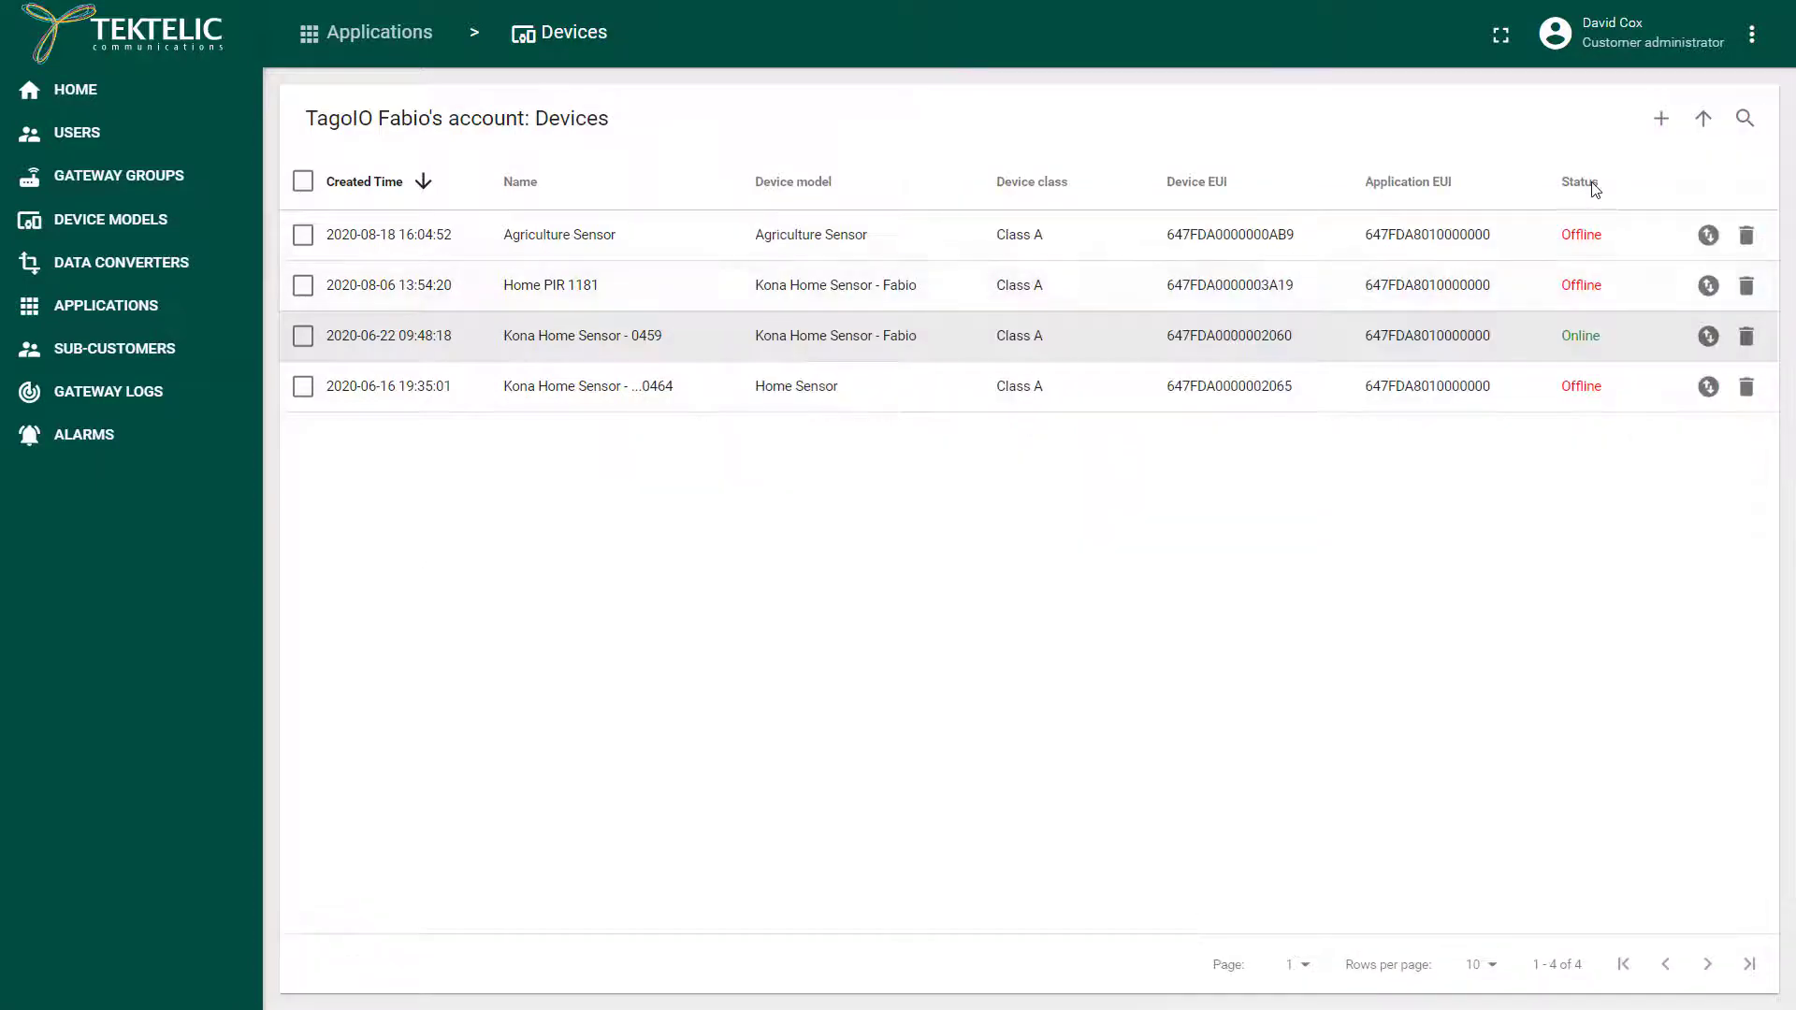
{"action": "mouse_move", "coordinate": [189, 320]}
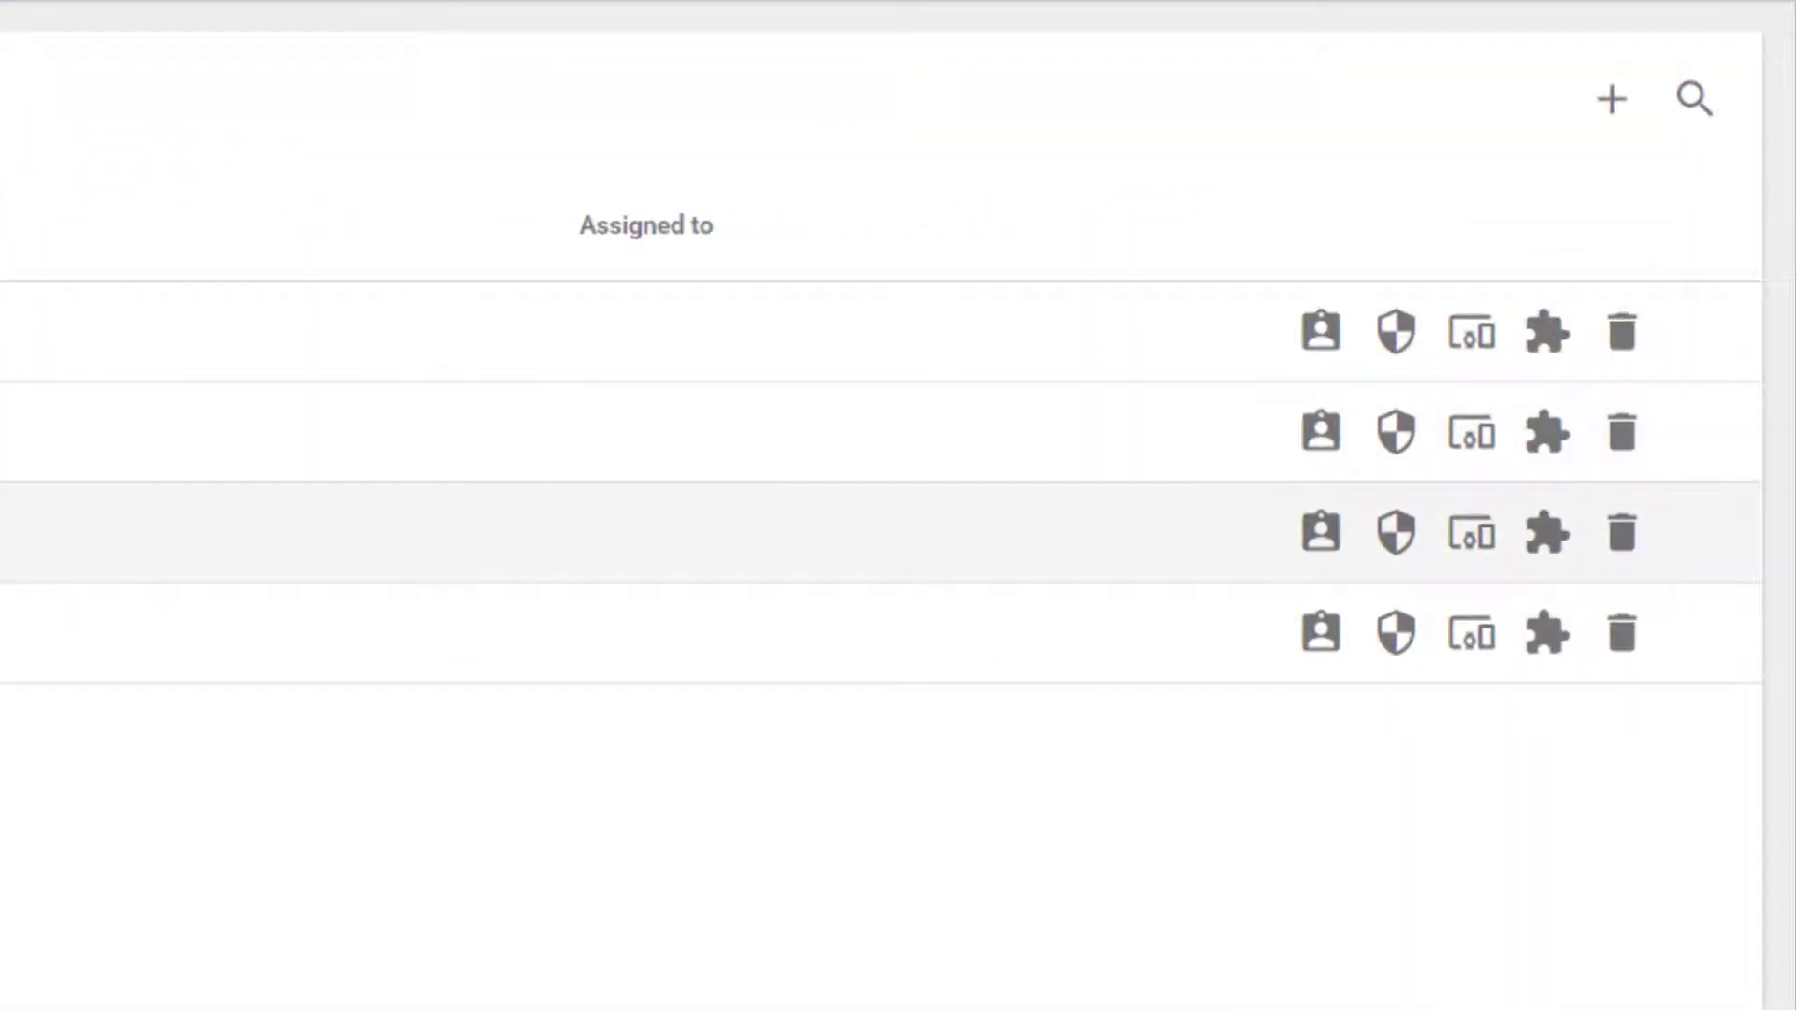
{"action": "left_click", "coordinate": [645, 224]}
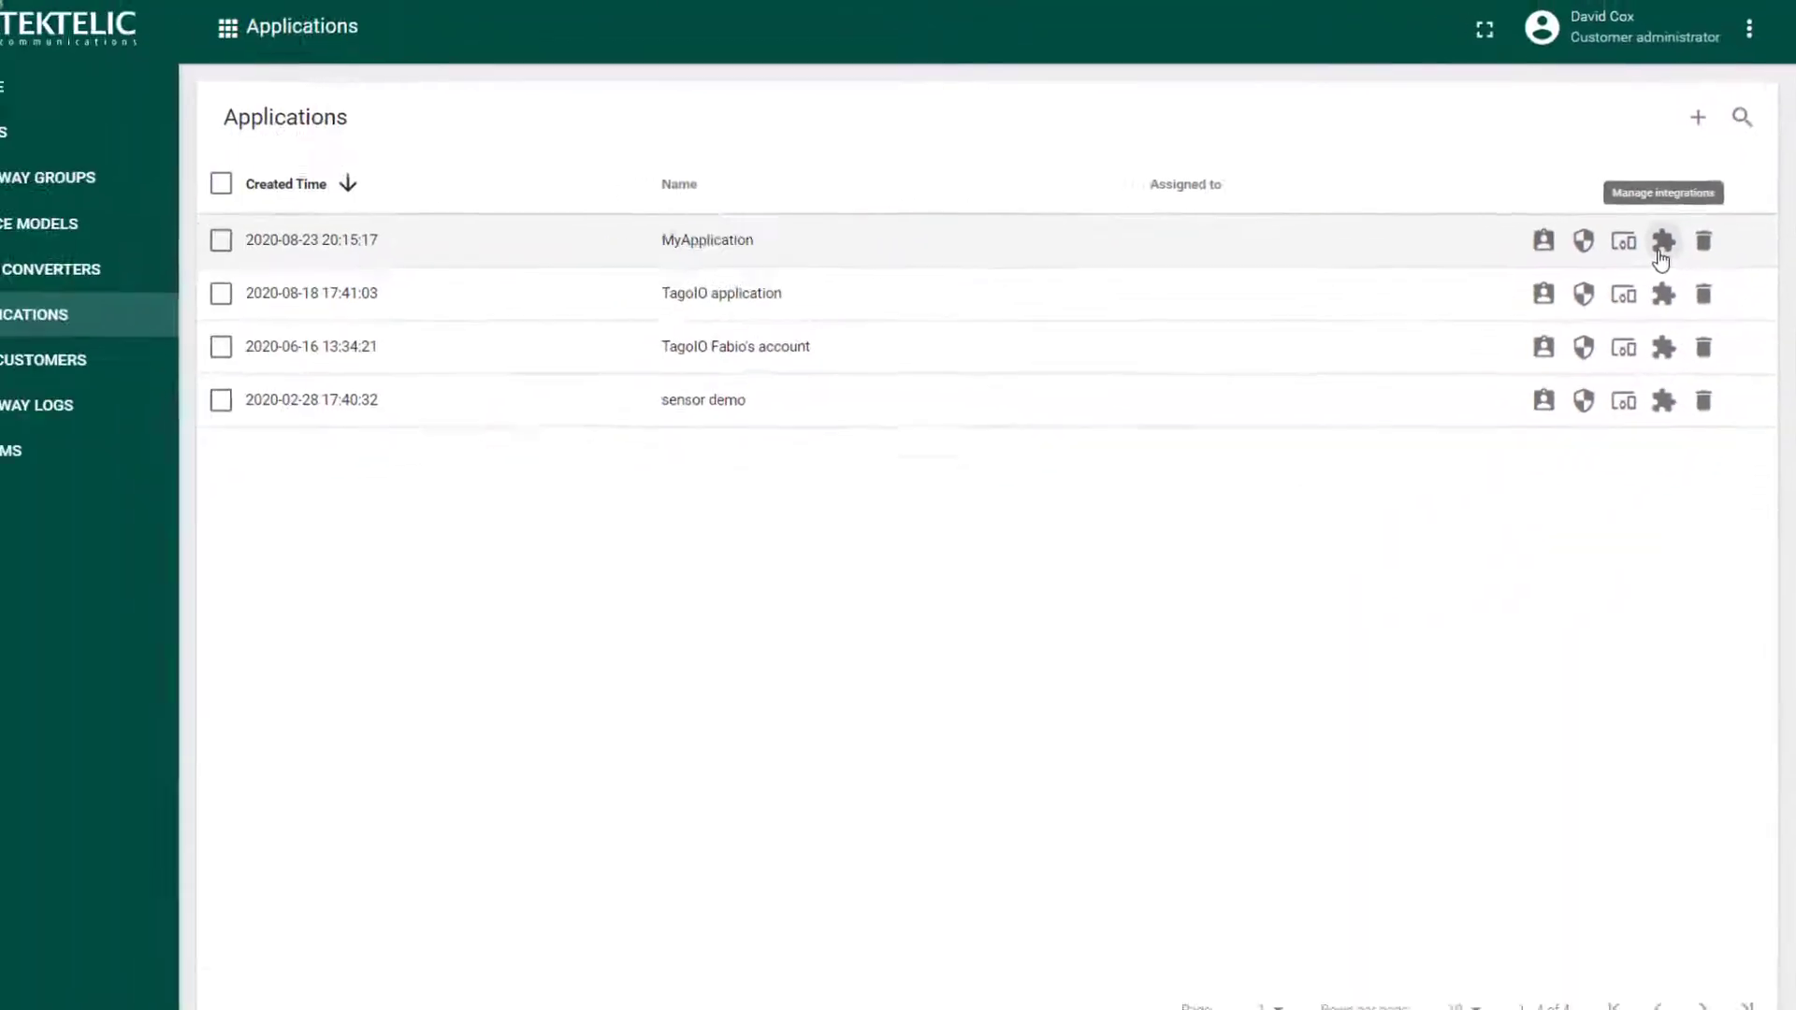
{"action": "left_click", "coordinate": [1663, 242]}
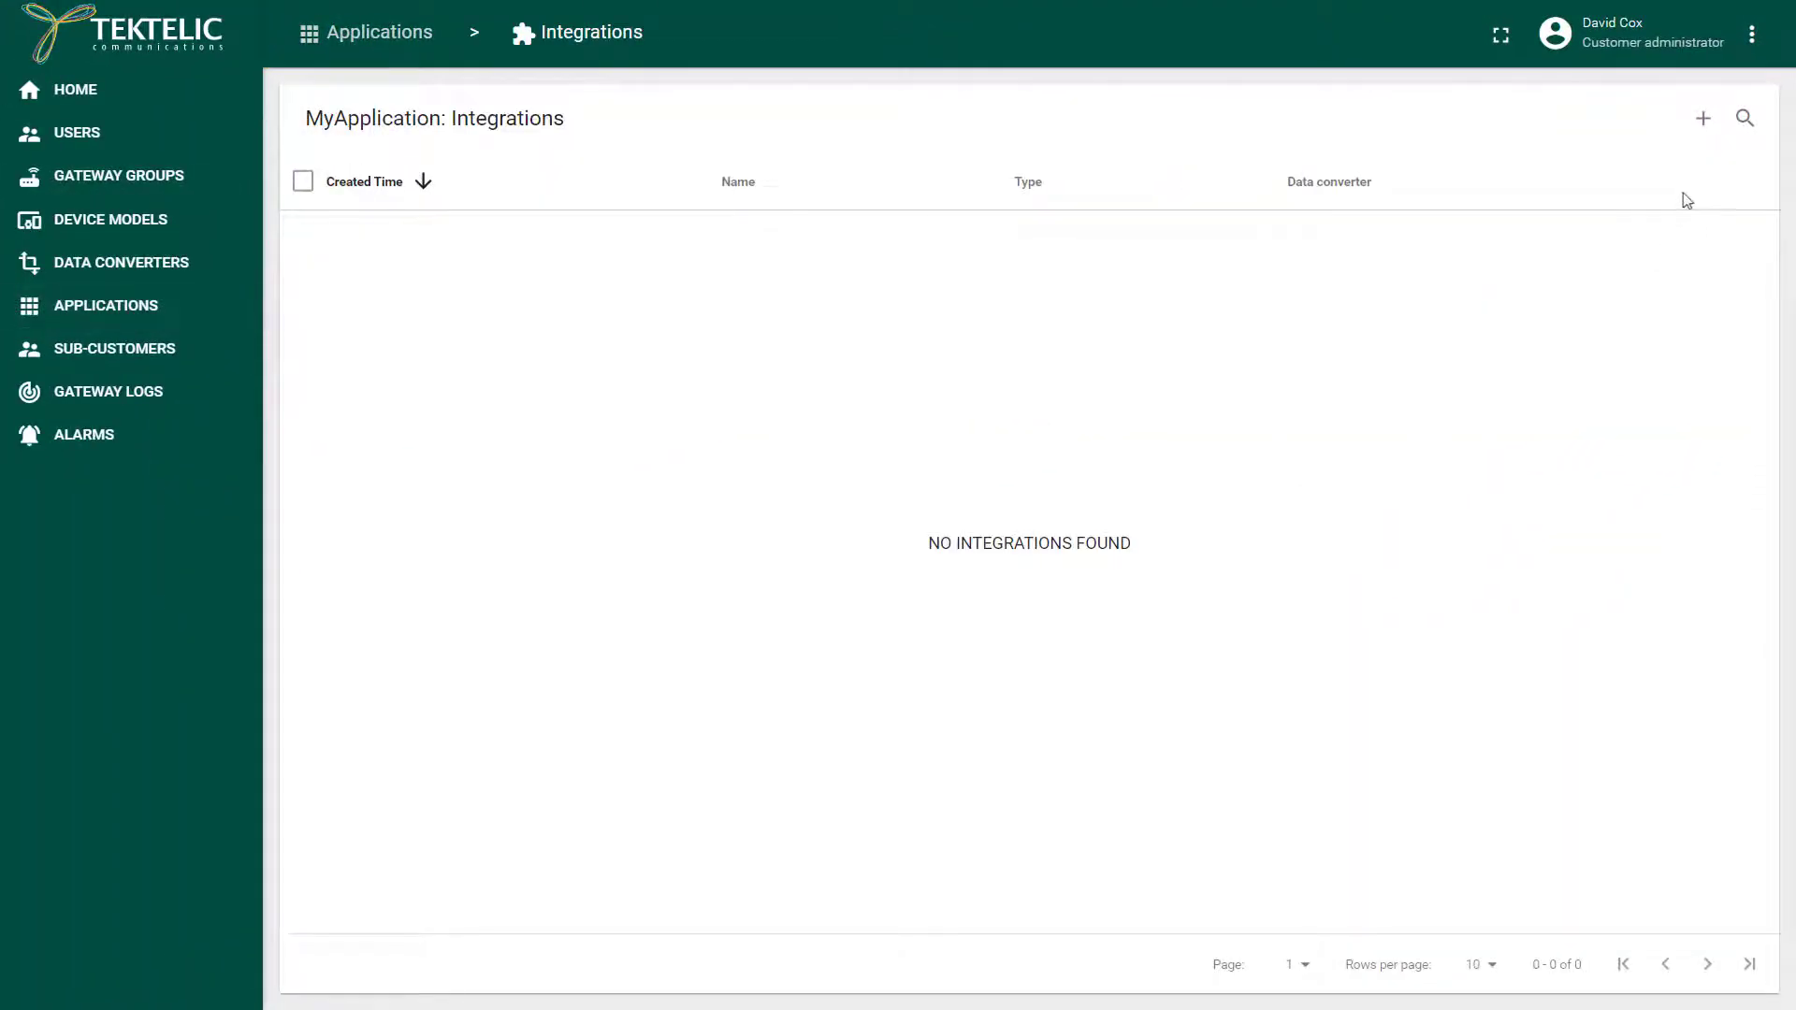
Start a new integration named myIntegration of type HTTP and begin choosing its data converter.
{"action": "left_click", "coordinate": [1703, 118]}
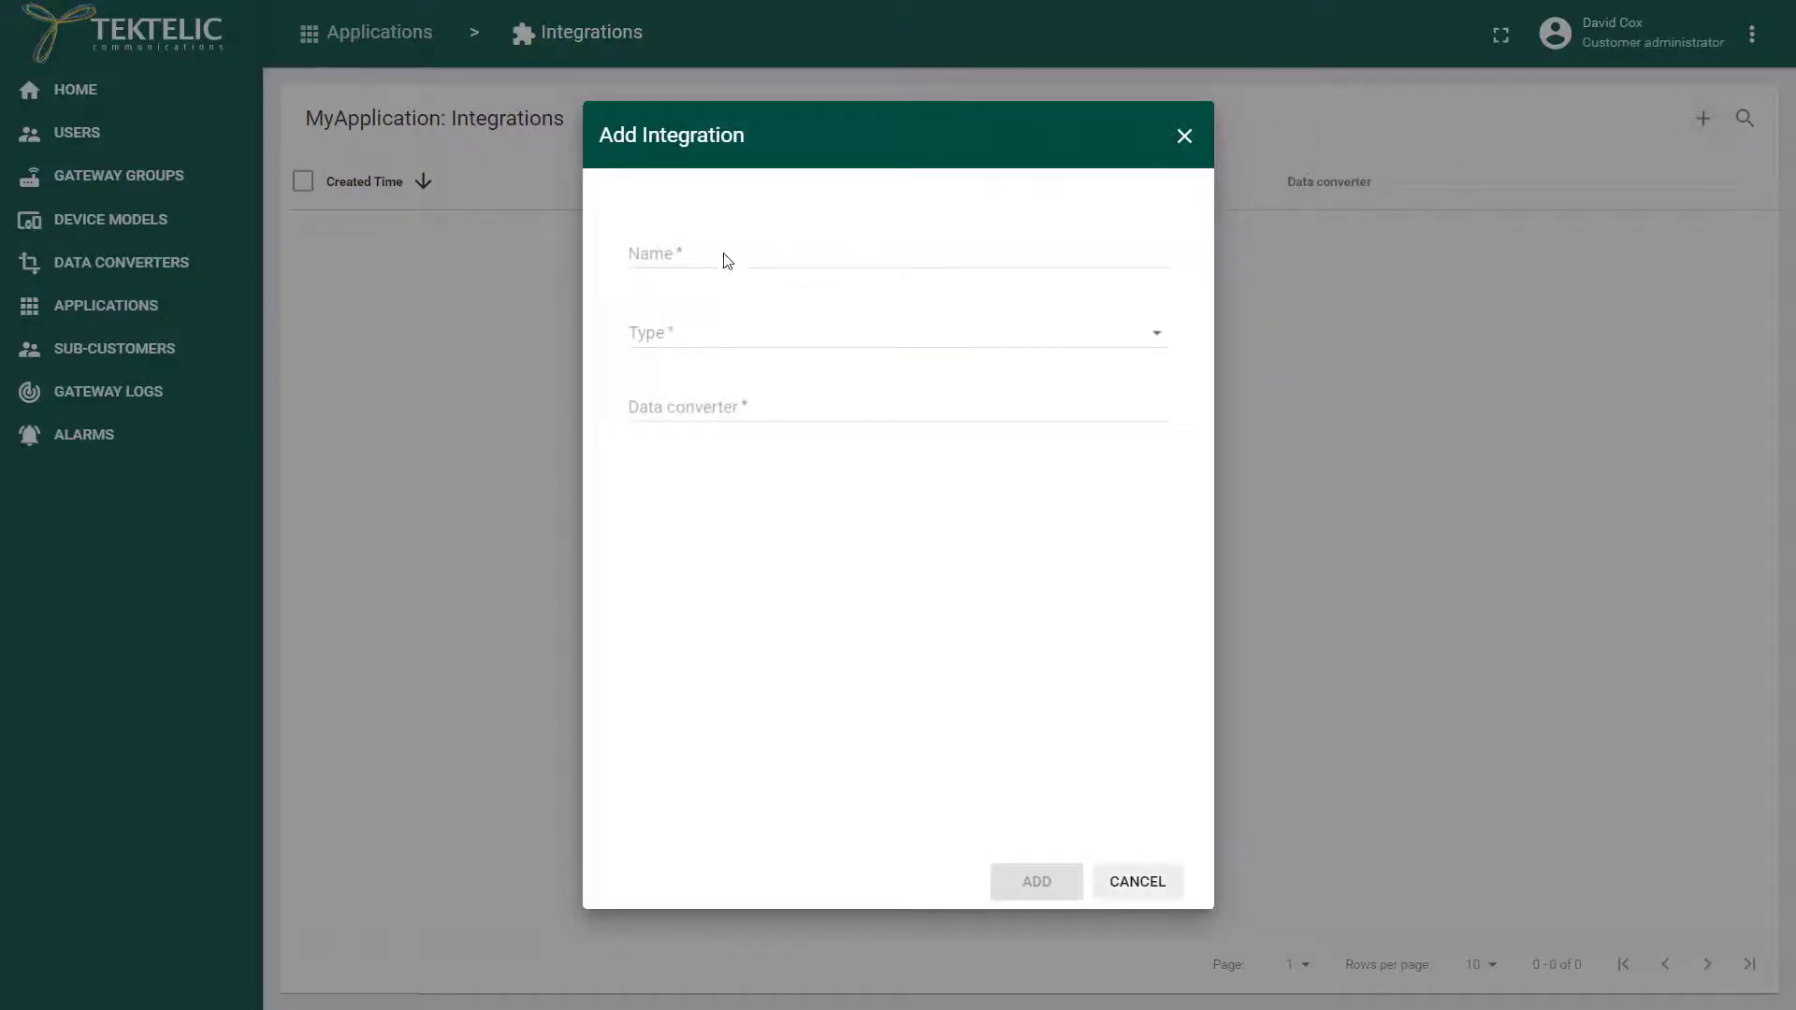
{"action": "type", "text": "my"}
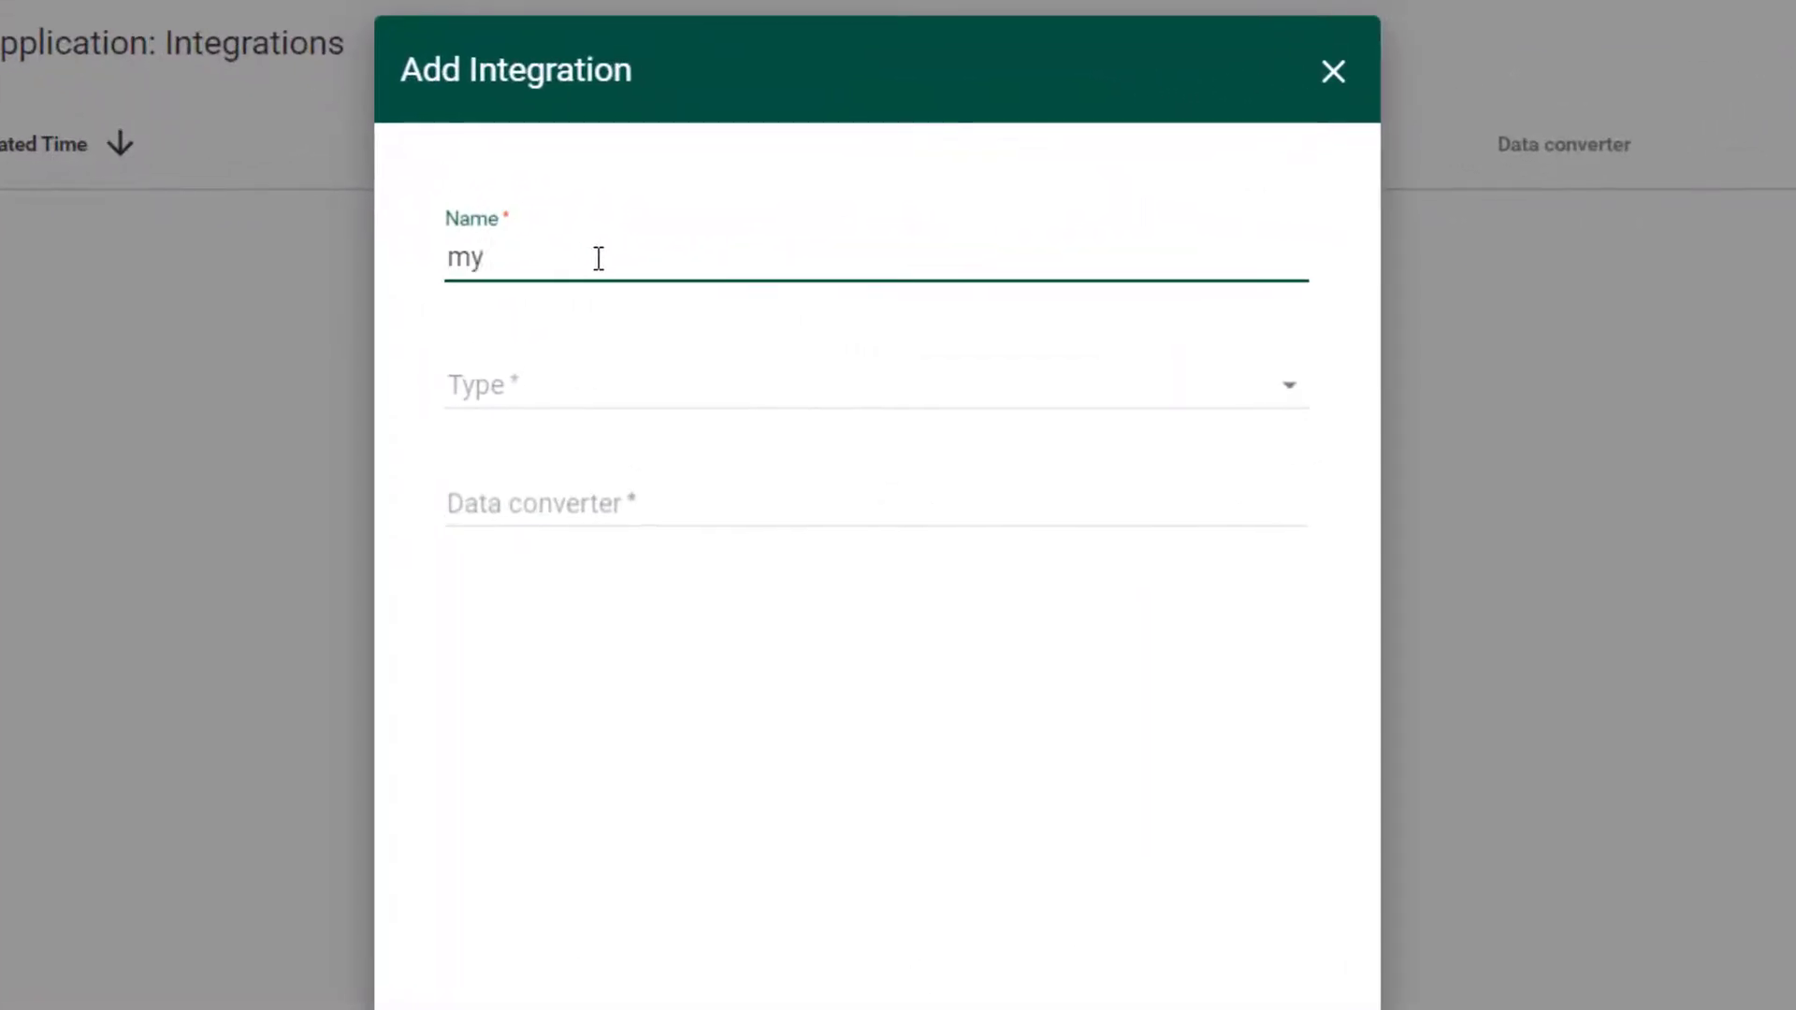
{"action": "type", "text": "Integration"}
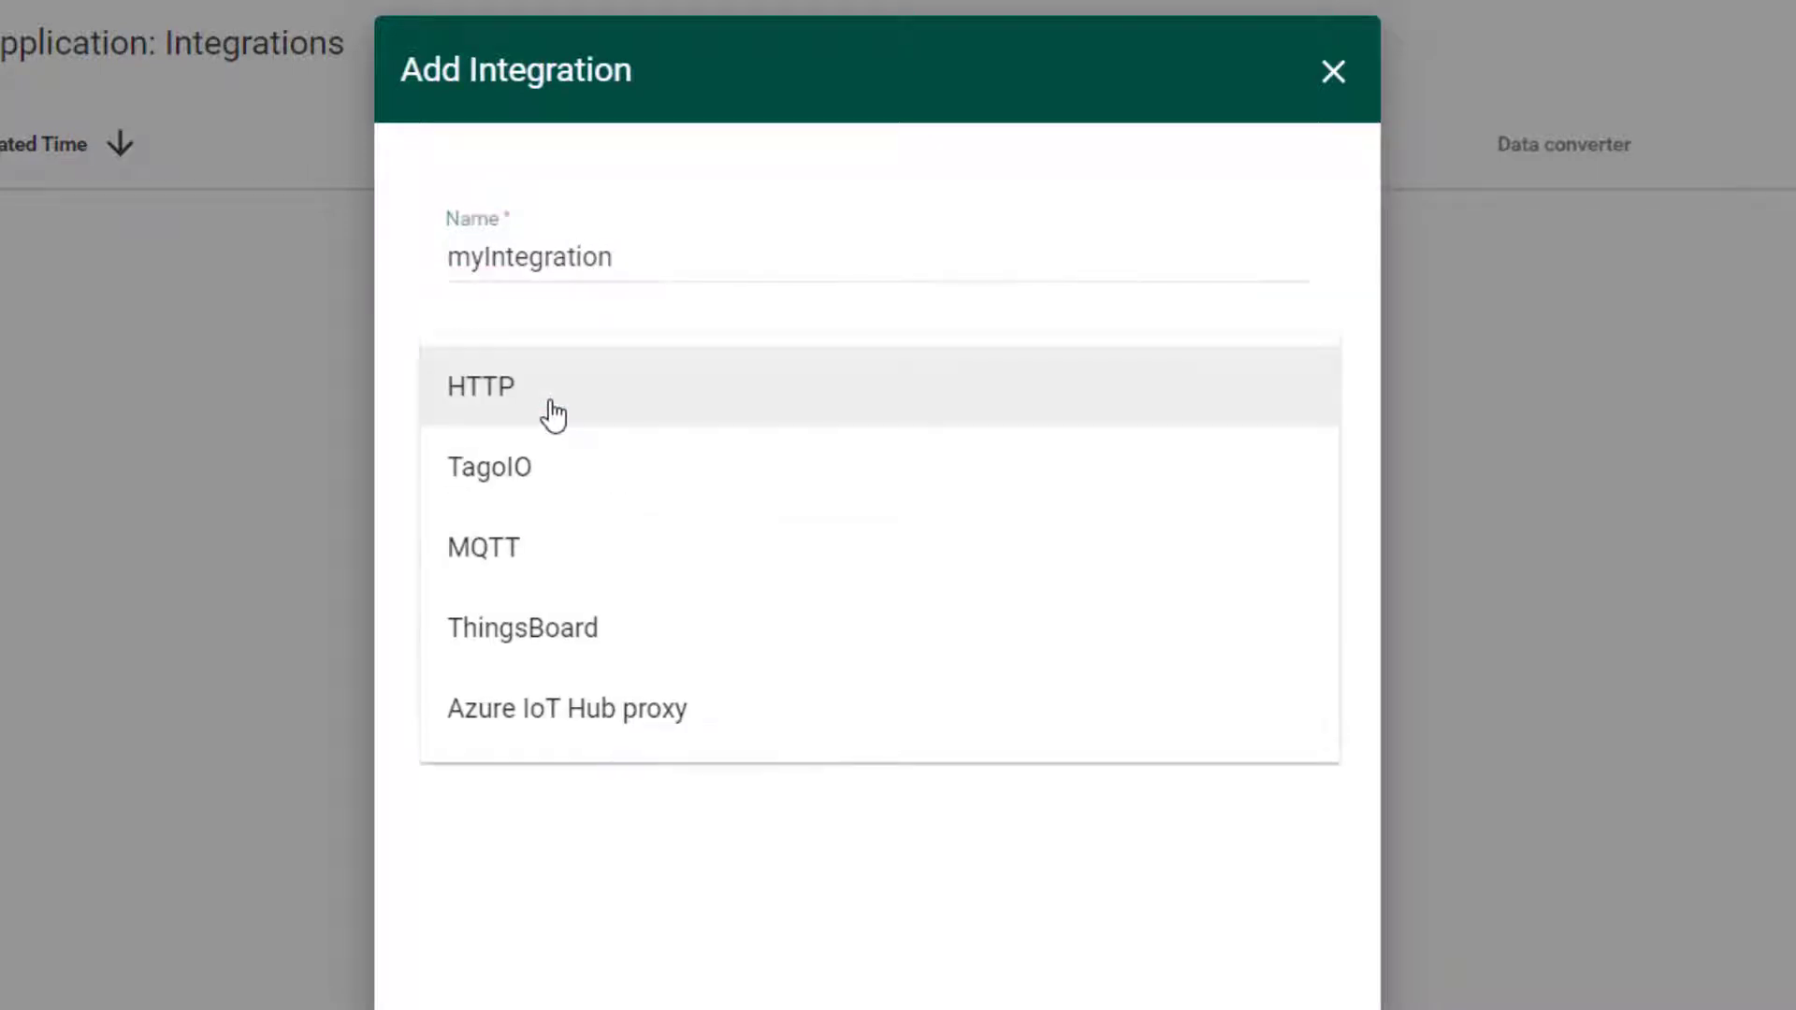
{"action": "left_click", "coordinate": [488, 466]}
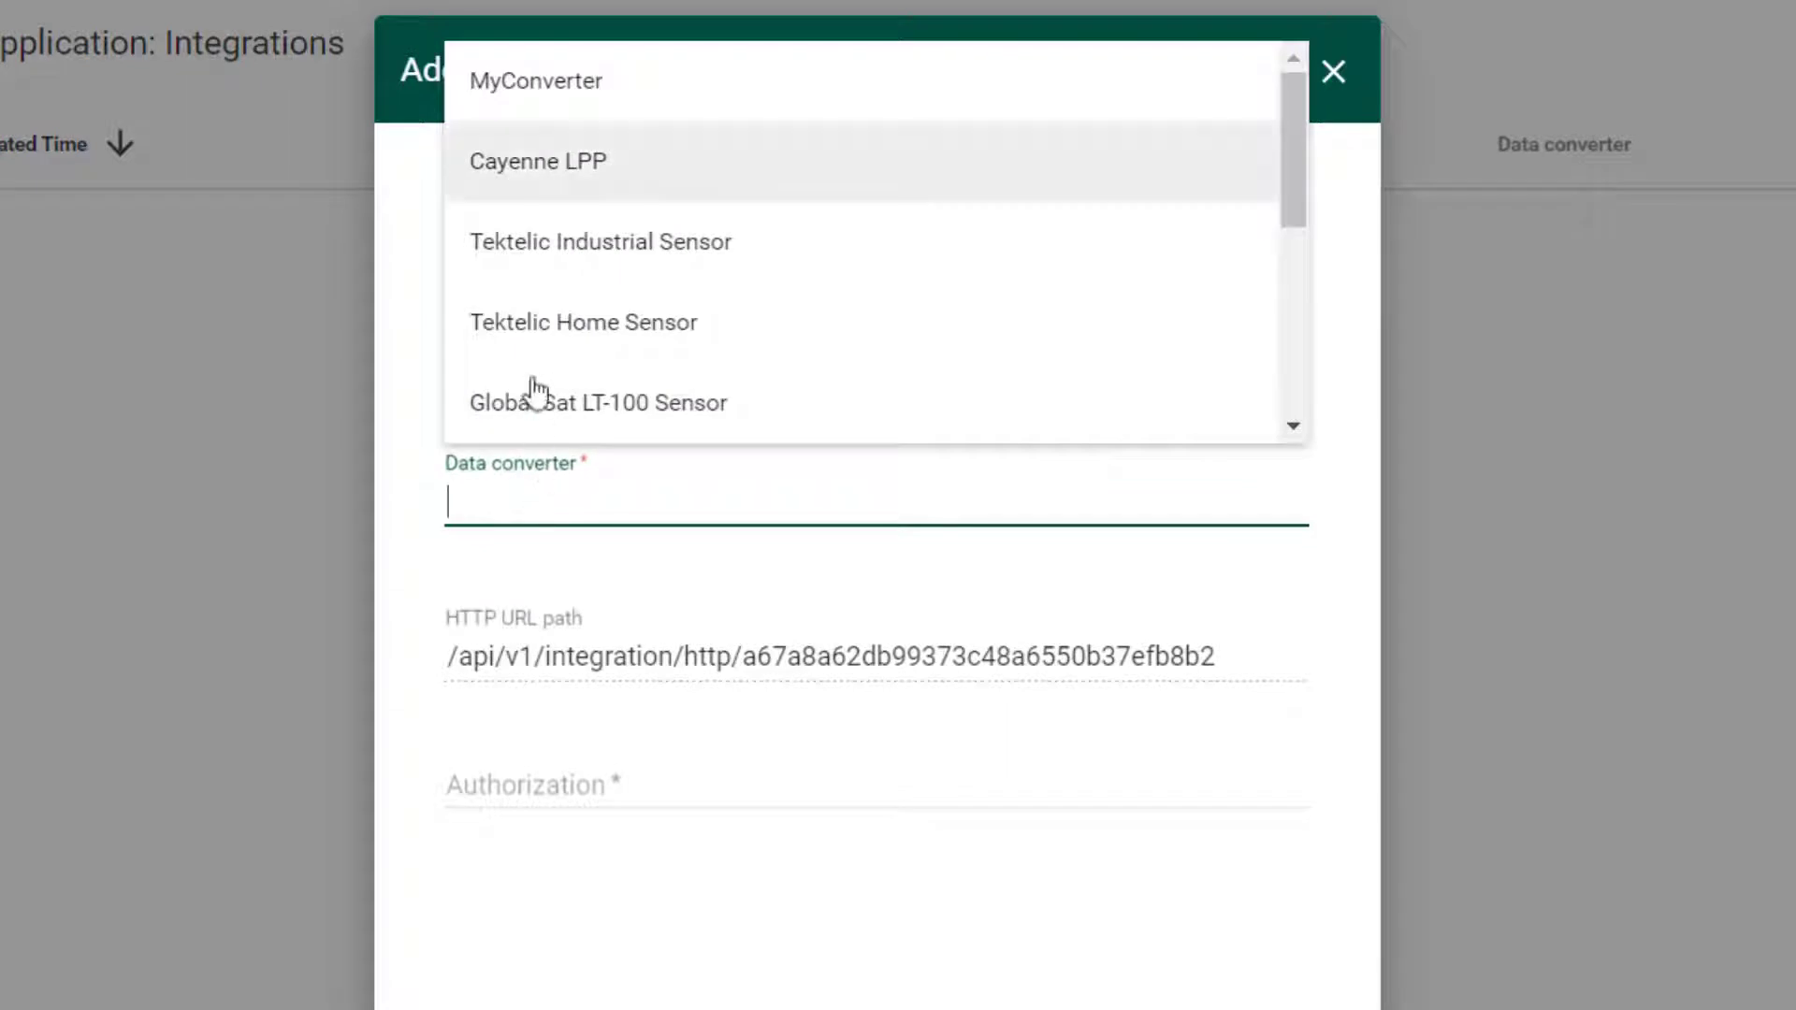
{"action": "left_click", "coordinate": [535, 81]}
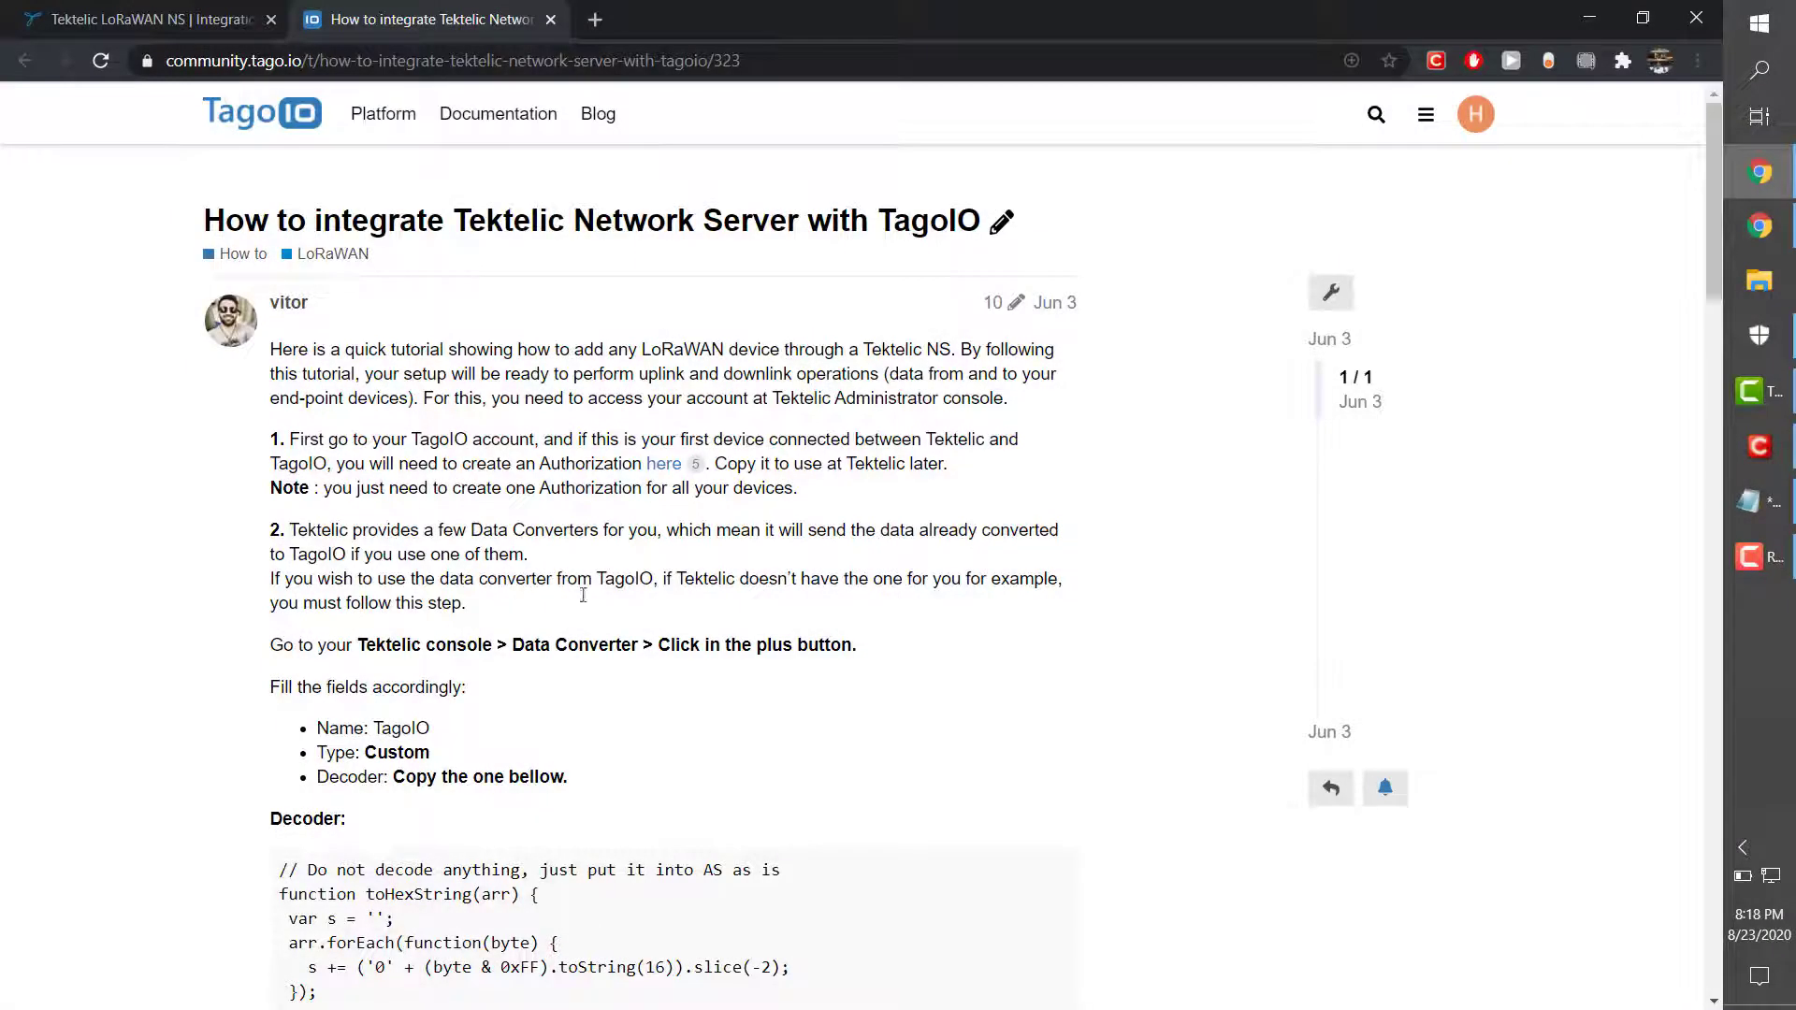
Scroll the TagoIO tutorial to step 4 with the North America and Europe Tektelic server URLs.
{"action": "scroll", "scroll_direction": "down", "scroll_amount": 3}
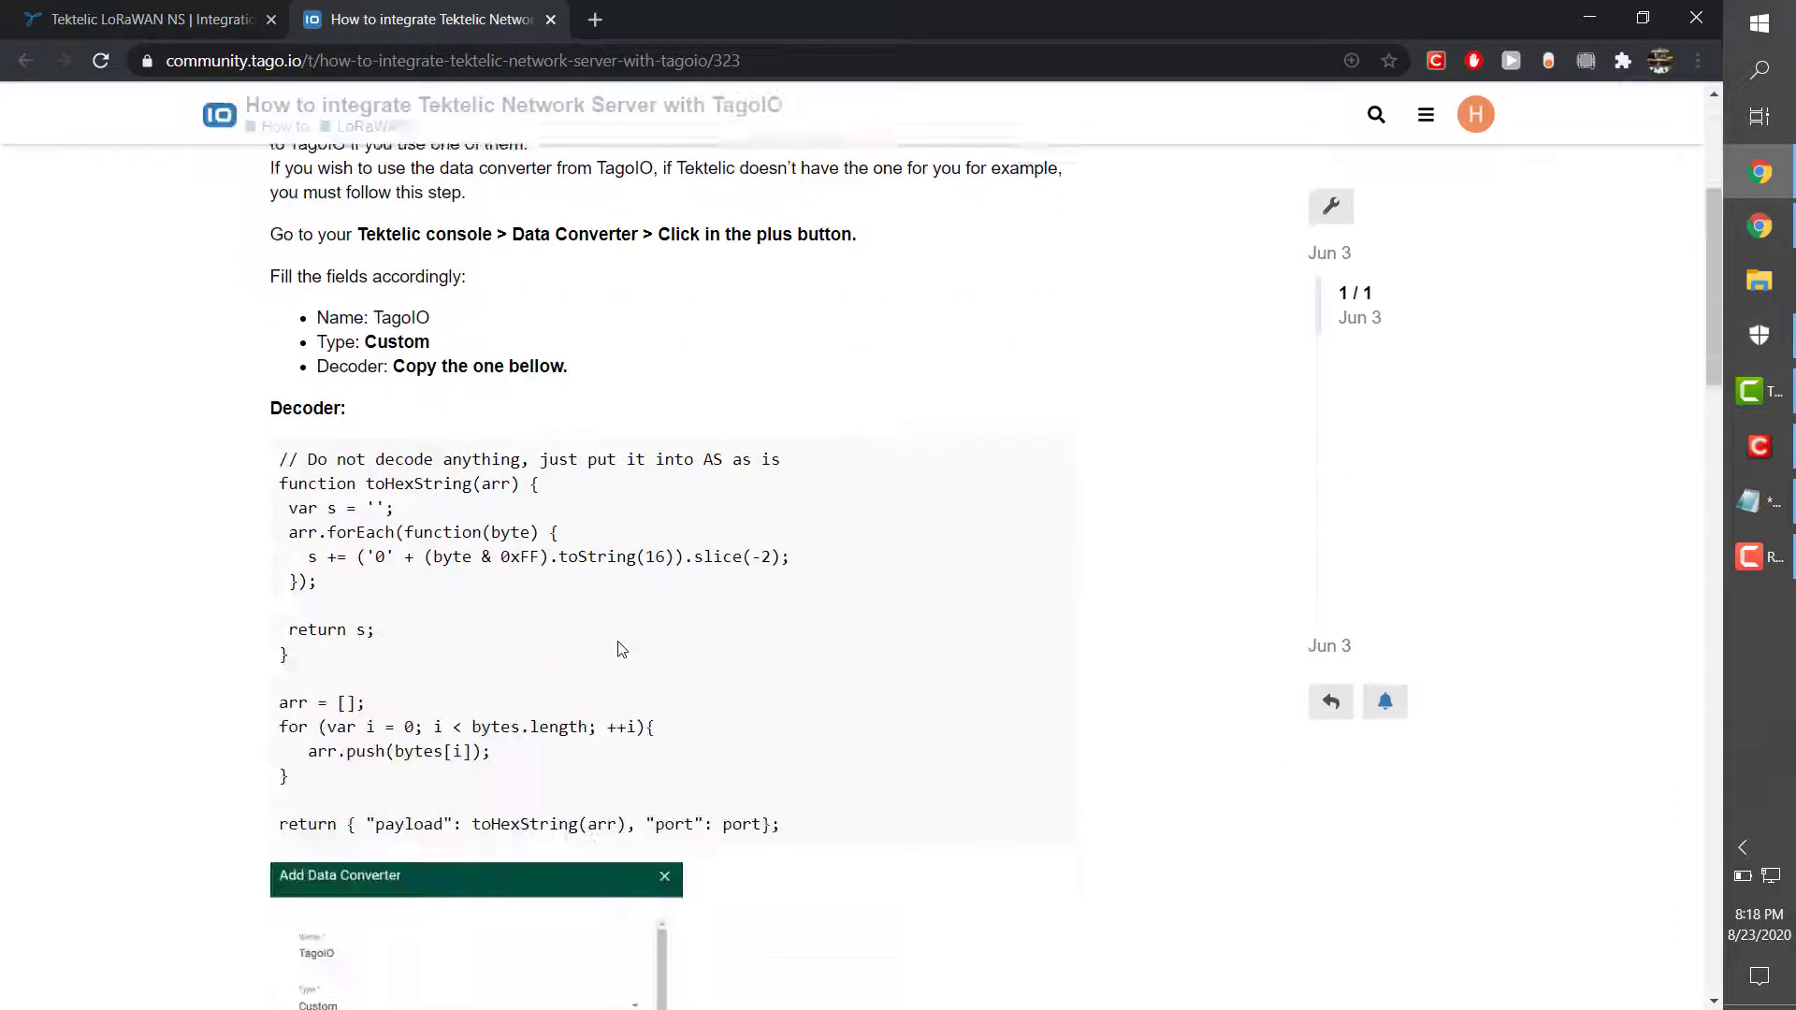
{"action": "scroll", "scroll_direction": "down", "scroll_amount": 3}
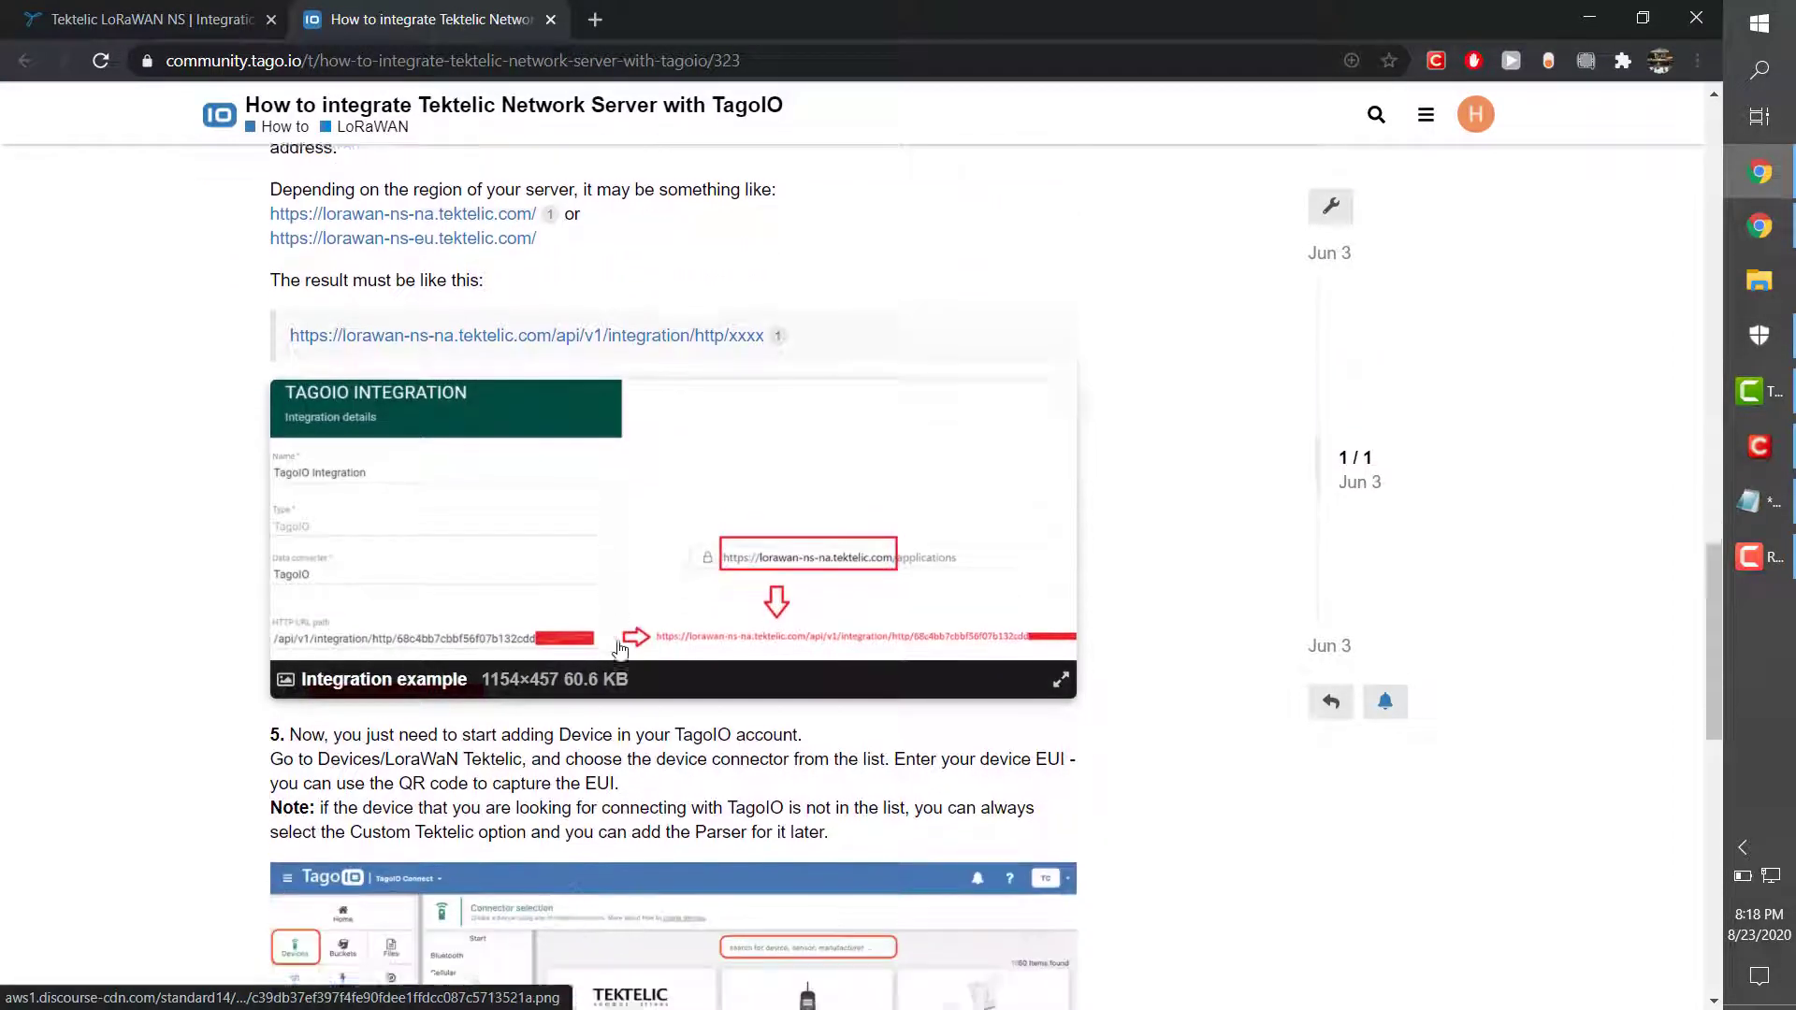
{"action": "scroll", "scroll_direction": "down", "scroll_amount": 3}
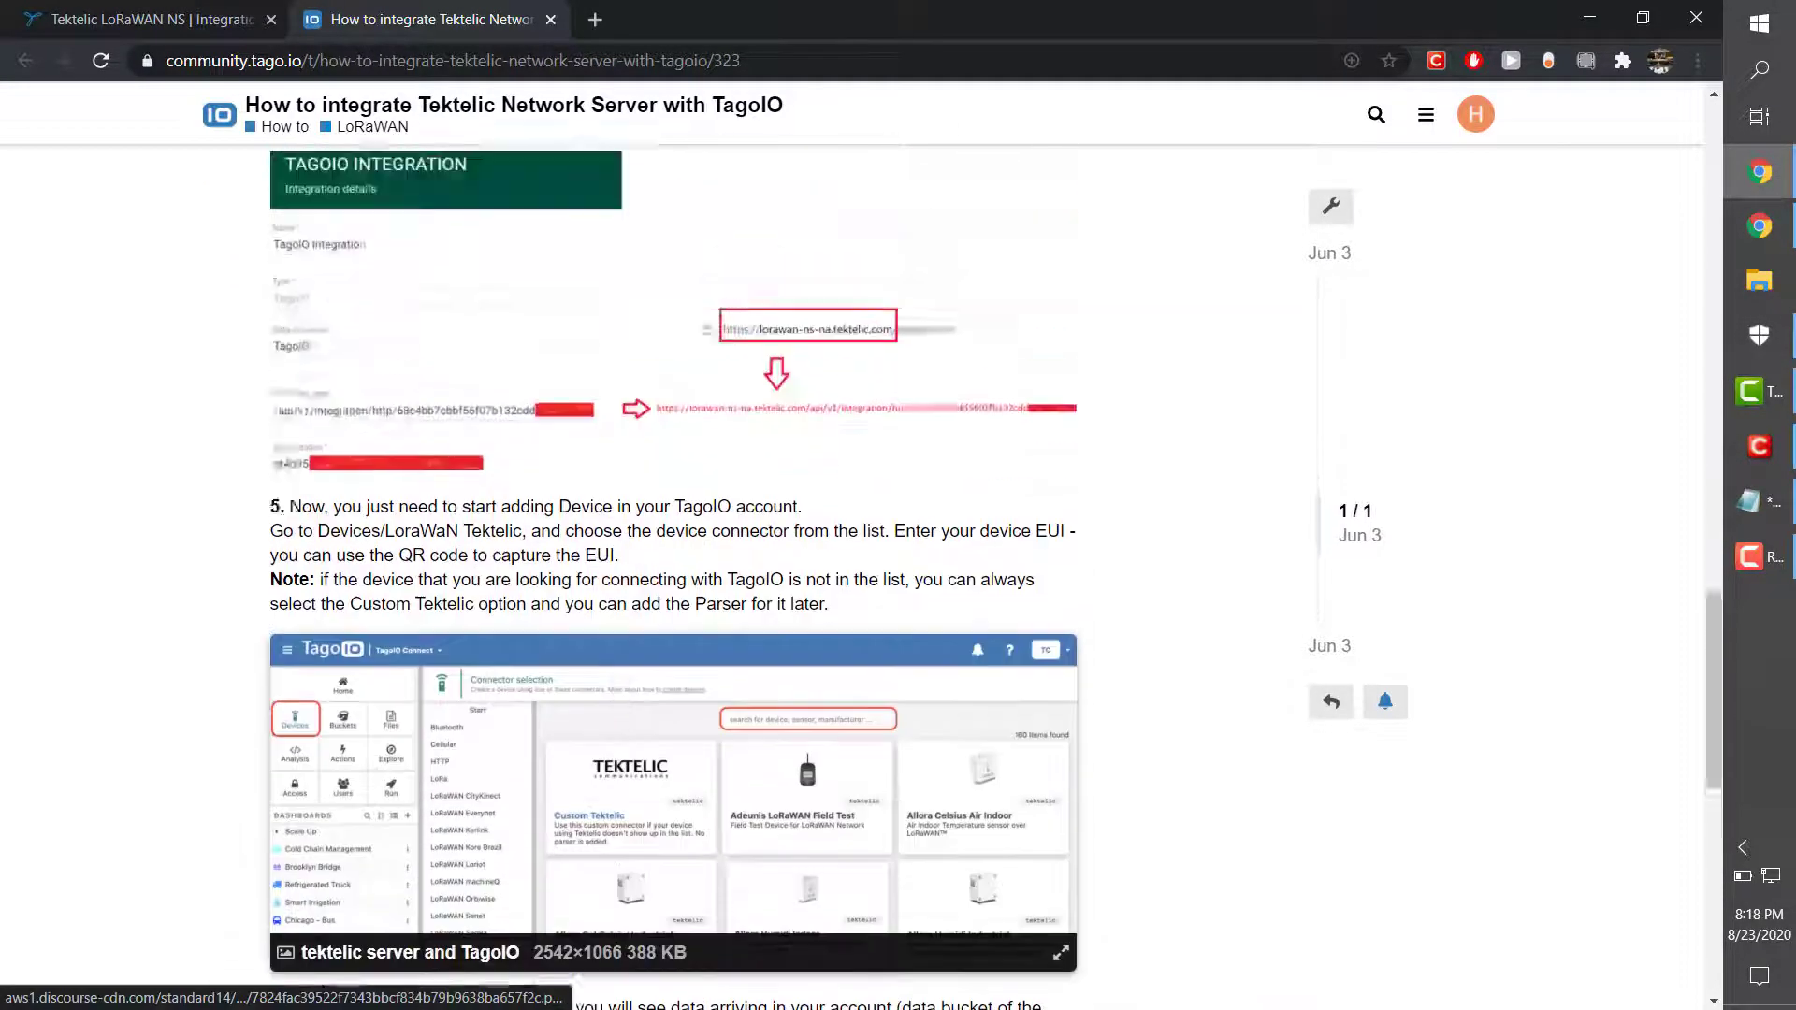
{"action": "scroll", "scroll_direction": "up", "scroll_amount": 3}
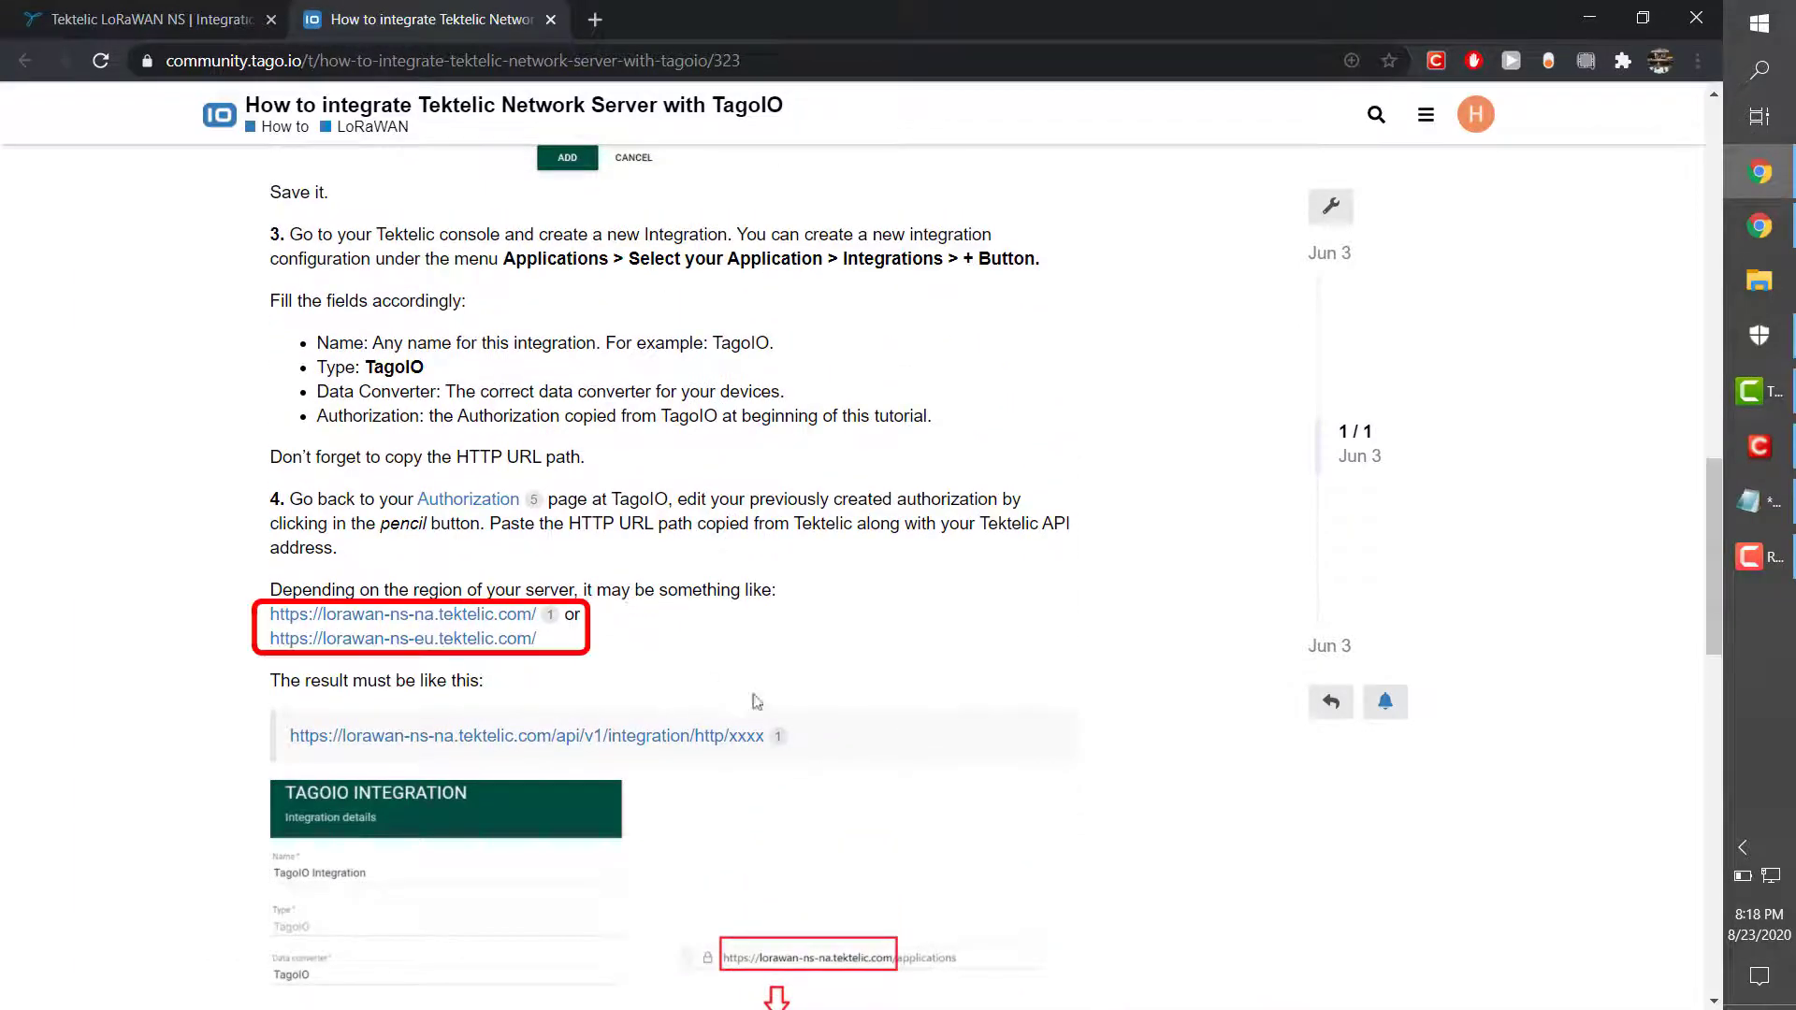
{"action": "mouse_move", "coordinate": [864, 701]}
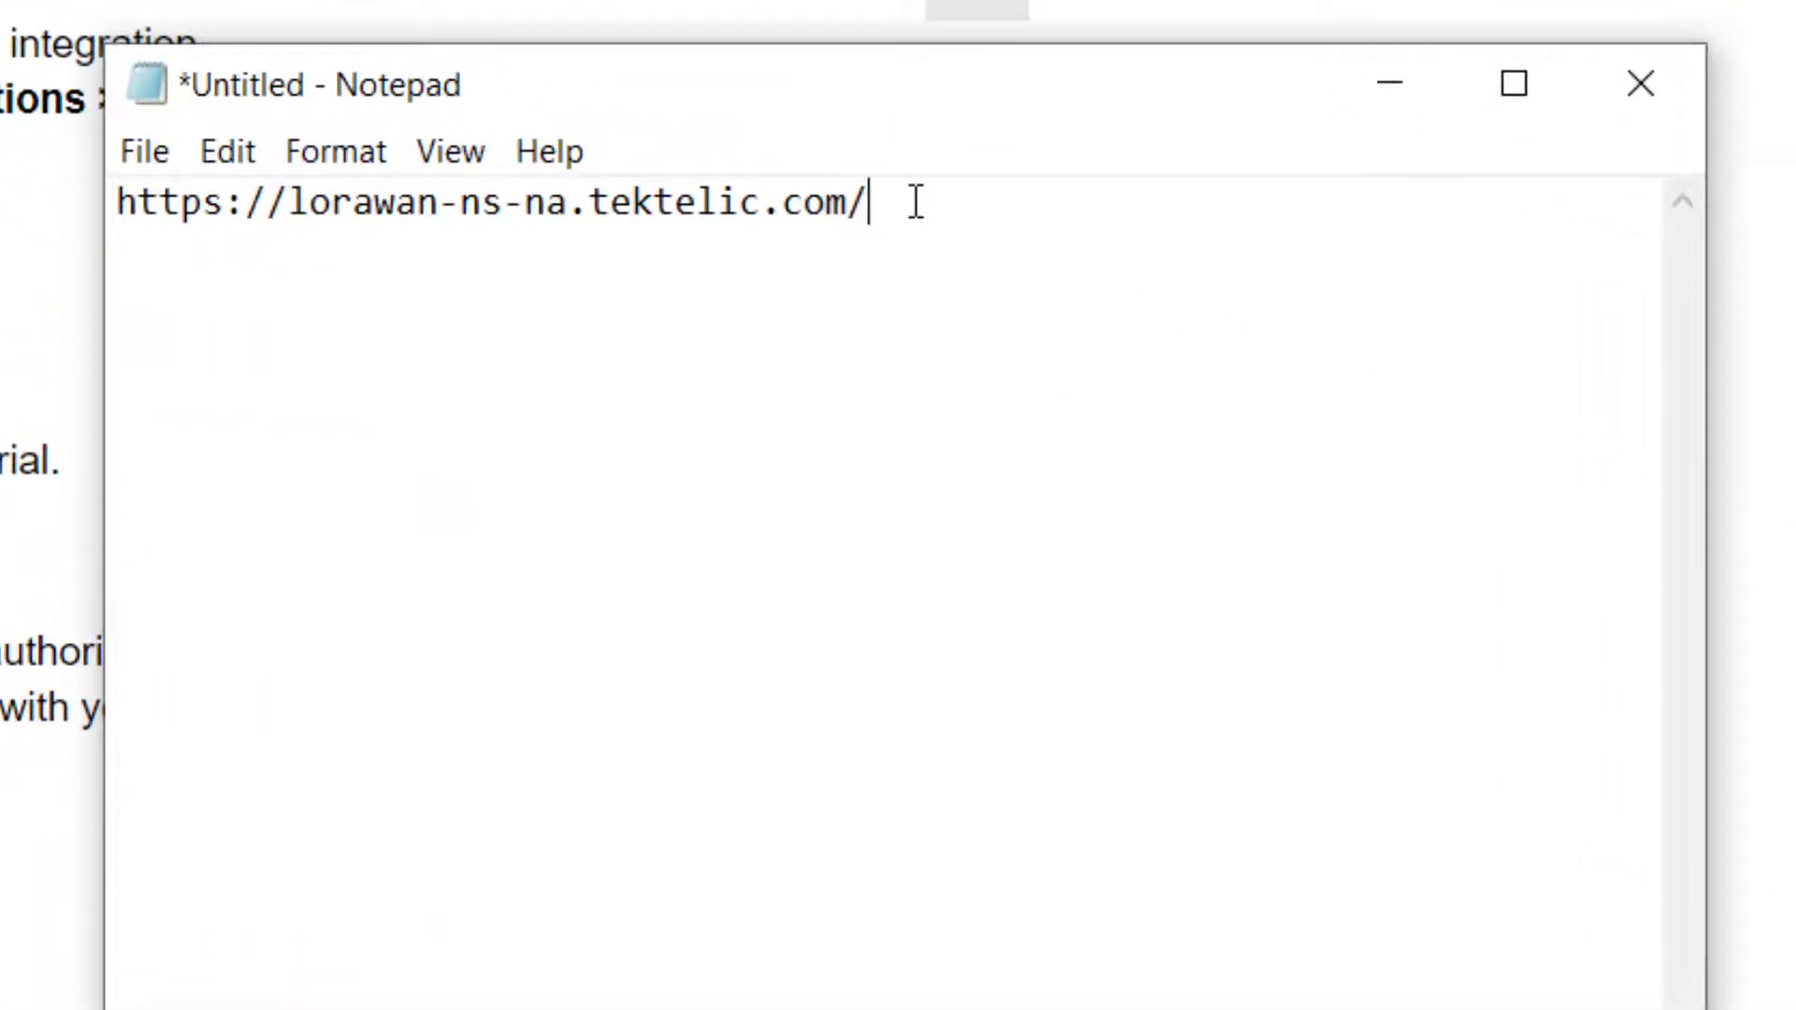
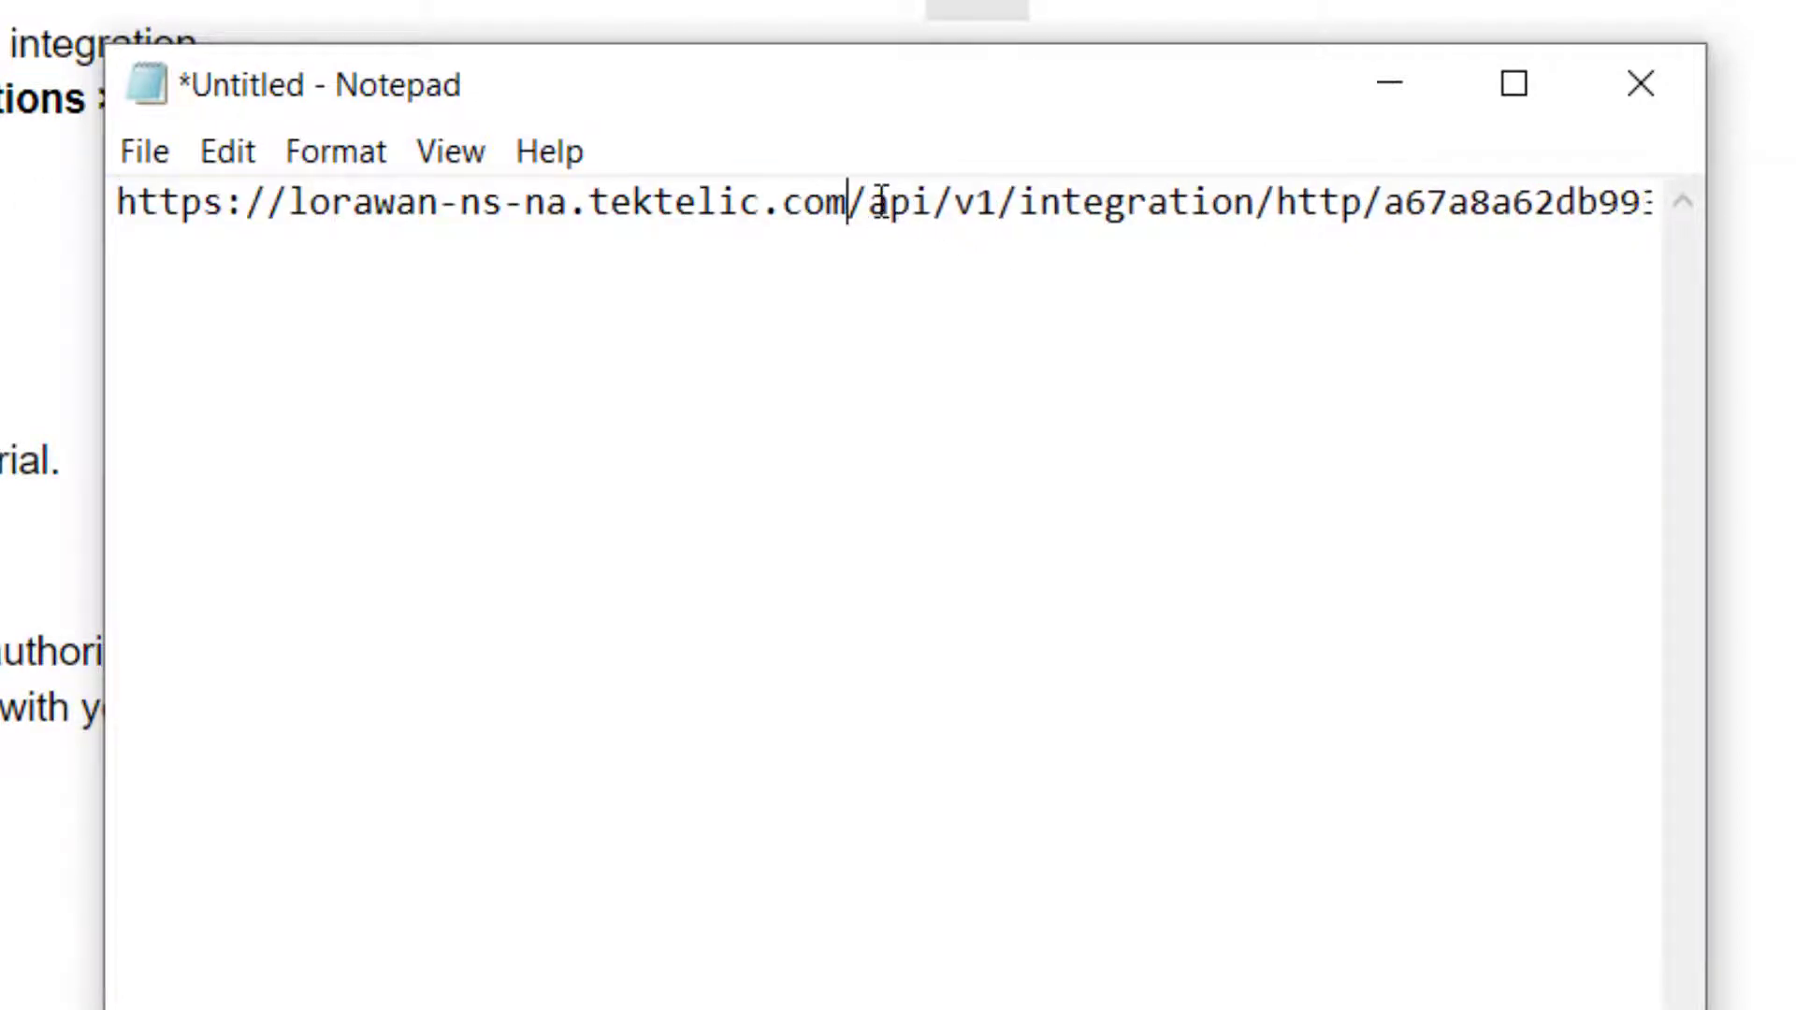
{"action": "double_click", "coordinate": [896, 208]}
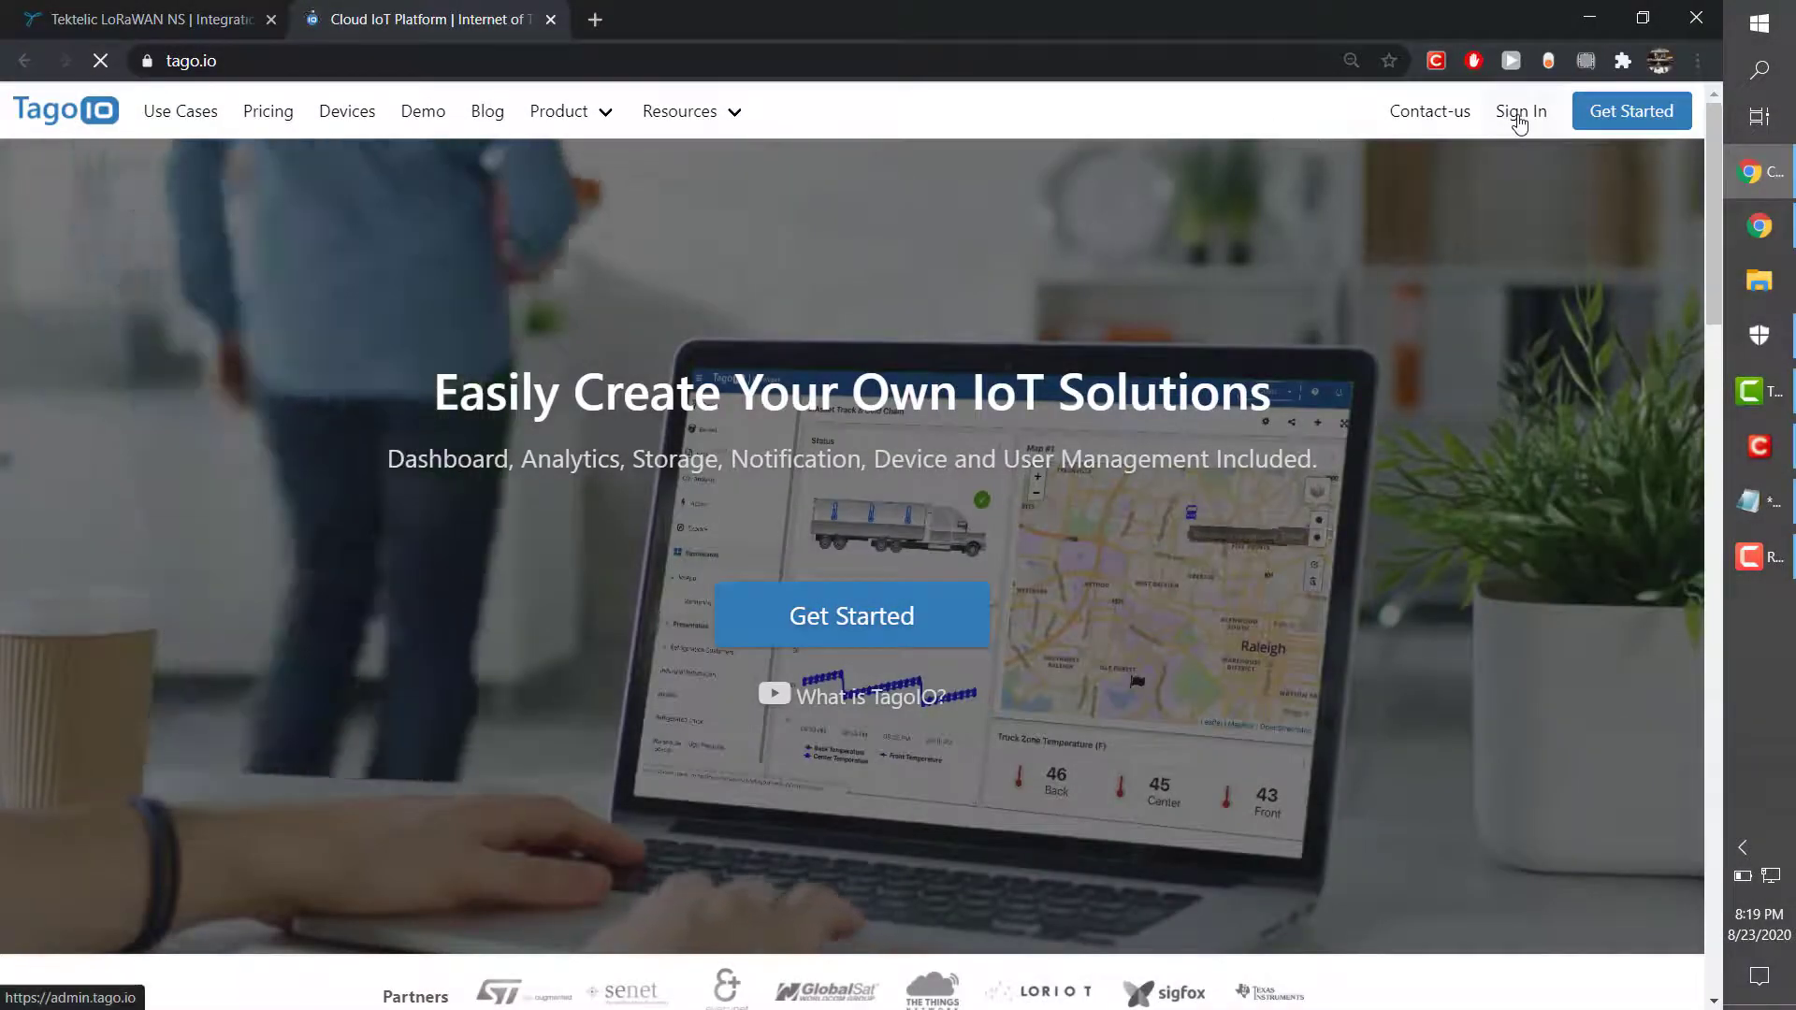
Sign into TagoIO, view the Devices list and go to the Service Authorization page.
{"action": "left_click", "coordinate": [1520, 110]}
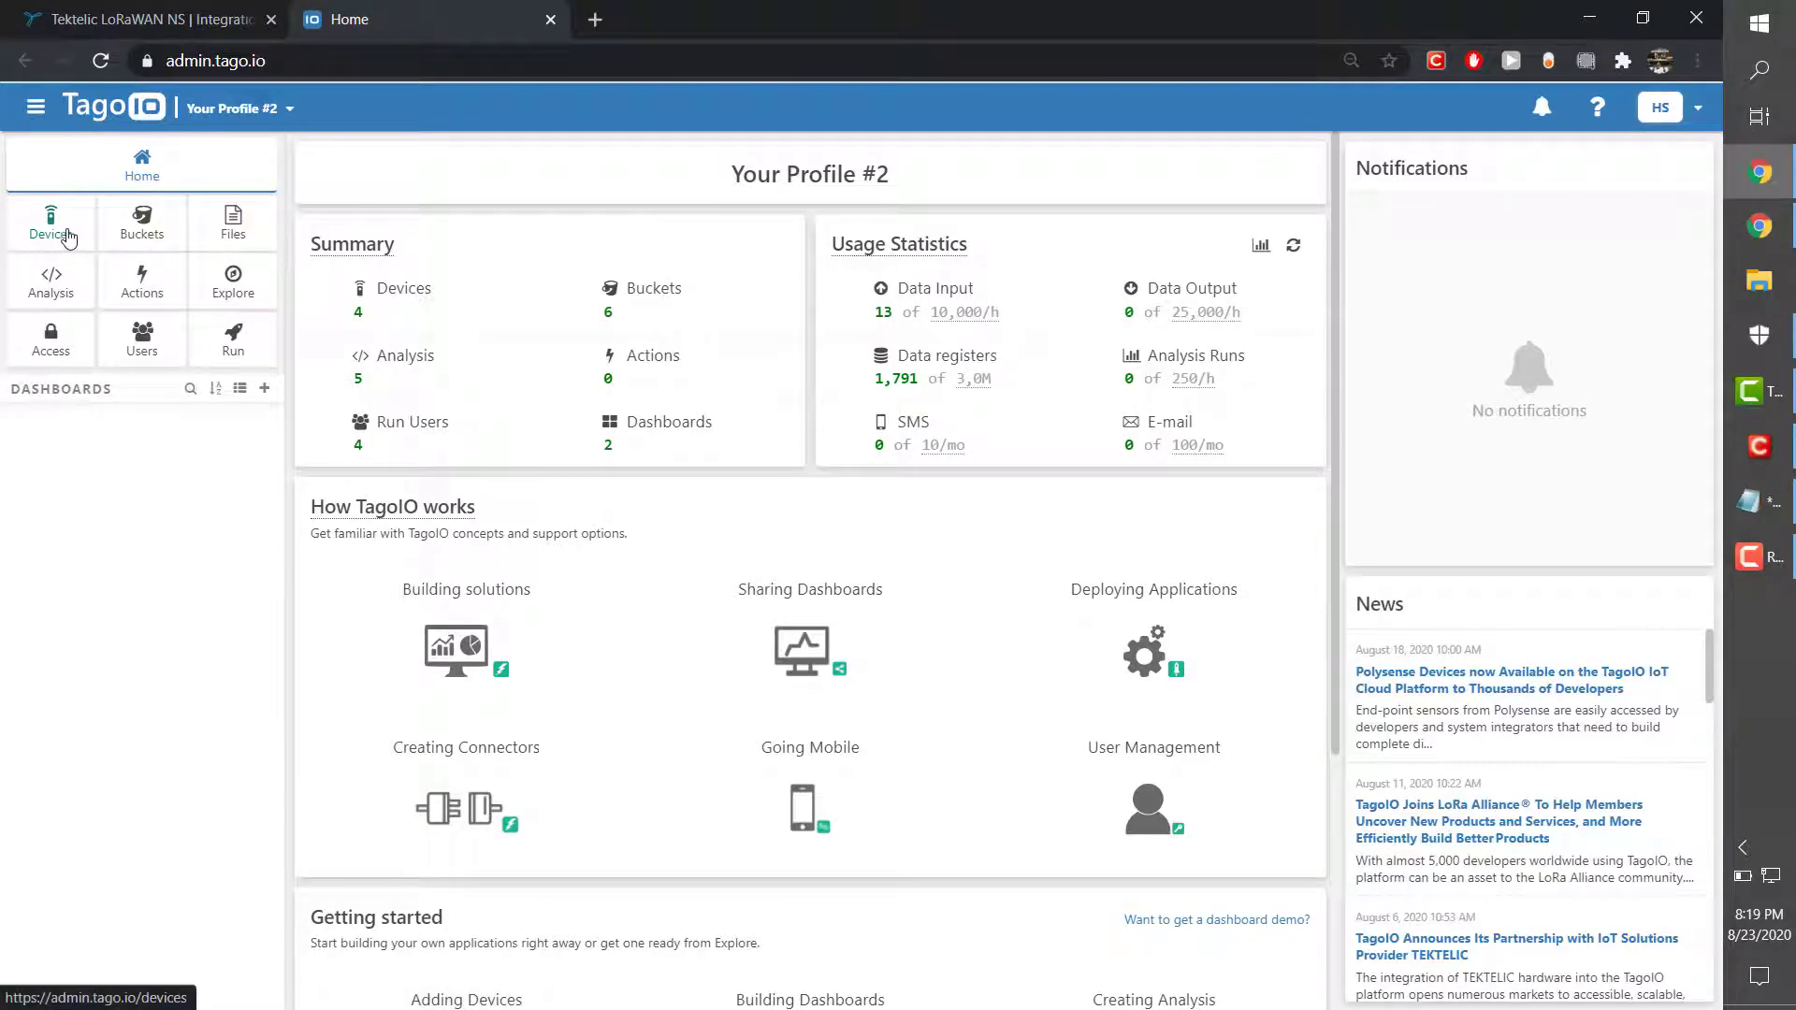
{"action": "left_click", "coordinate": [50, 222]}
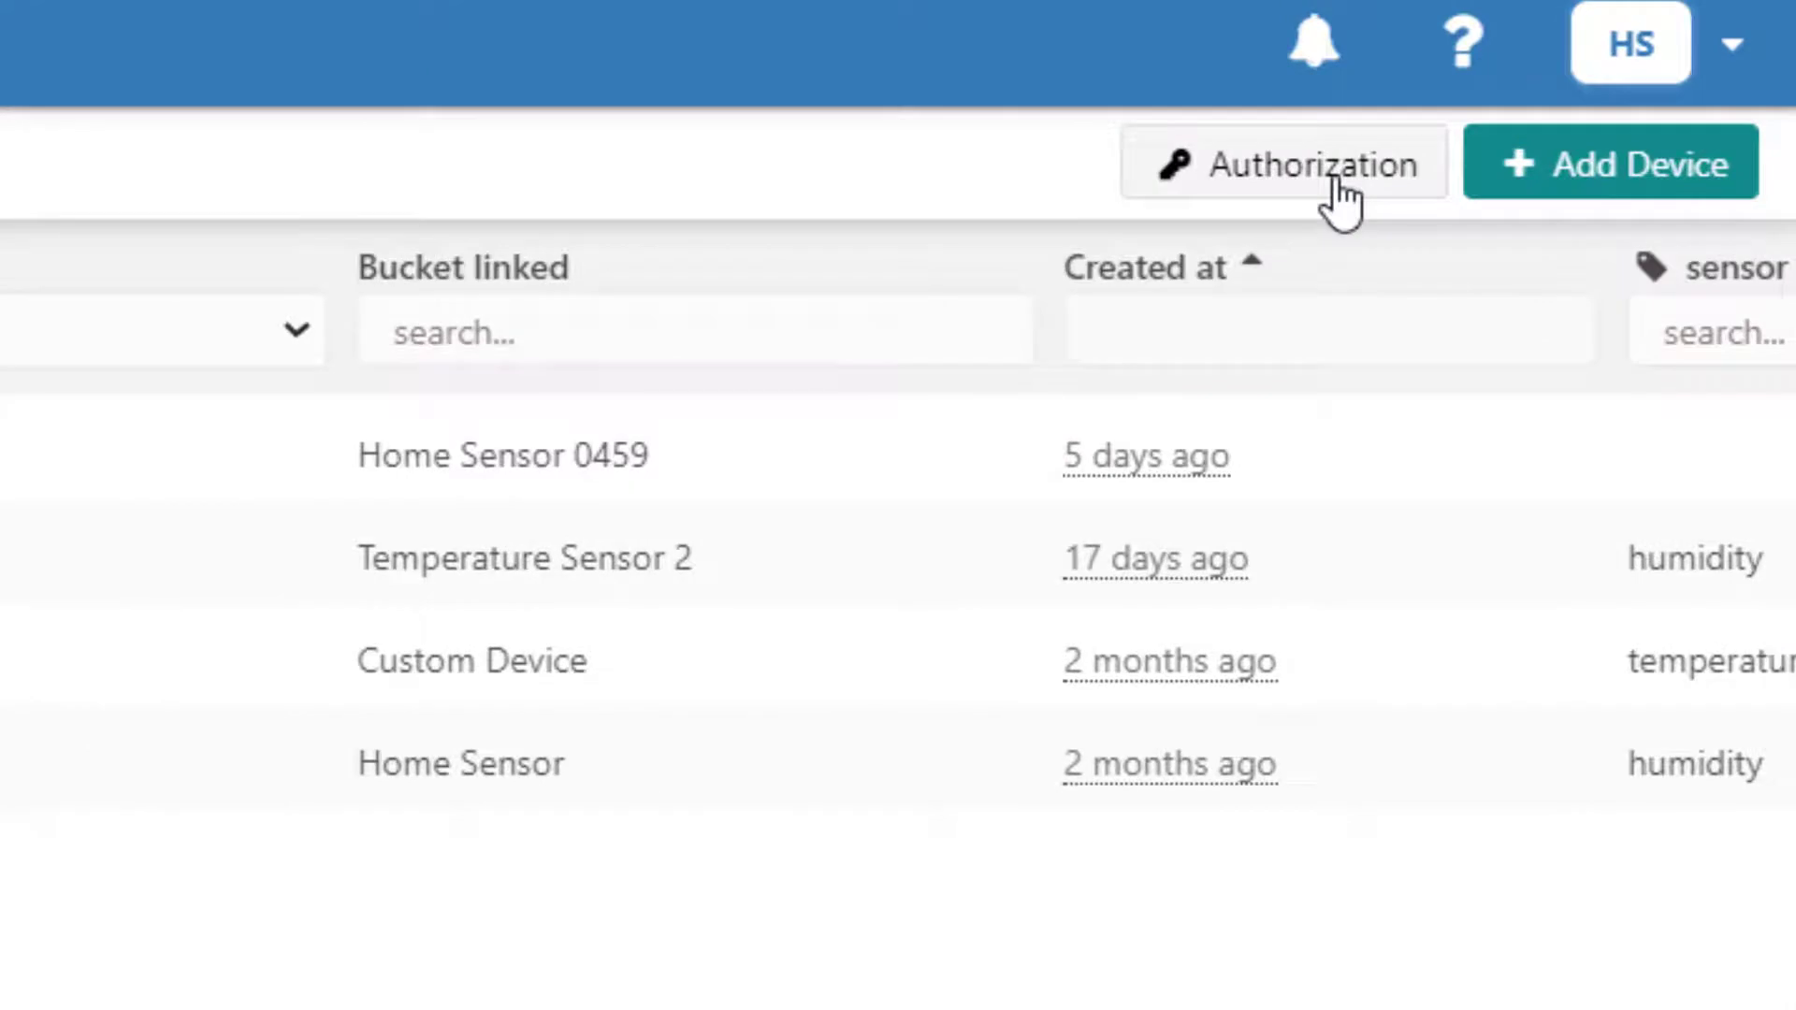
{"action": "left_click", "coordinate": [1284, 161]}
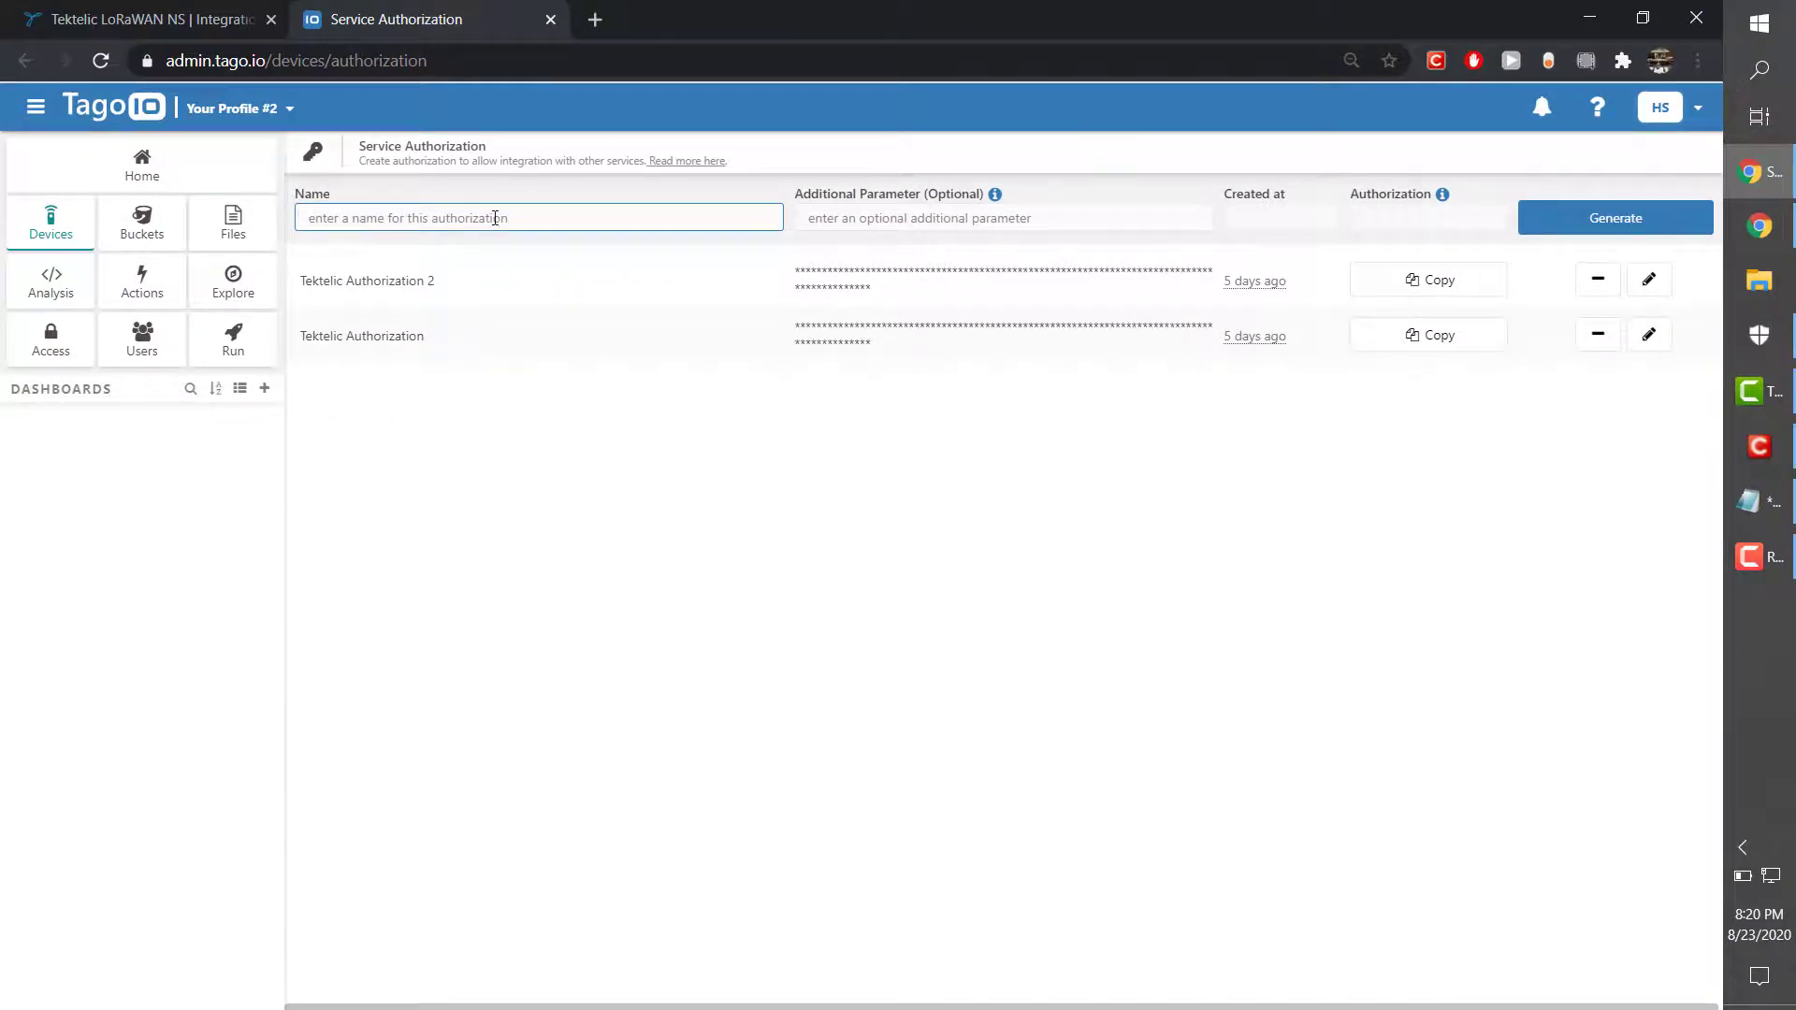
Generate authorization myAuthorization, set the Tektelic integration URL as its parameter, and copy its token.
{"action": "type", "text": "myAuthorization"}
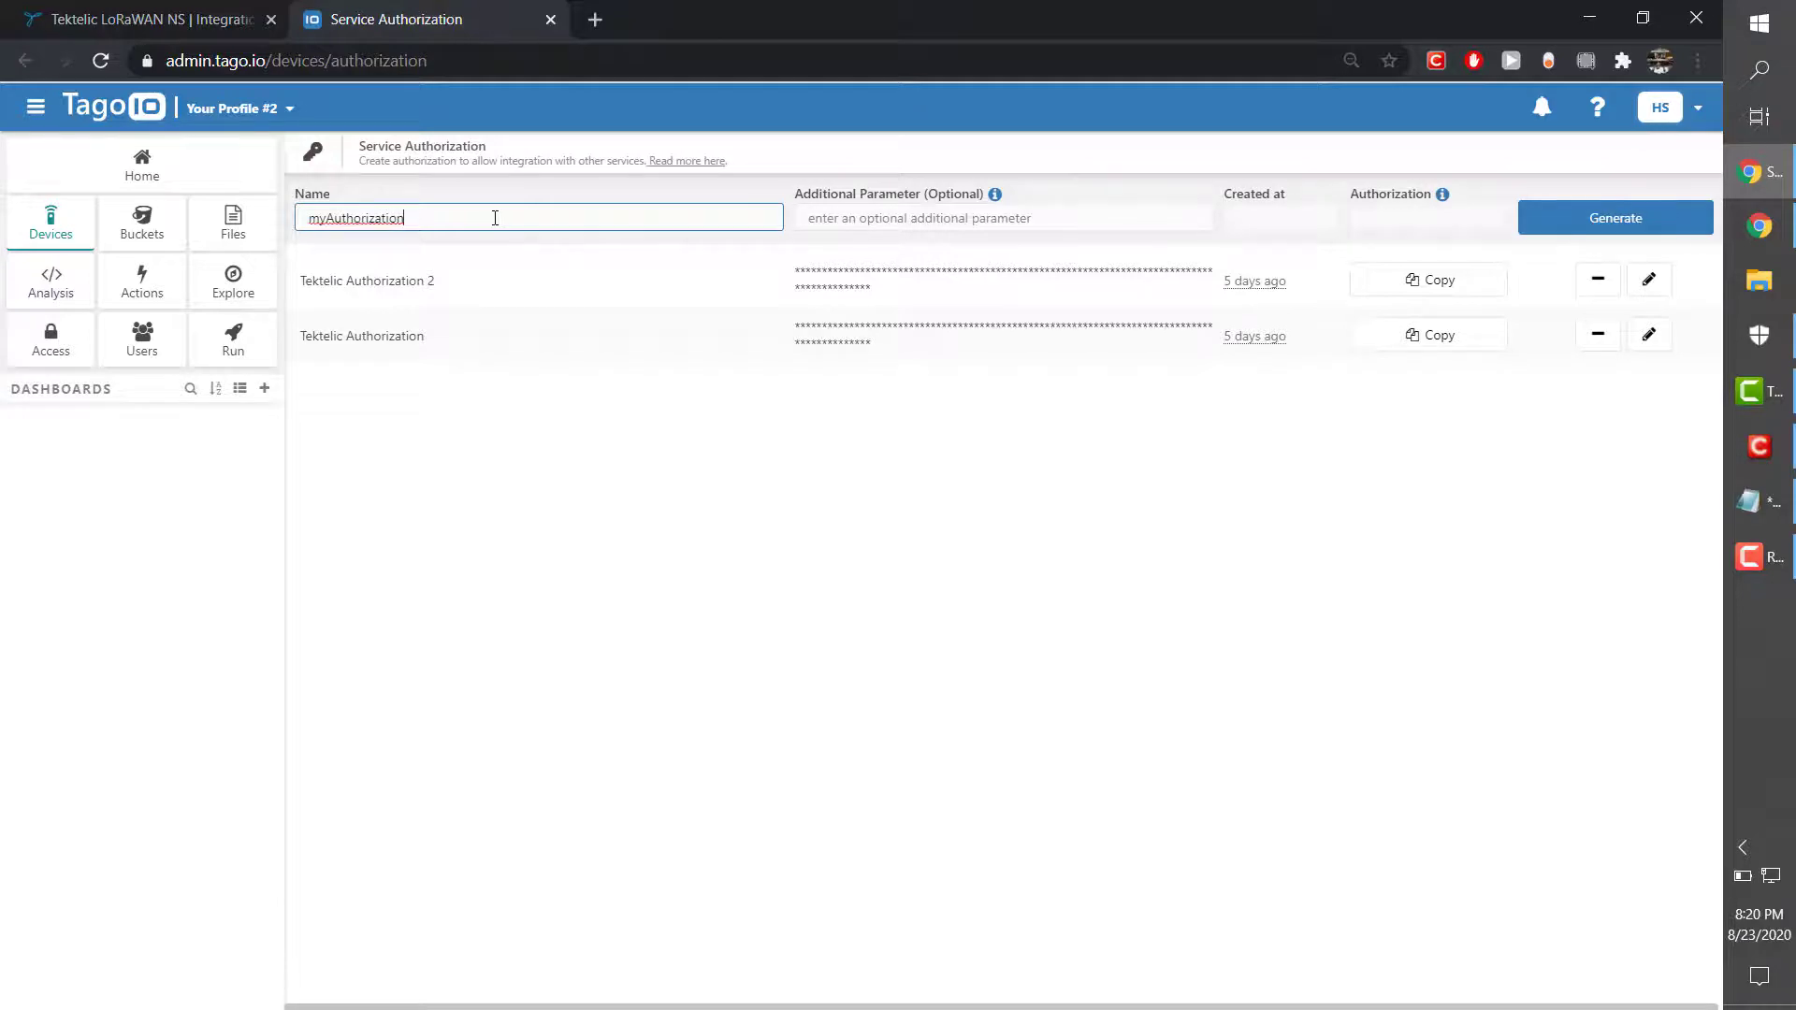
{"action": "mouse_move", "coordinate": [920, 219]}
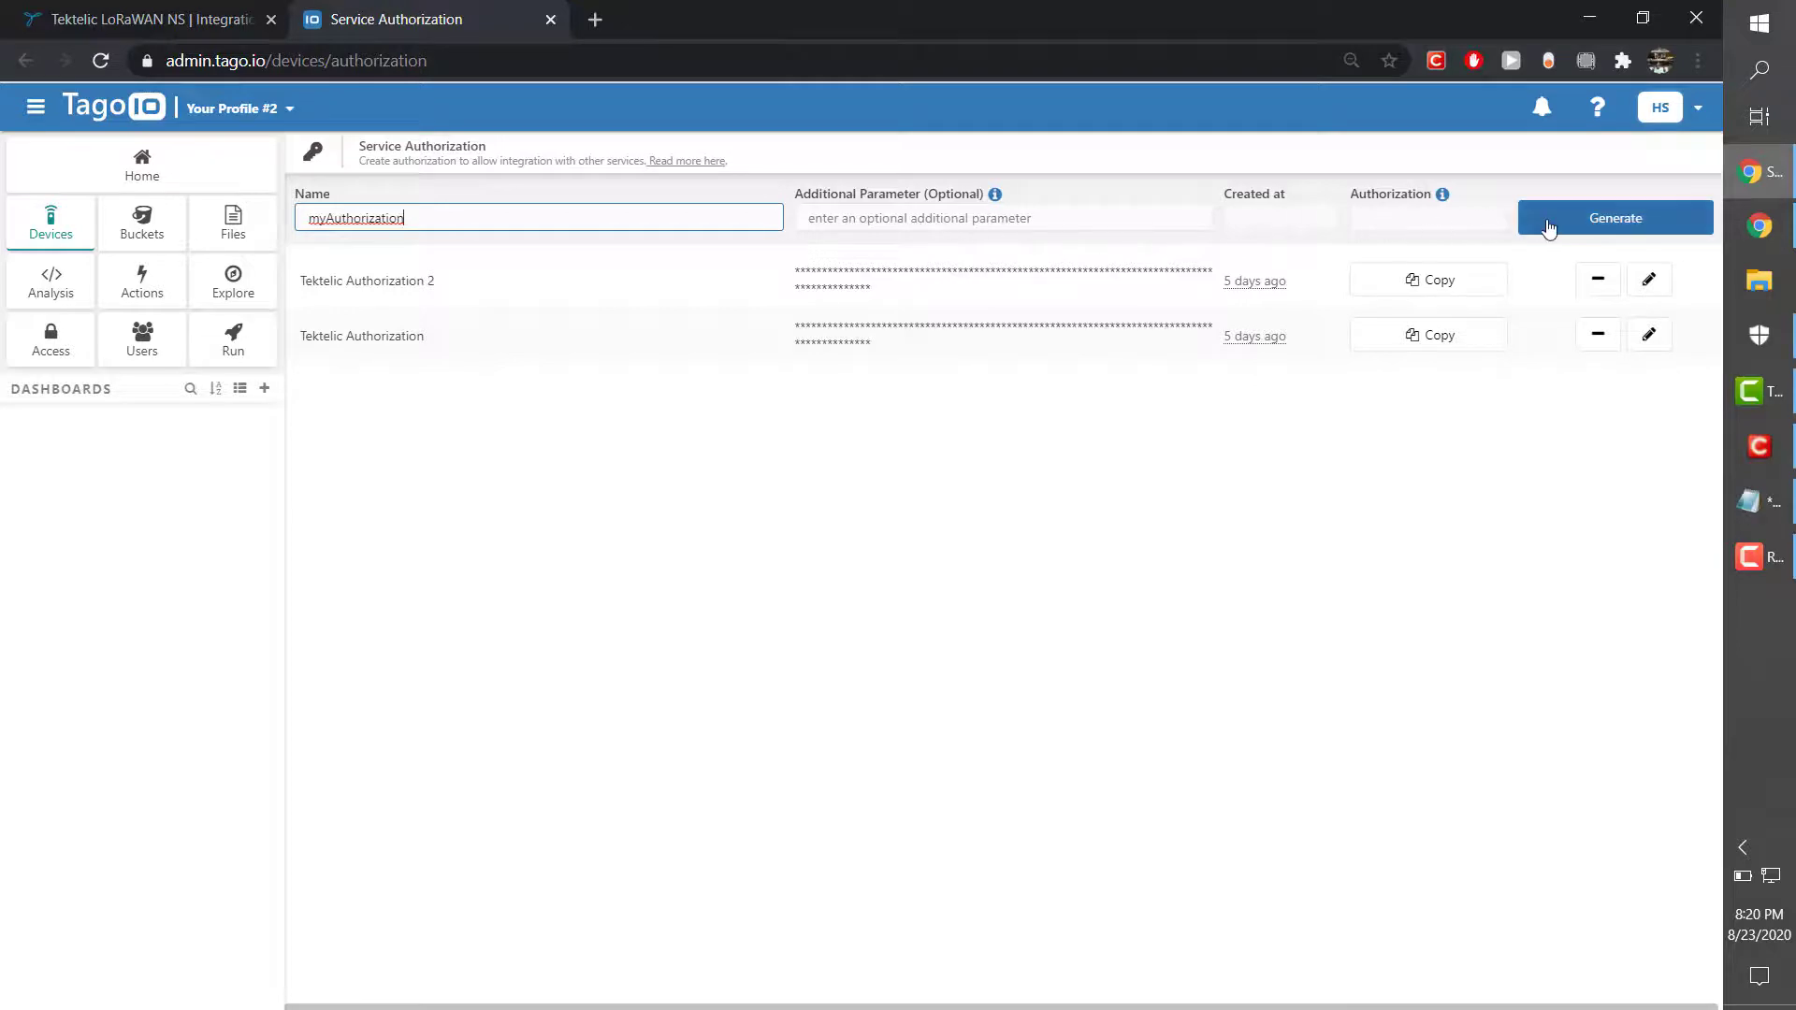
{"action": "left_click", "coordinate": [1614, 217]}
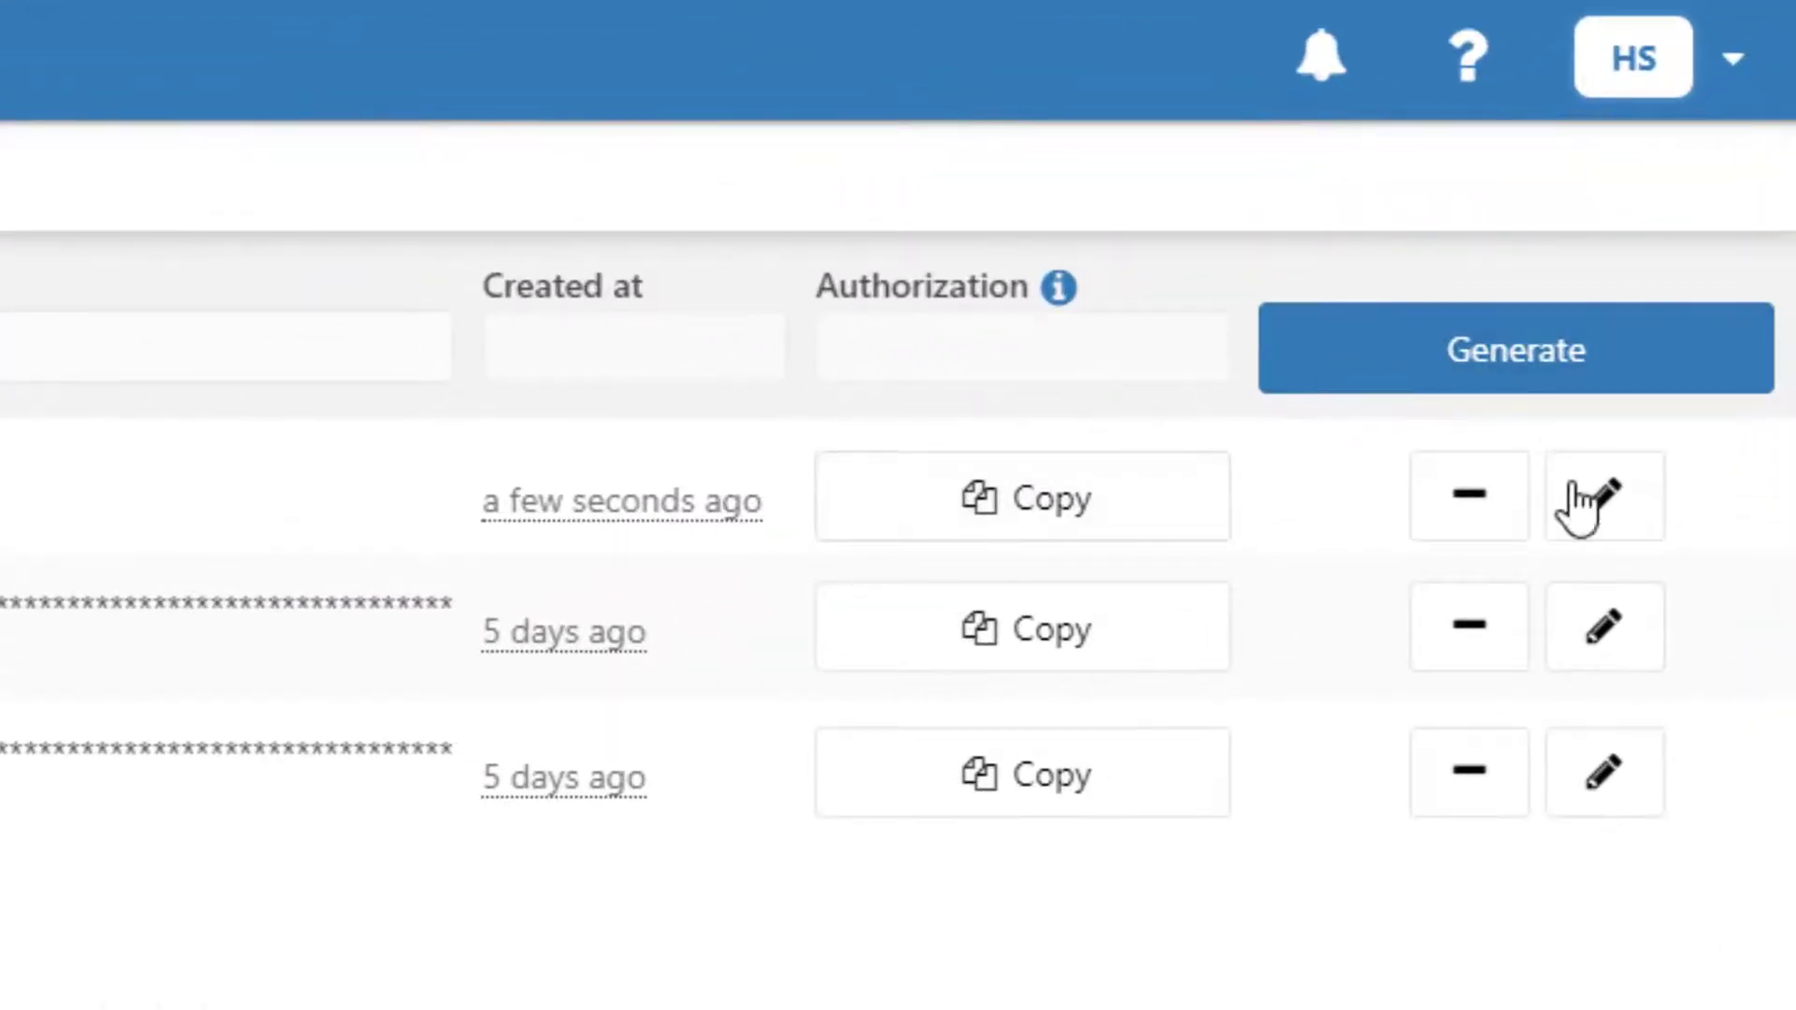
{"action": "left_click", "coordinate": [1604, 496]}
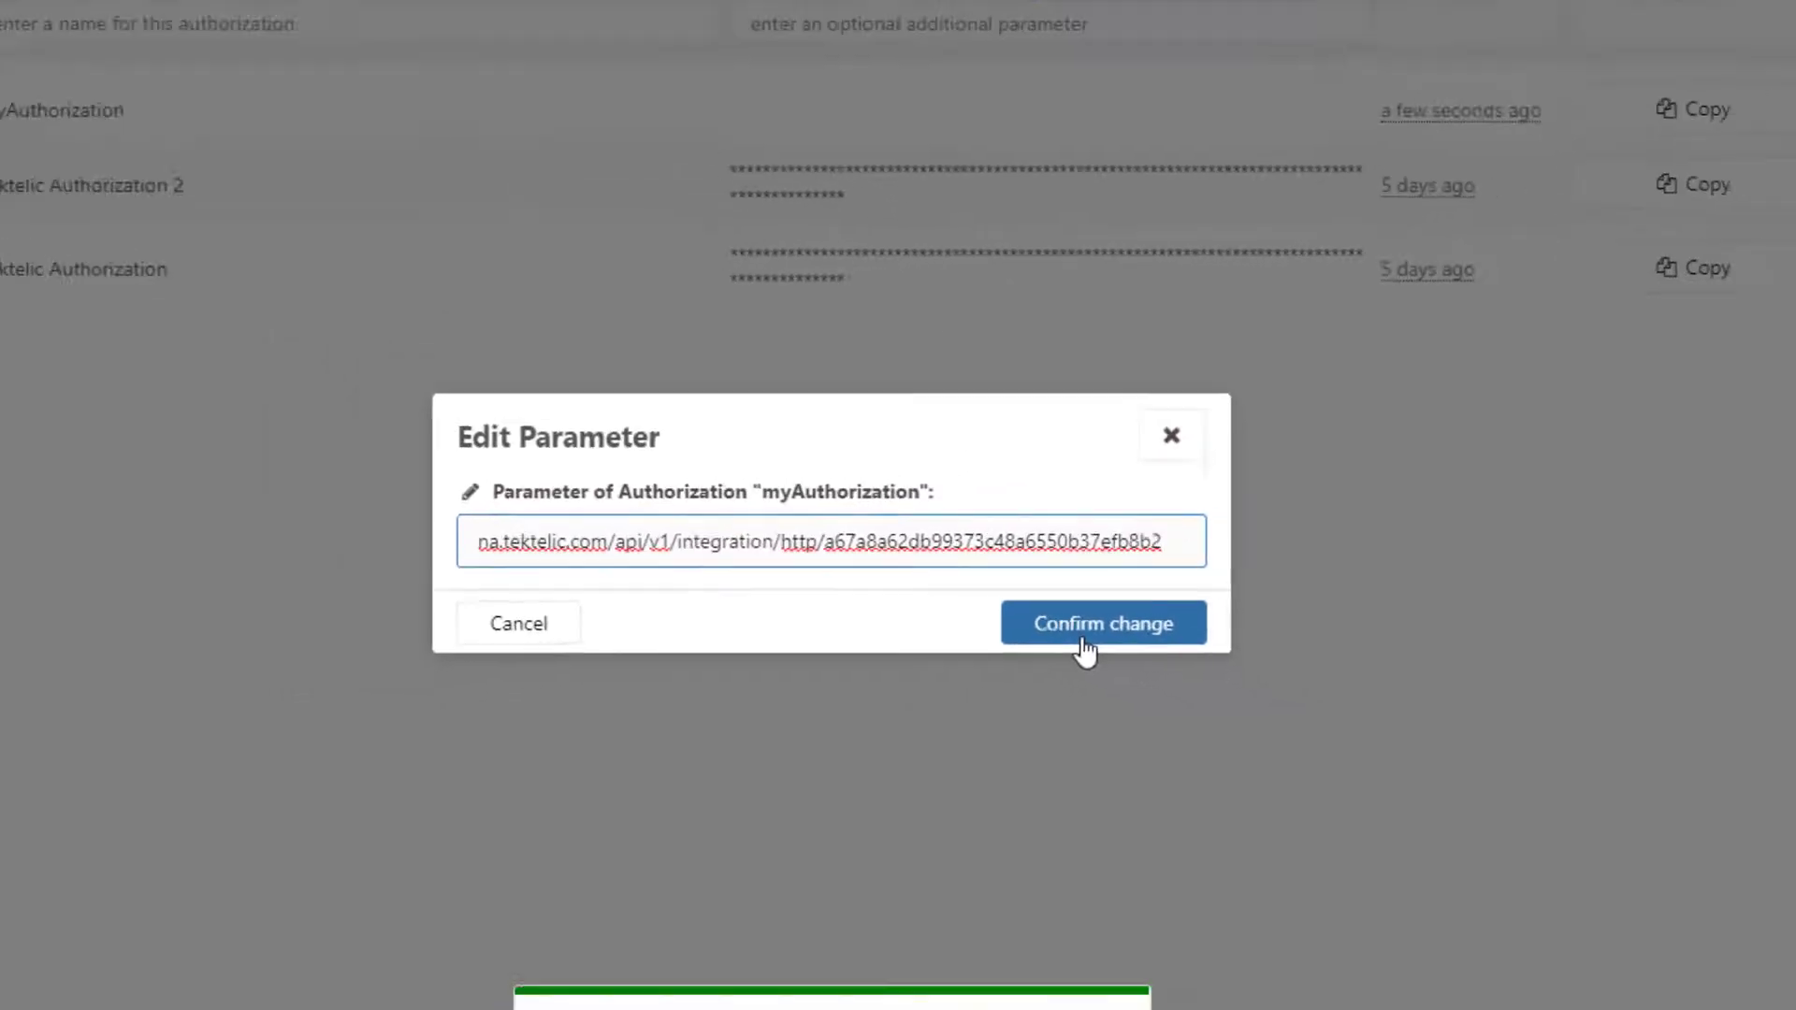
{"action": "left_click", "coordinate": [1100, 623]}
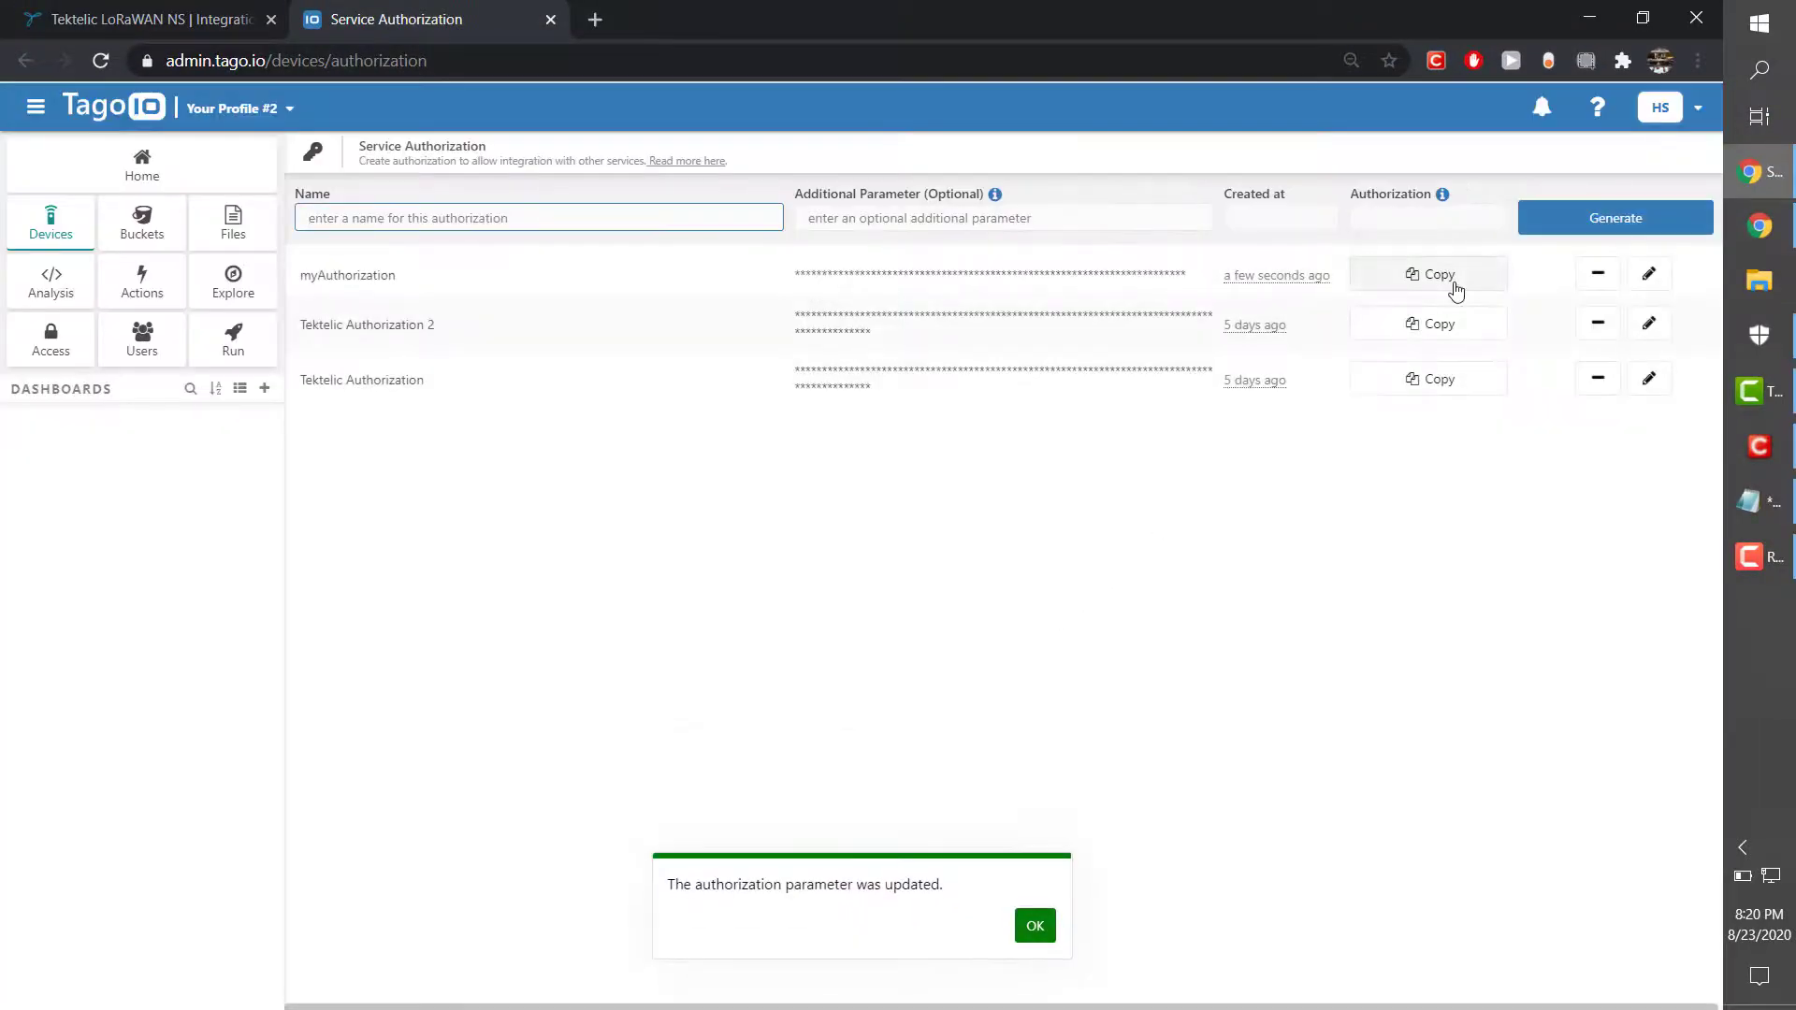
{"action": "left_click", "coordinate": [1428, 273]}
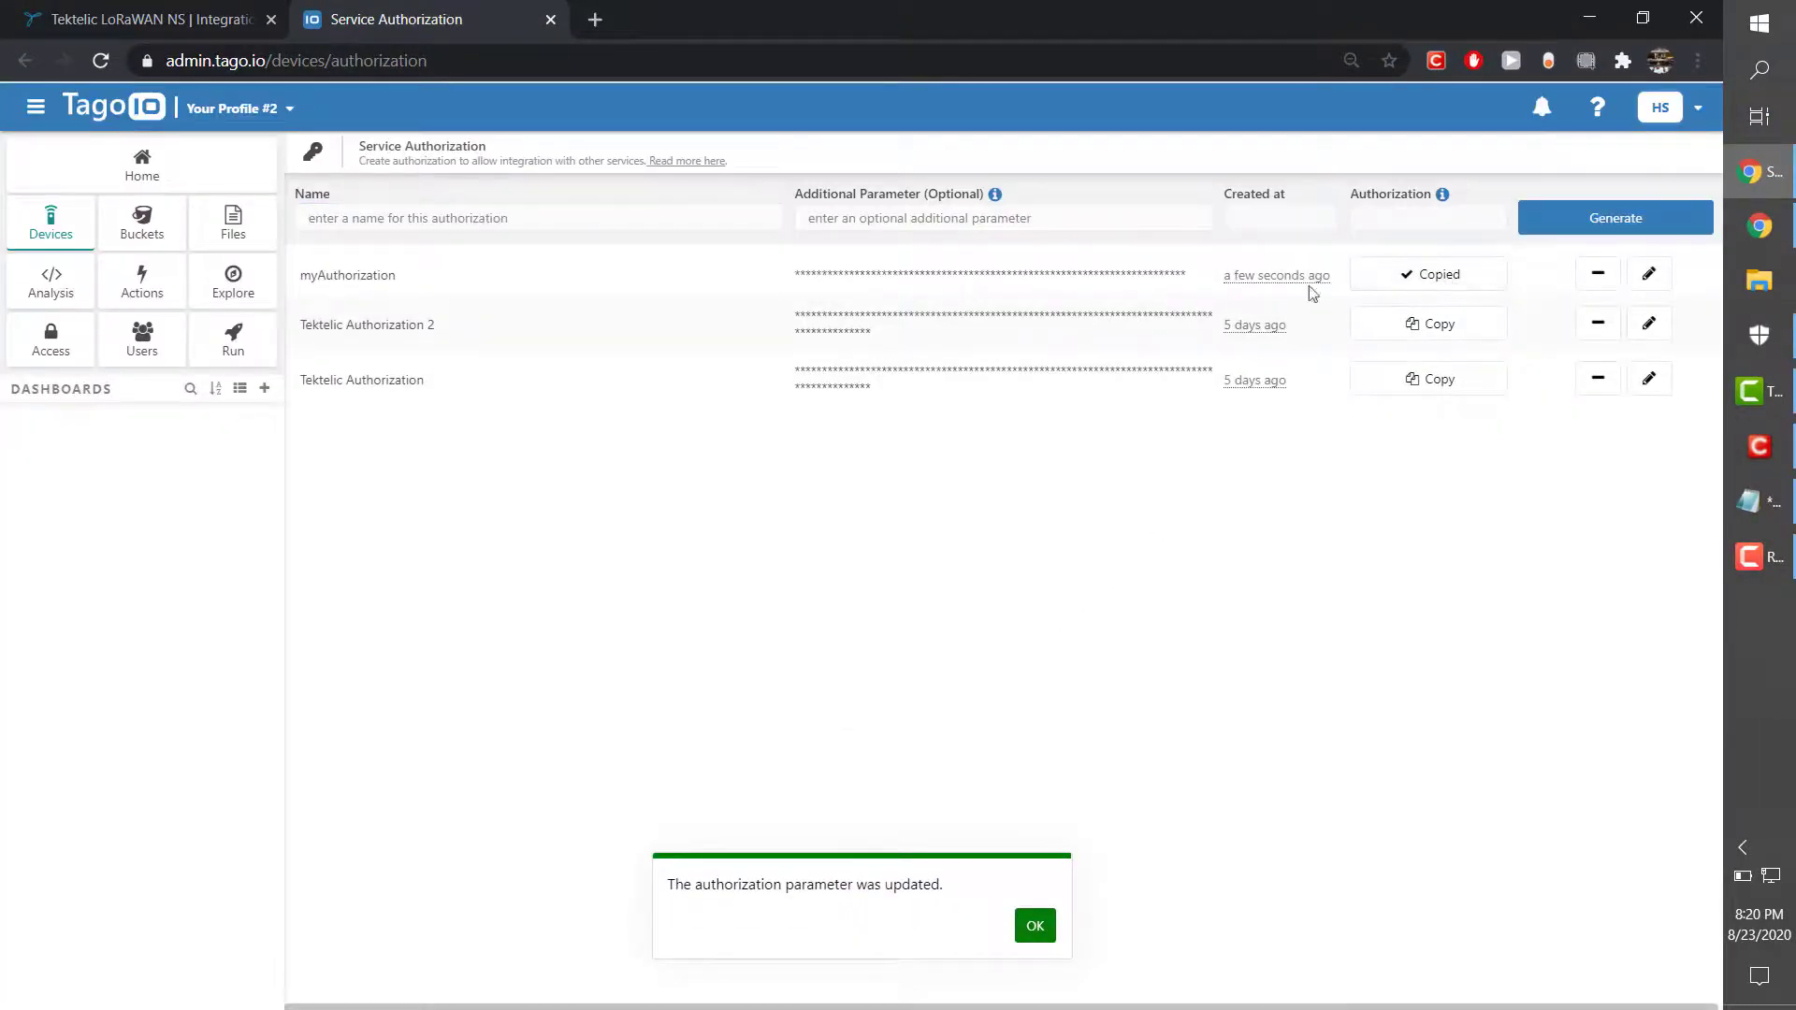
{"action": "left_click", "coordinate": [149, 19]}
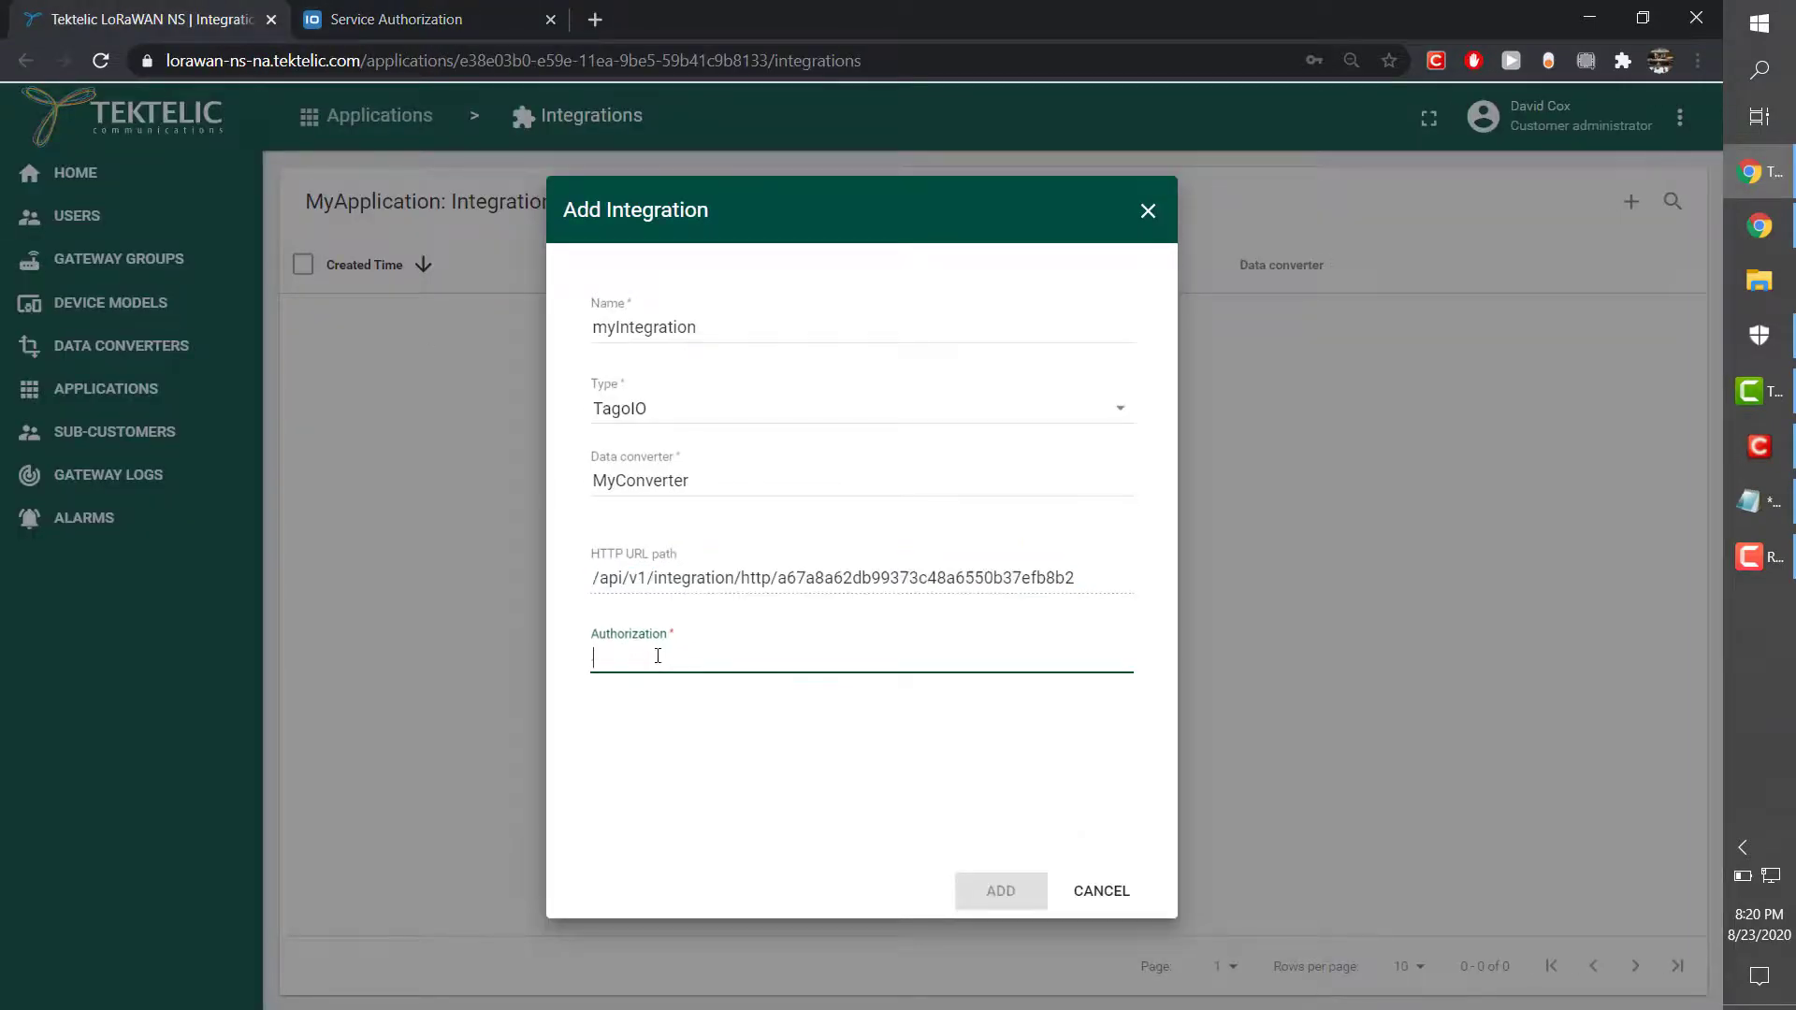
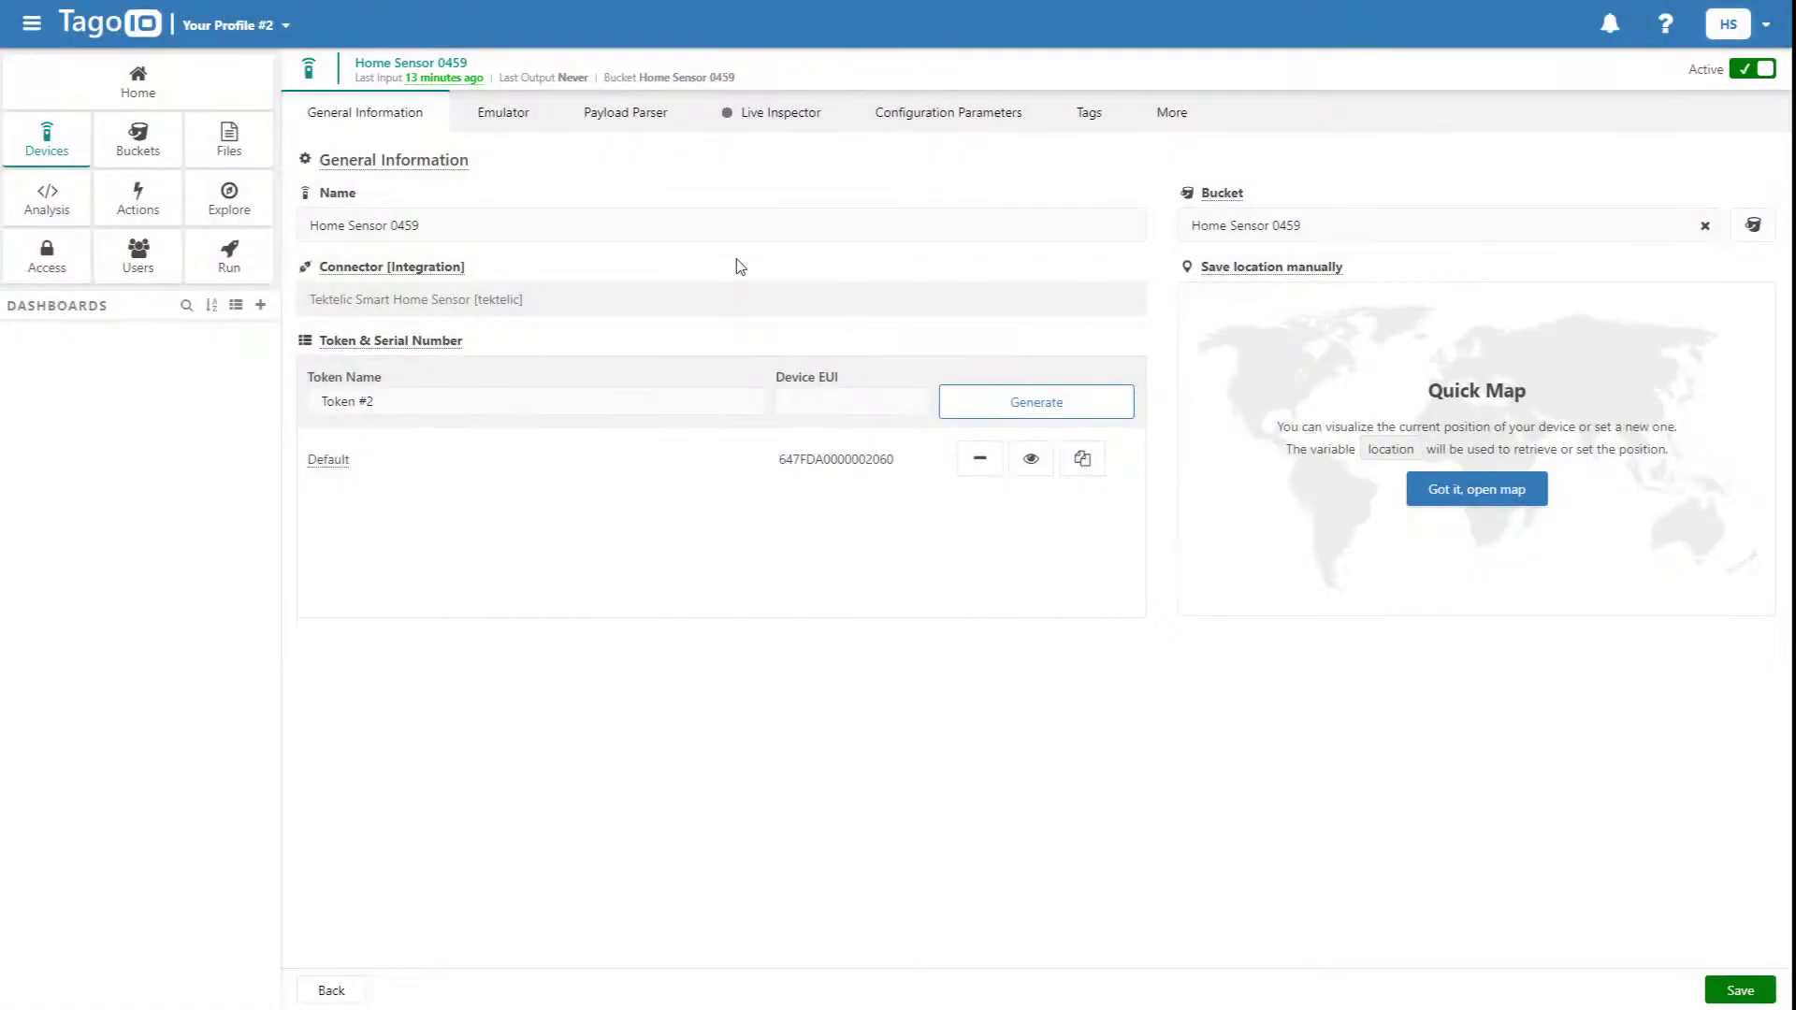
Start Home Sensor 0459's Live Inspector and expand the uplink's HTTP request, raw payload and Custom Tektelic parser result.
{"action": "left_click", "coordinate": [781, 112]}
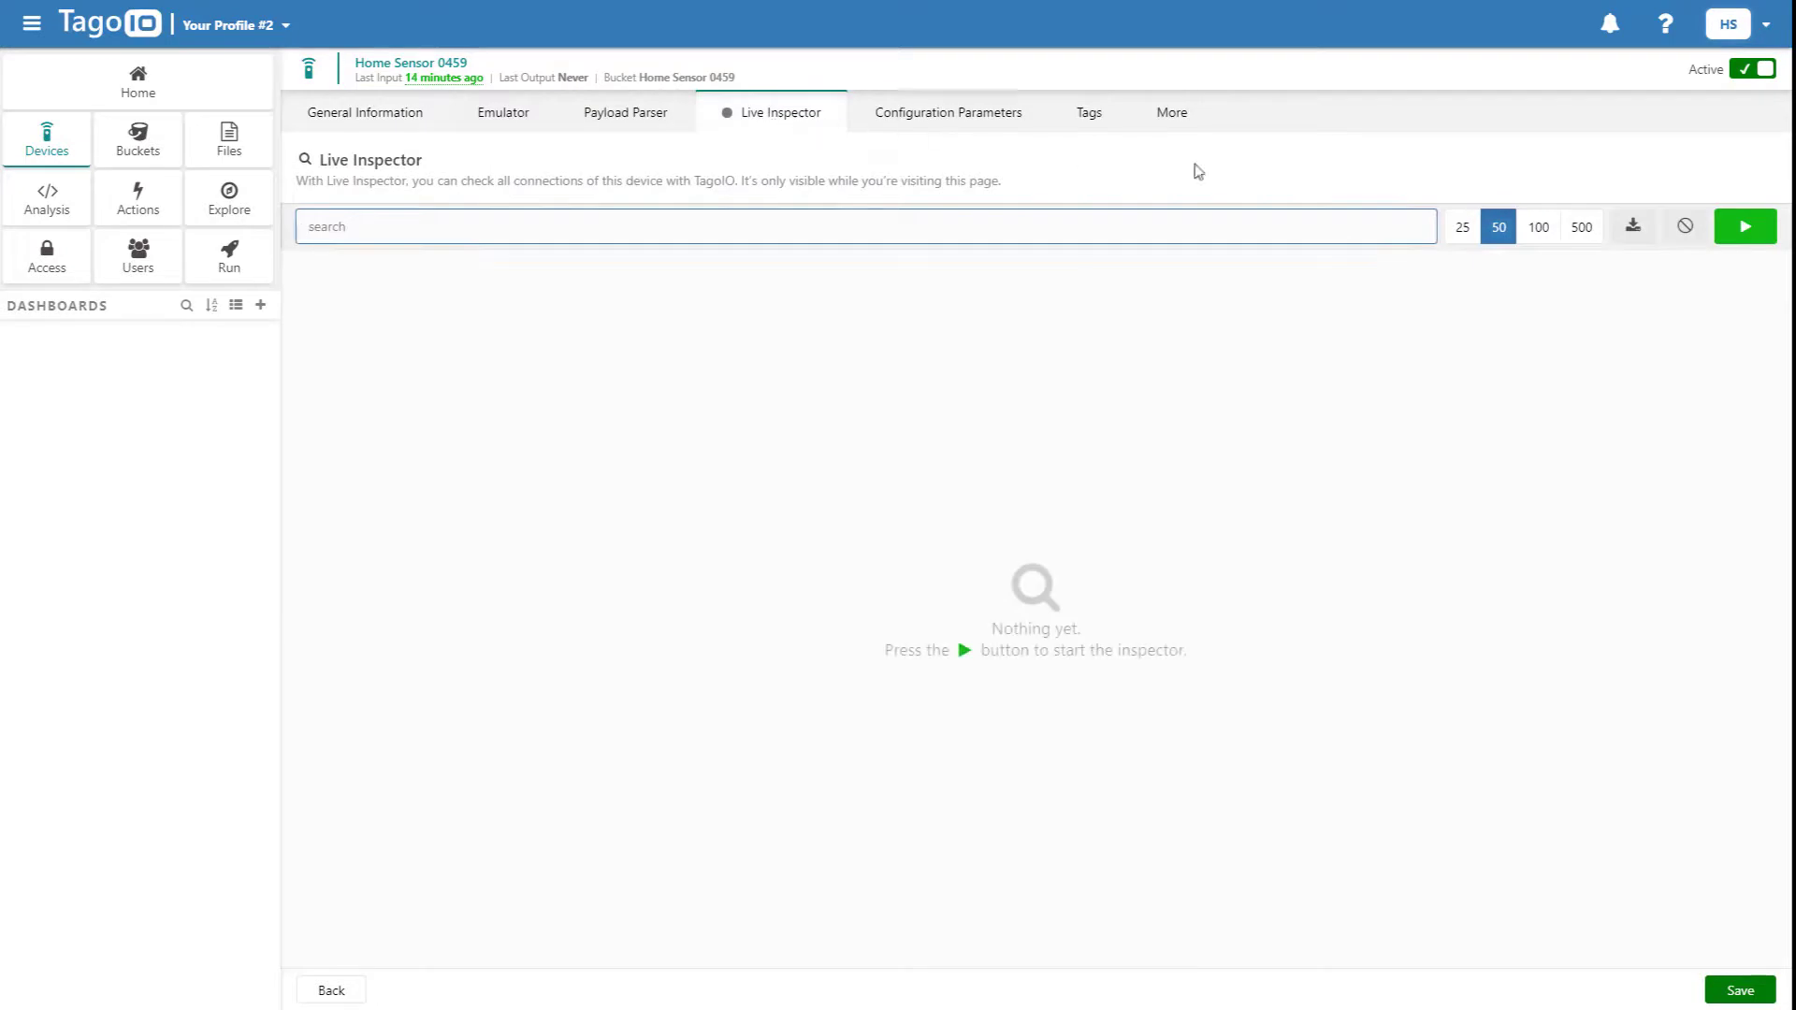
{"action": "left_click", "coordinate": [1744, 226]}
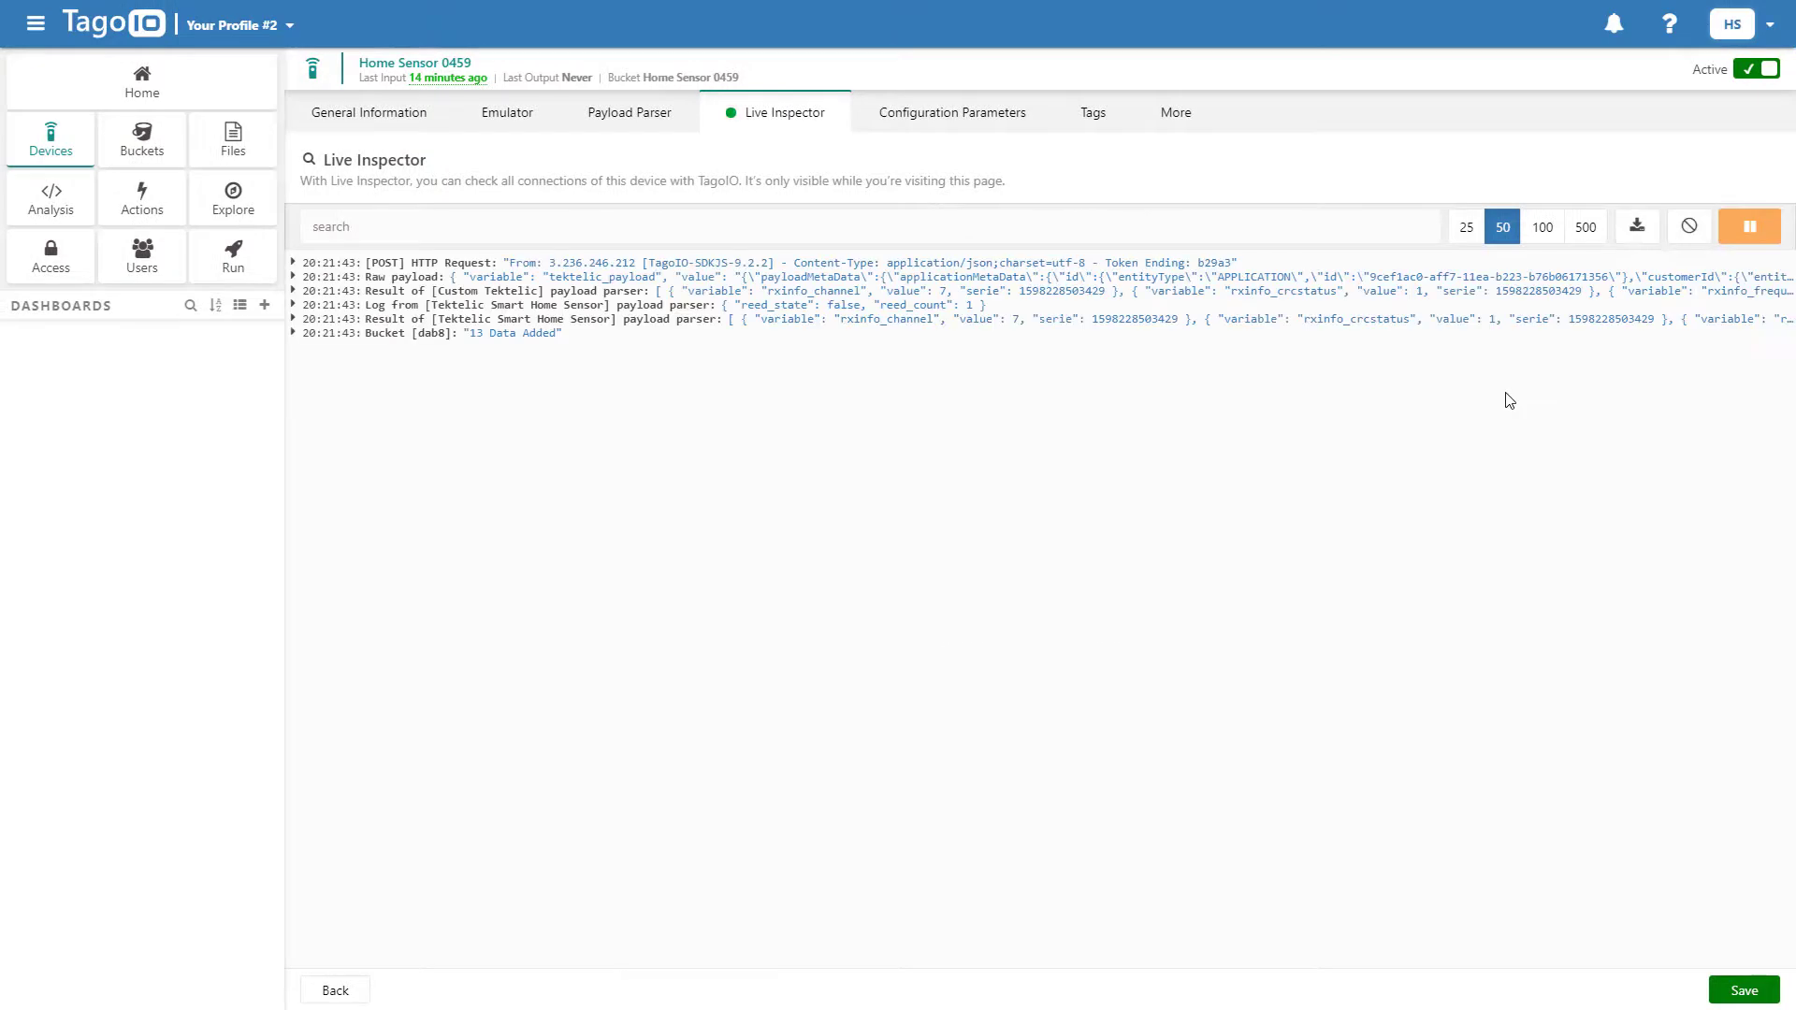
{"action": "mouse_move", "coordinate": [1508, 402]}
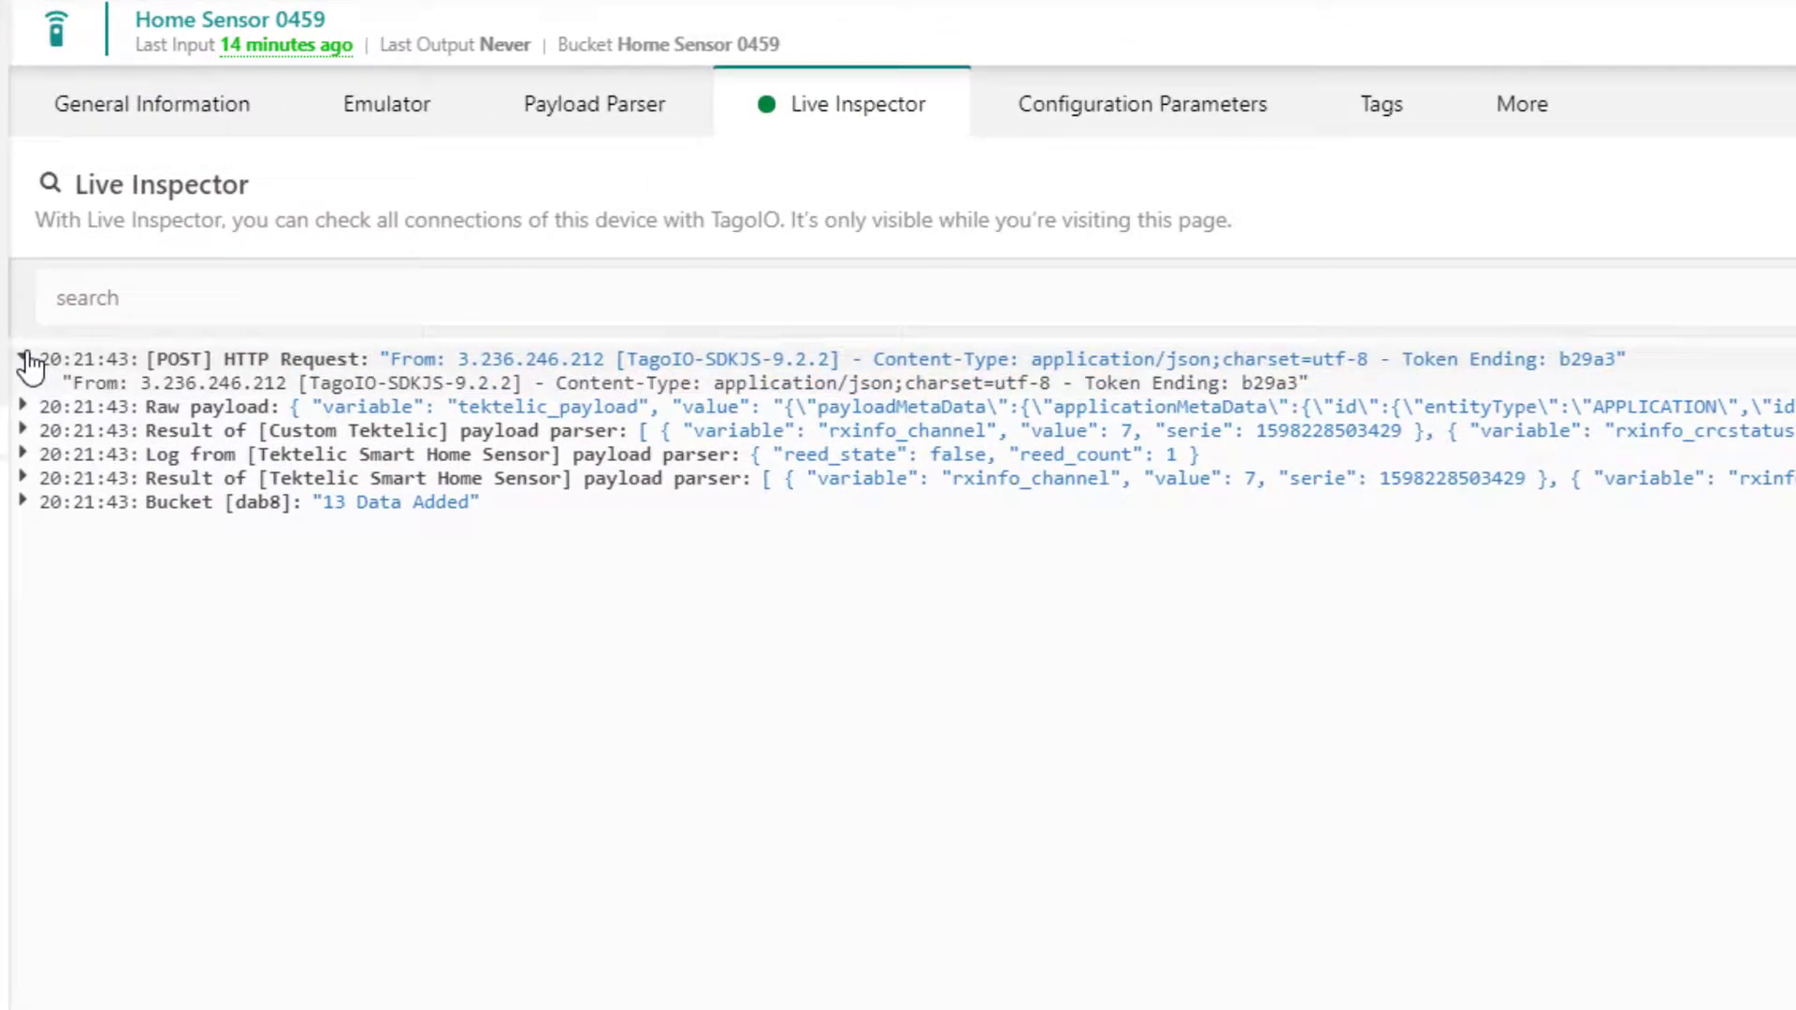
{"action": "left_click", "coordinate": [19, 358]}
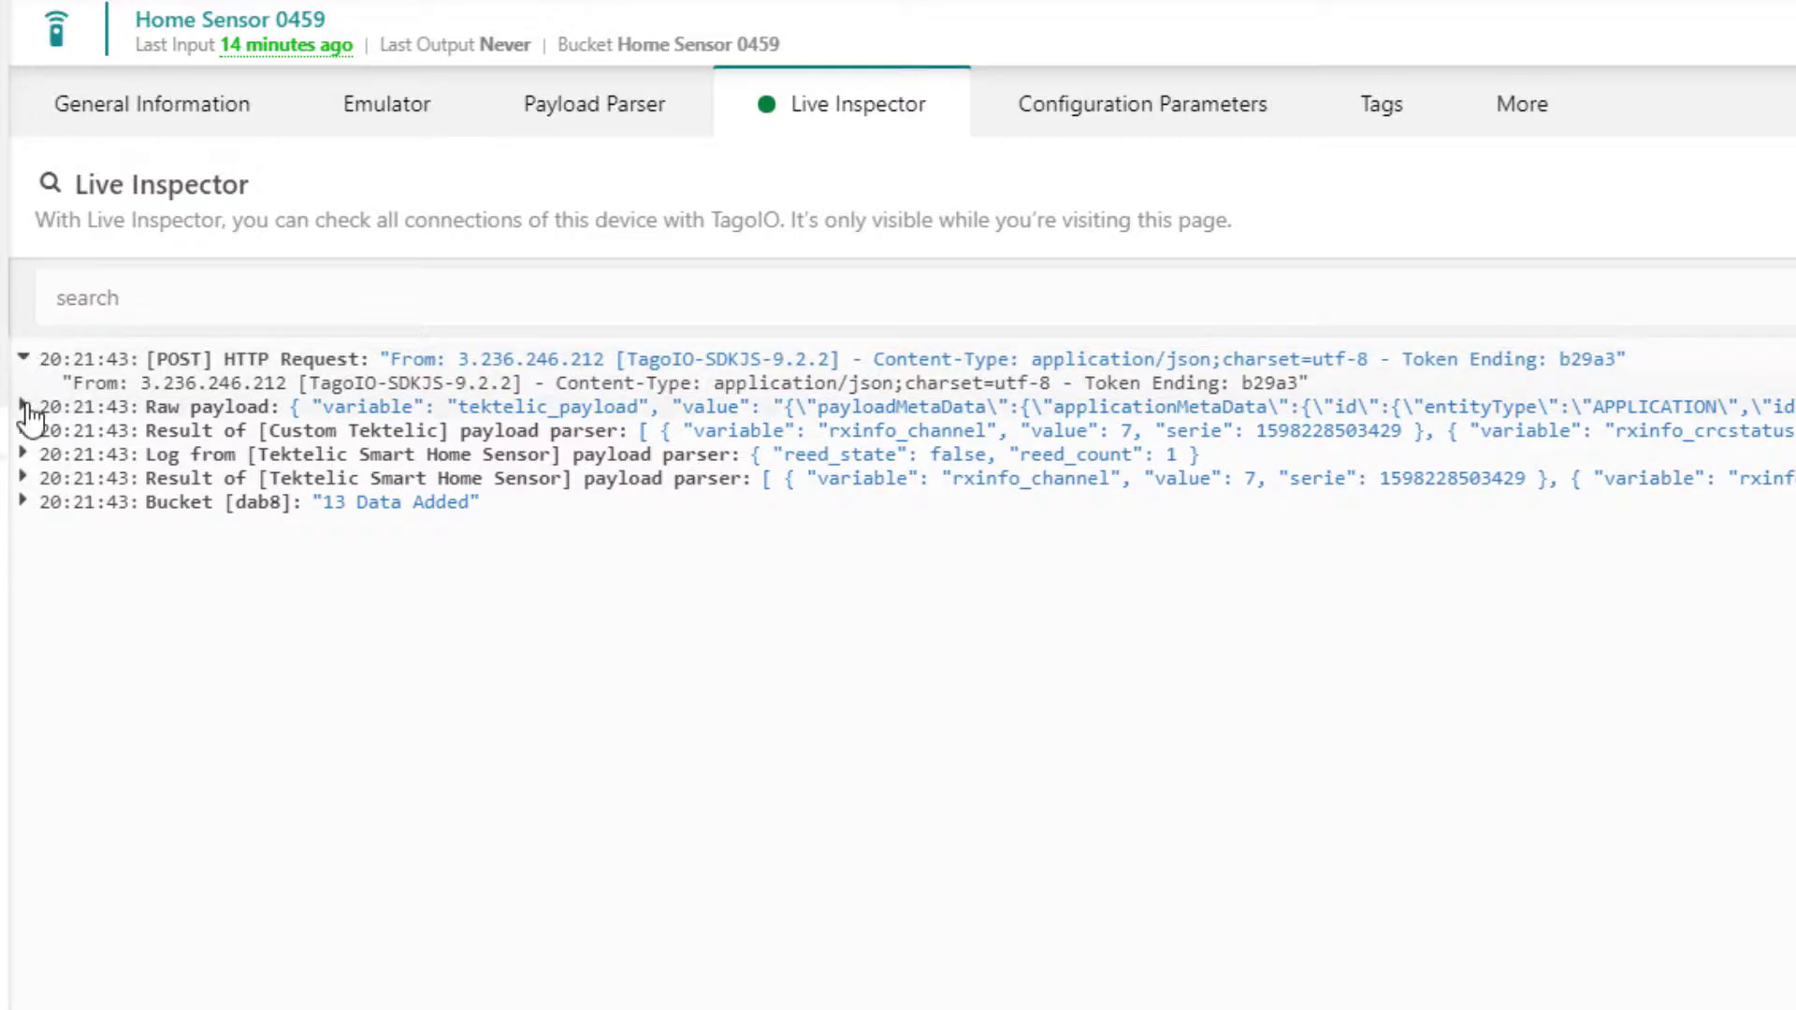
{"action": "left_click", "coordinate": [20, 408]}
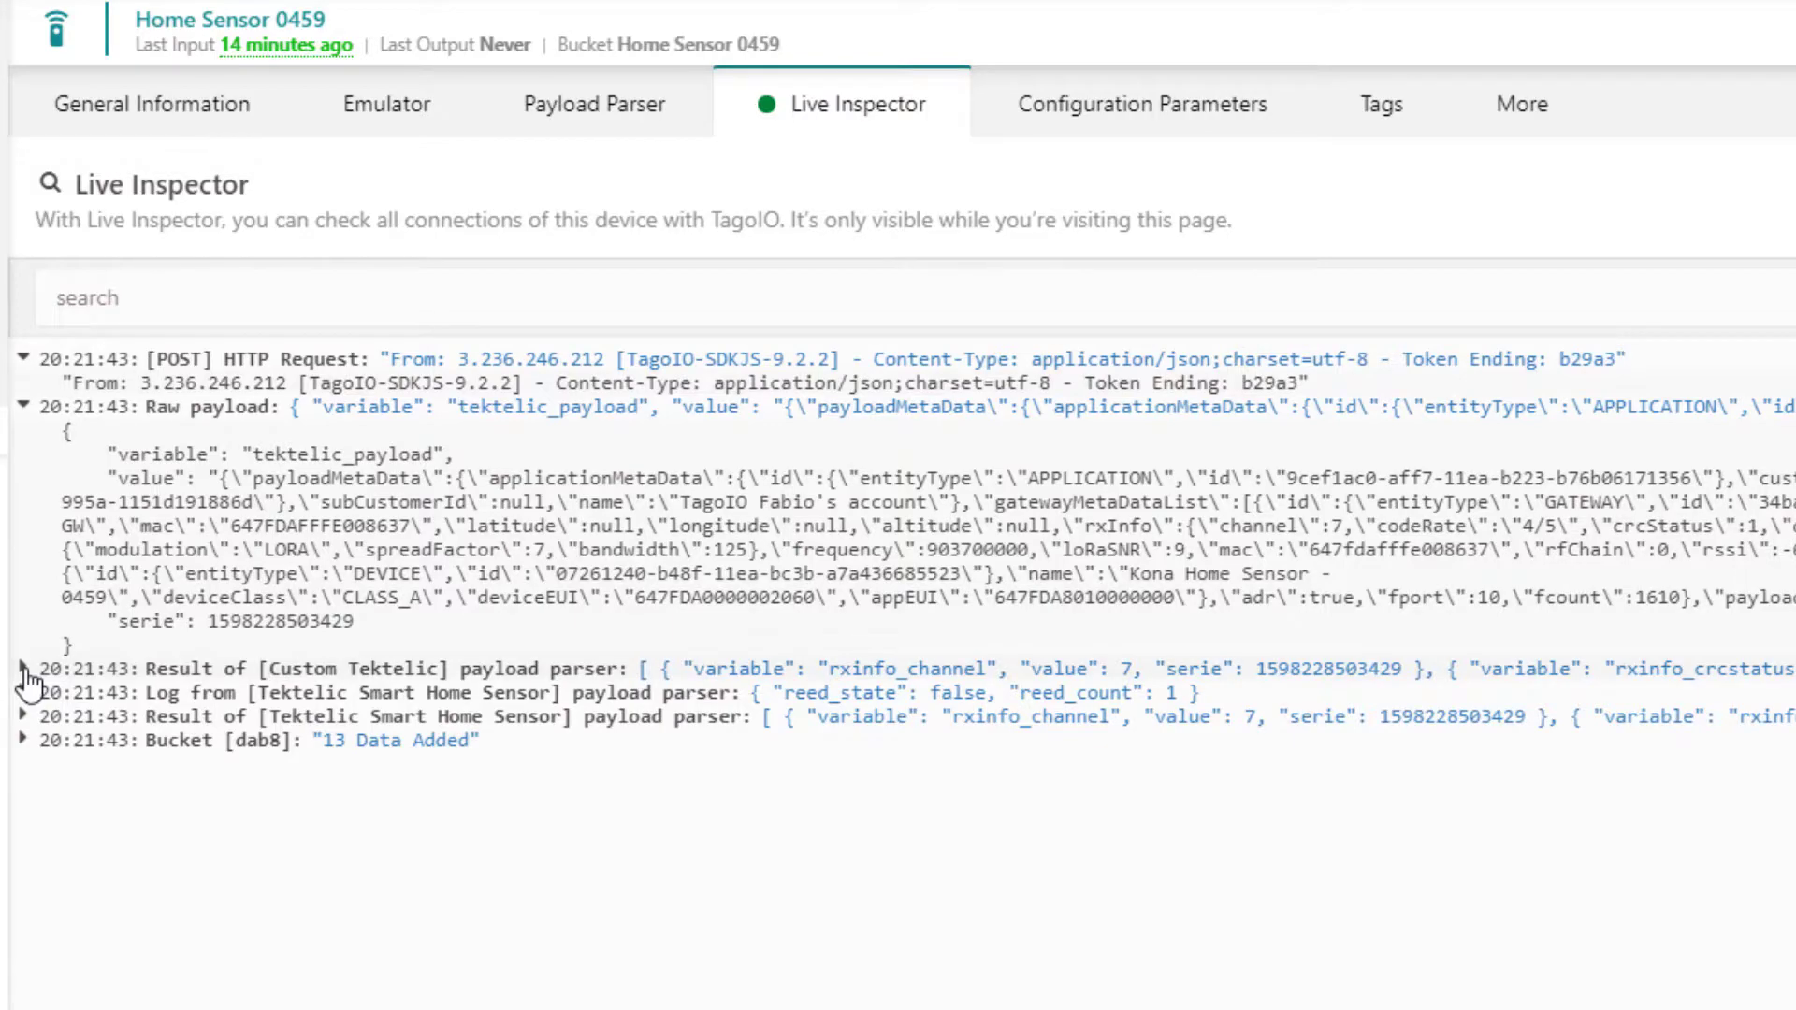
{"action": "left_click", "coordinate": [22, 668]}
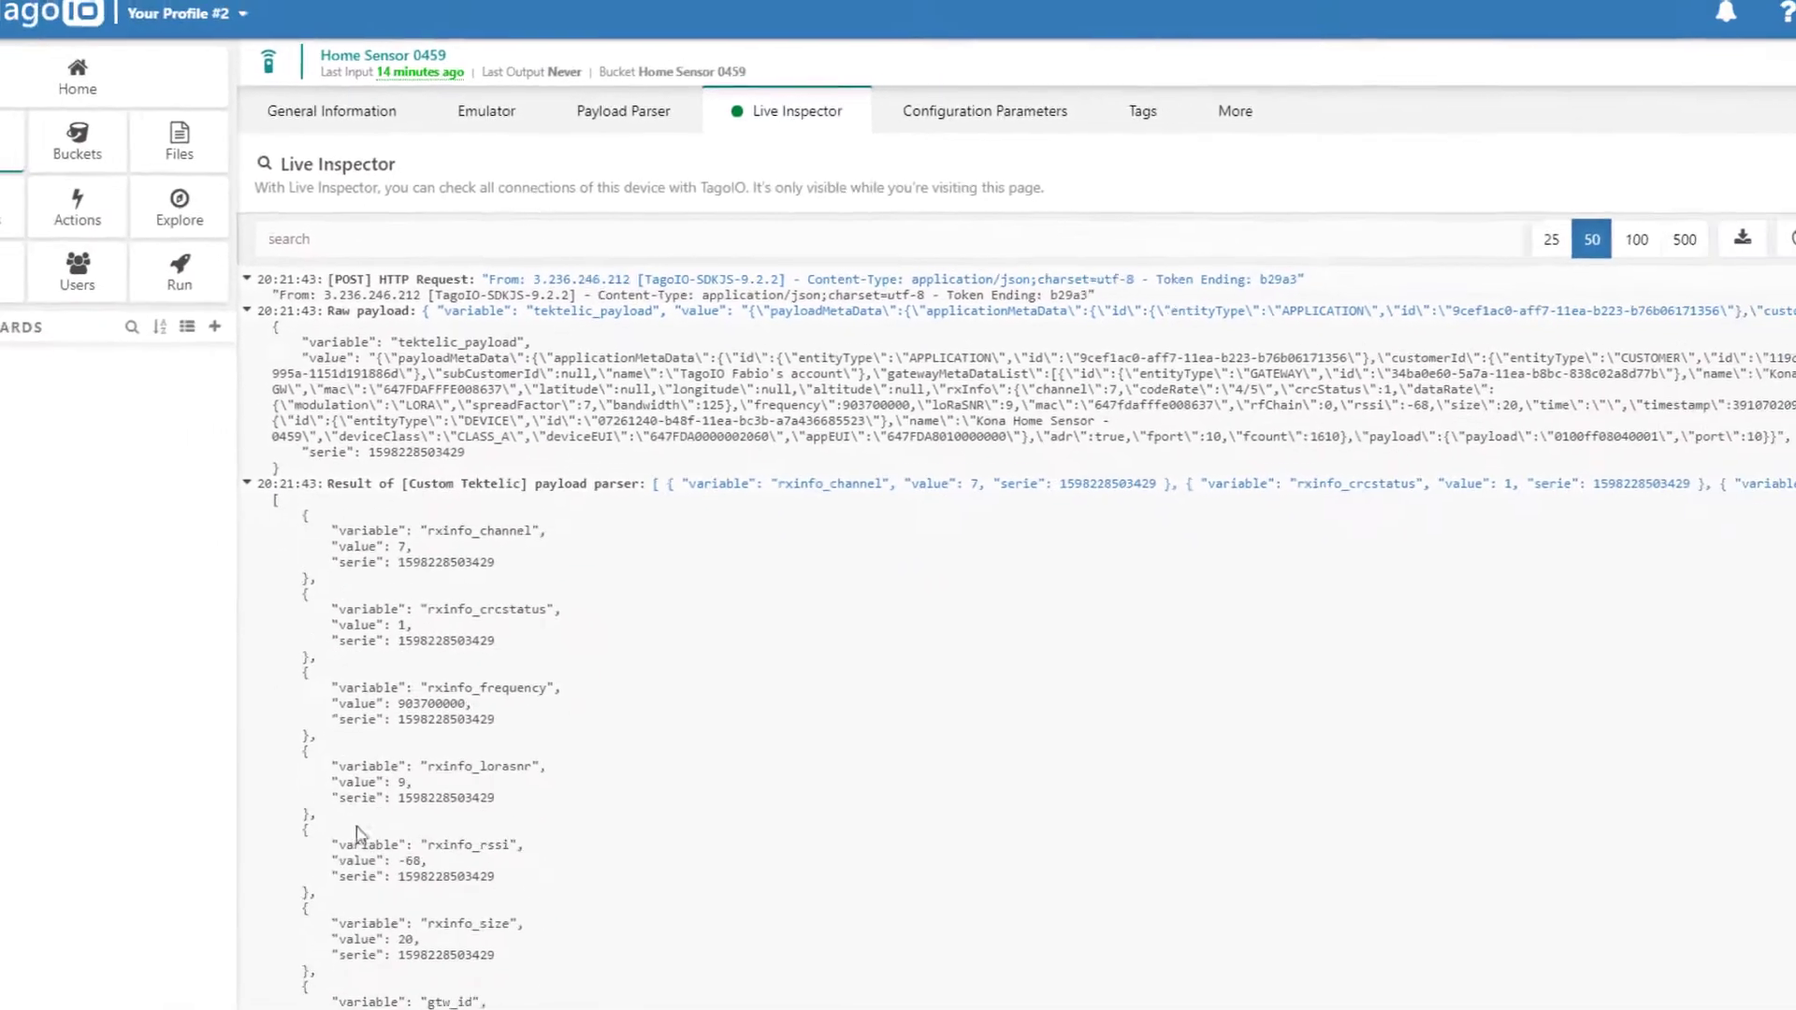